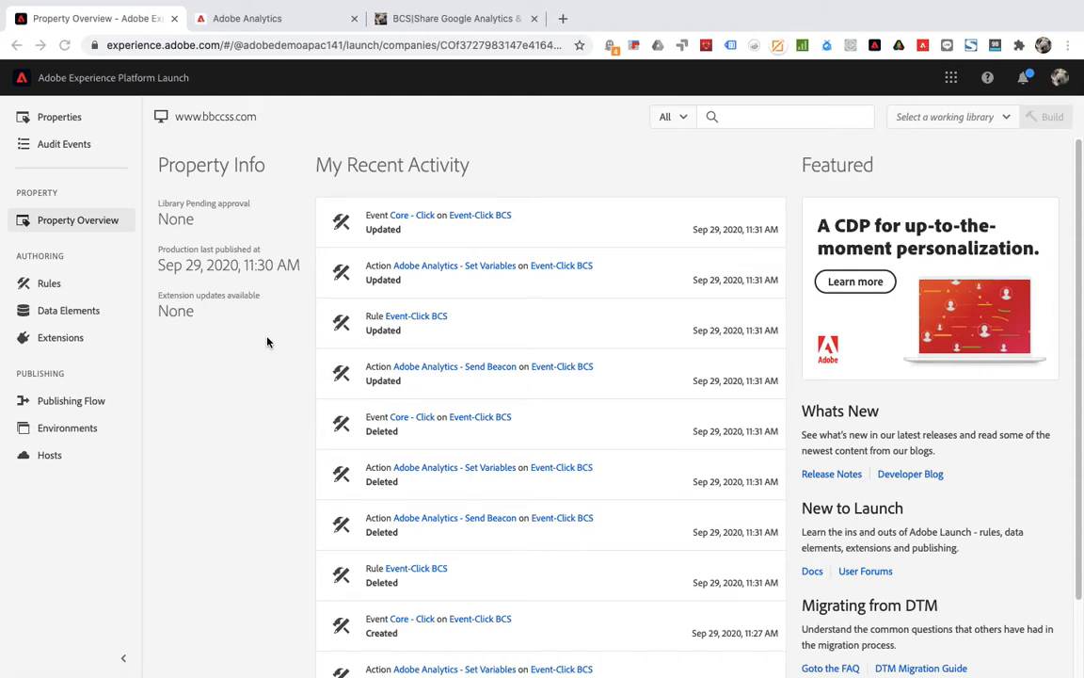
{"action": "mouse_move", "coordinate": [265, 345]}
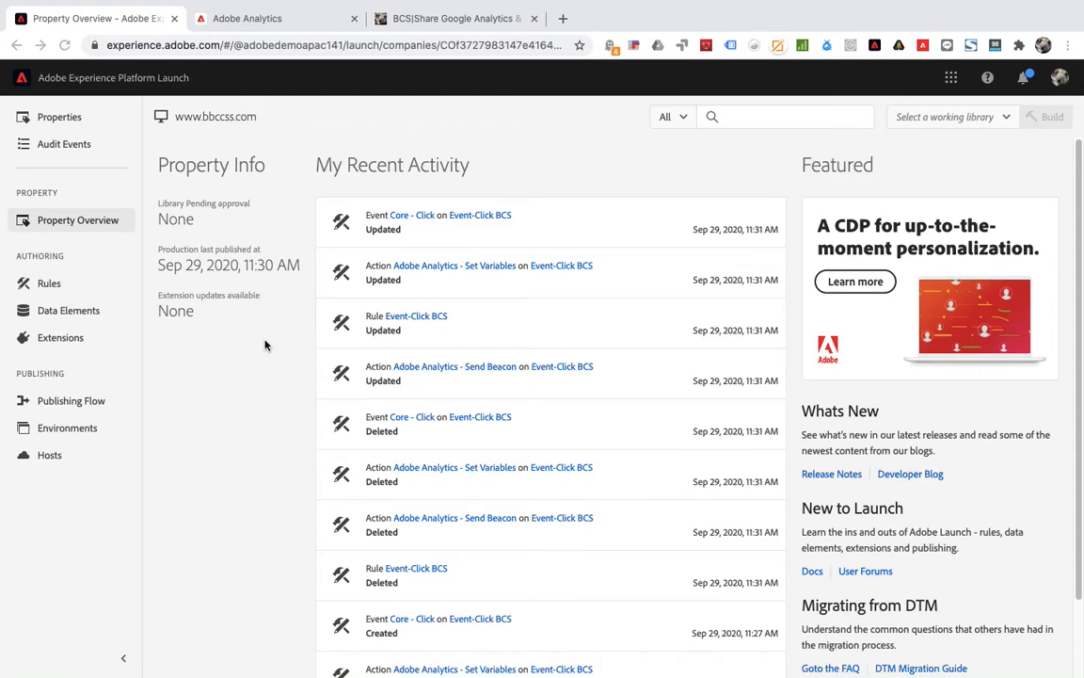
{"action": "mouse_move", "coordinate": [260, 352]}
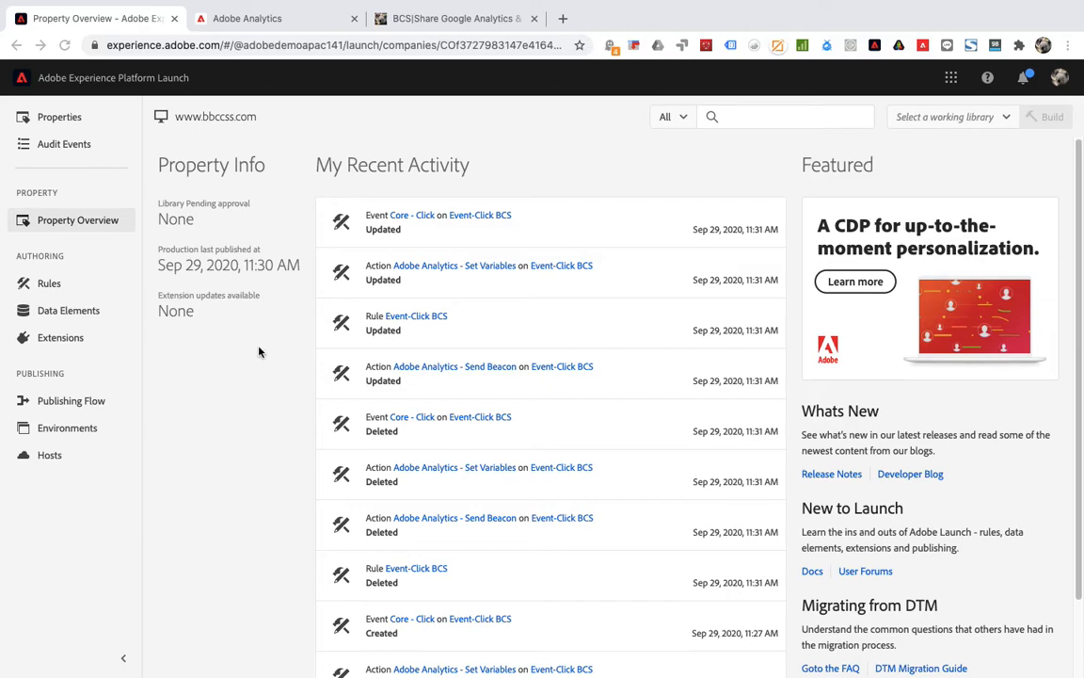
{"action": "mouse_move", "coordinate": [436, 53]}
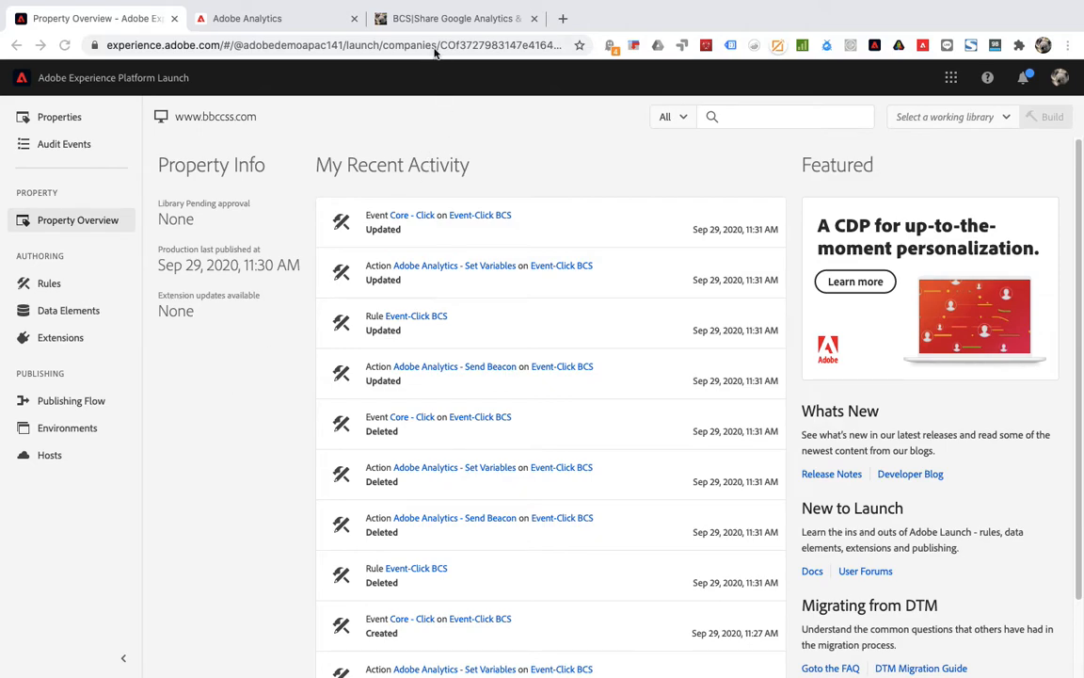
- Go to the property's Rules list and start adding a new rule
{"action": "left_click", "coordinate": [456, 18]}
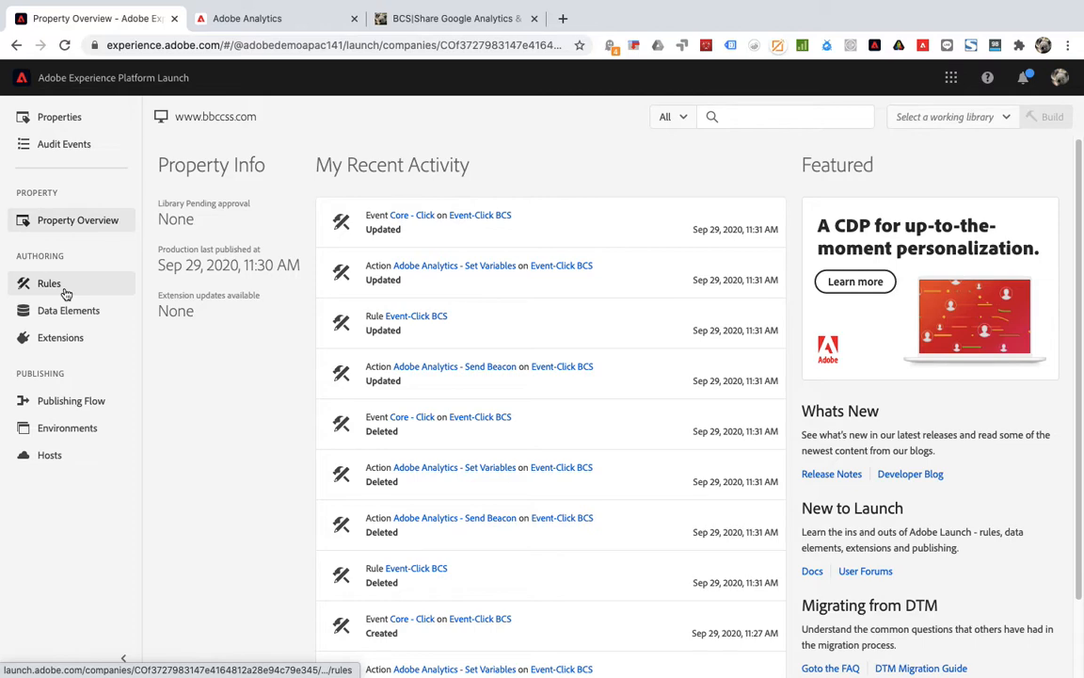
{"action": "left_click", "coordinate": [48, 283]}
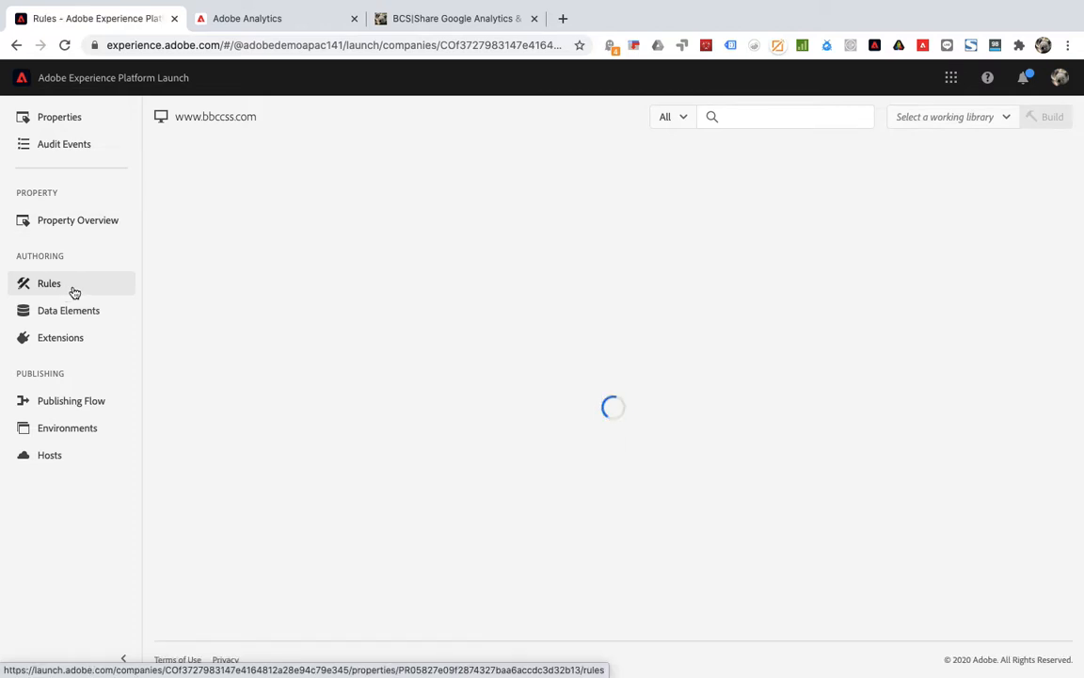
{"action": "left_click", "coordinate": [49, 284]}
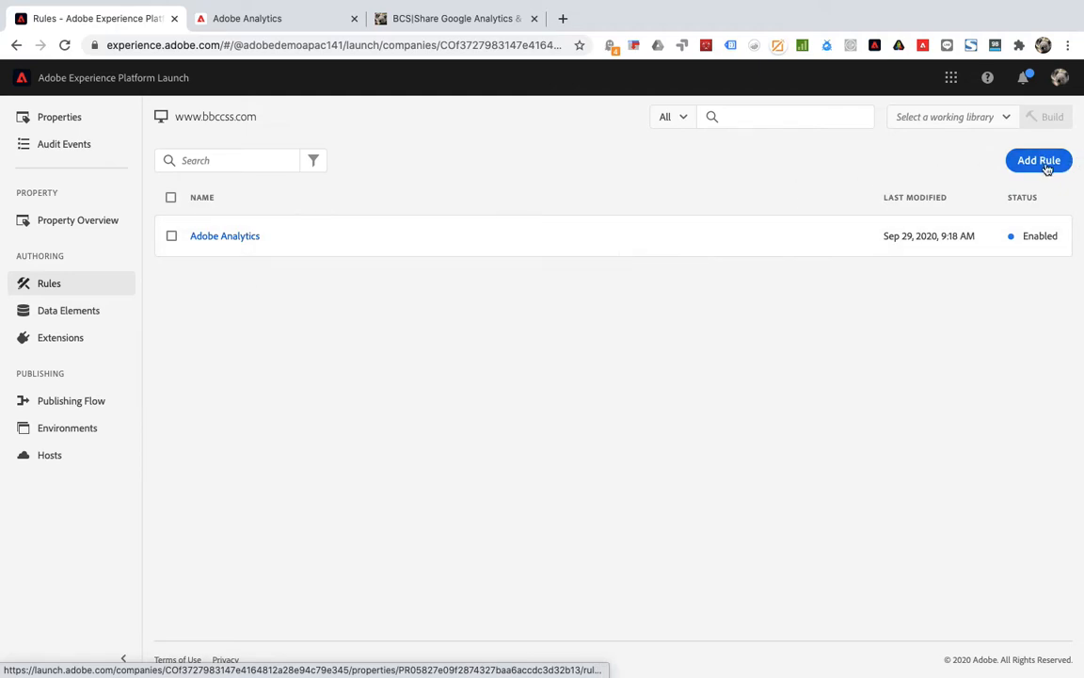
{"action": "left_click", "coordinate": [1039, 160]}
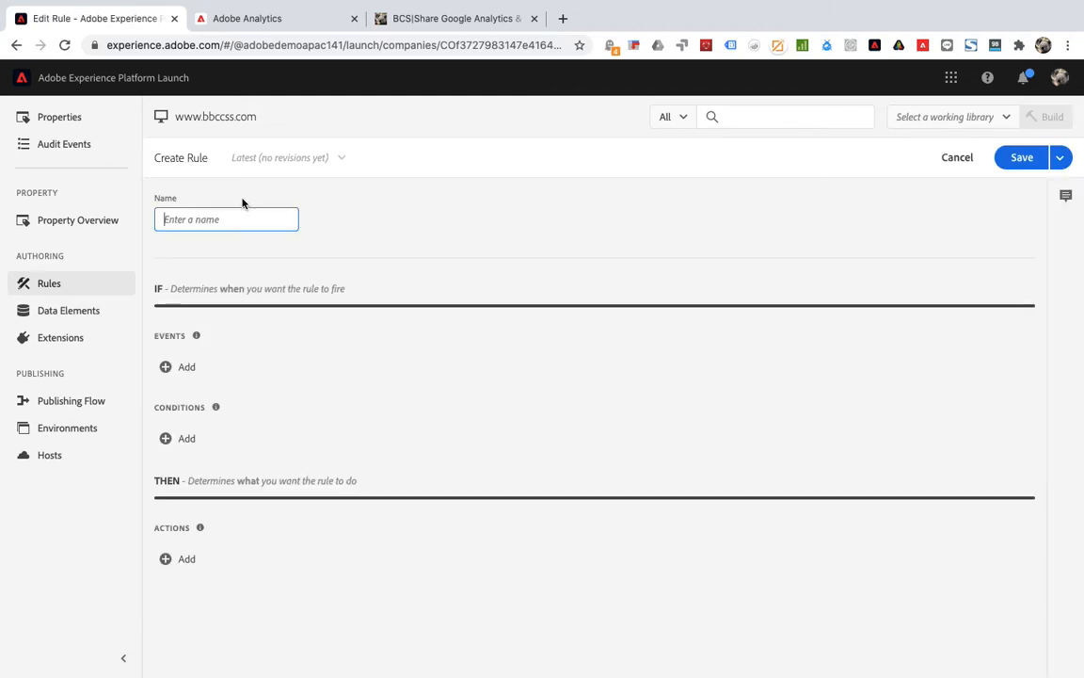
{"action": "left_click", "coordinate": [1021, 157]}
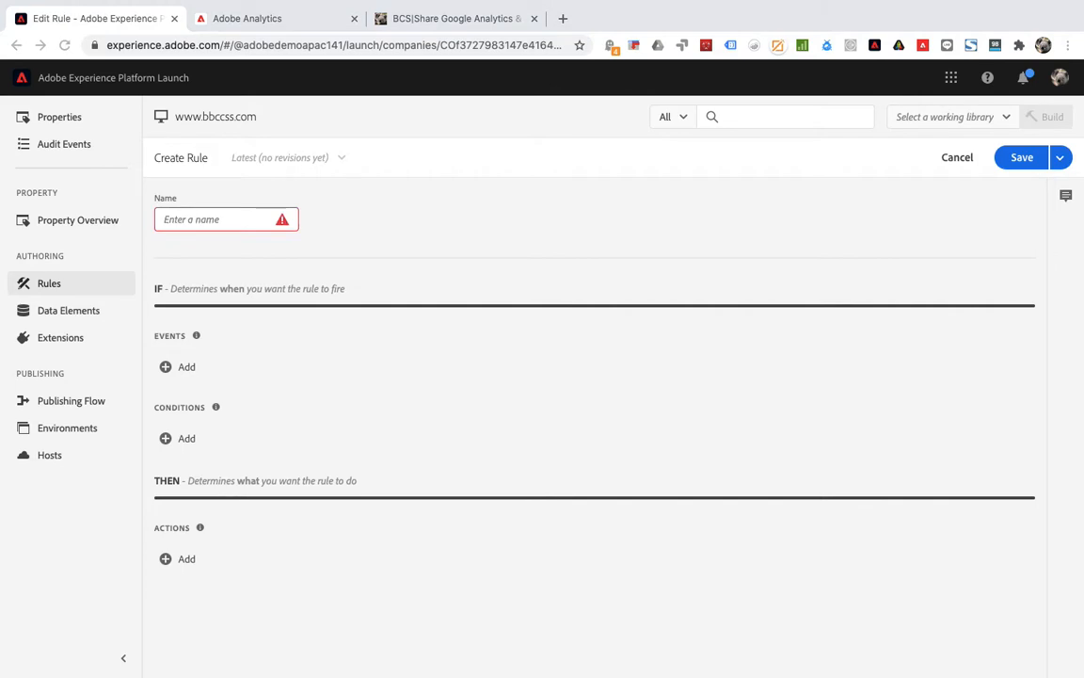
- Name the new rule 'Event-Click BCS'
{"action": "left_click", "coordinate": [218, 219]}
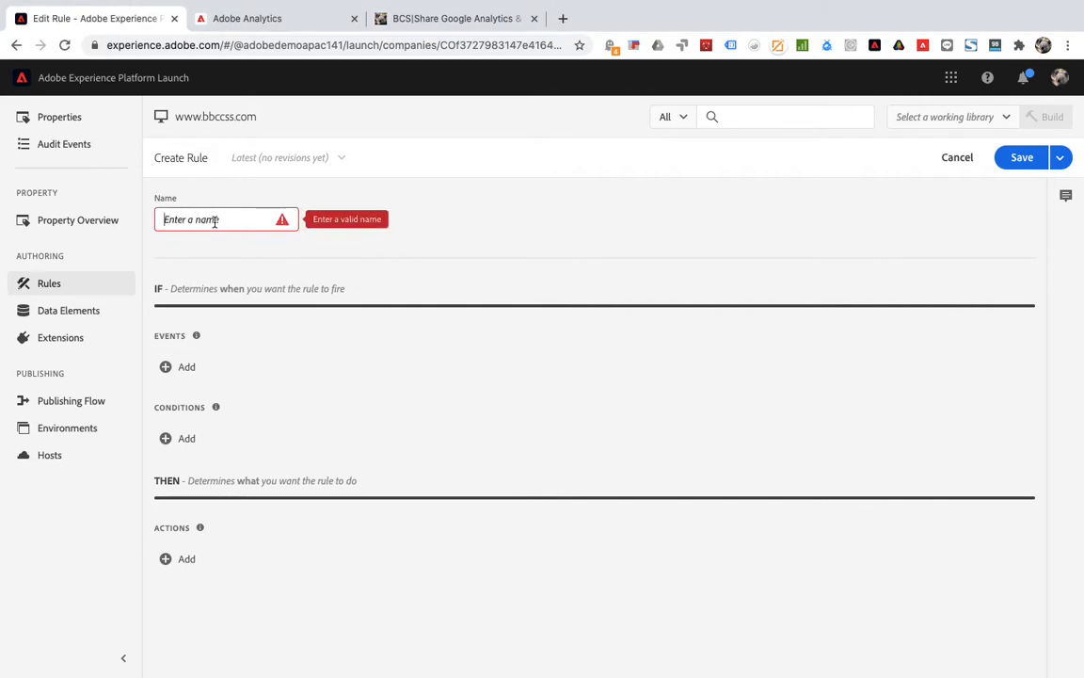
{"action": "type", "text": "Event-"}
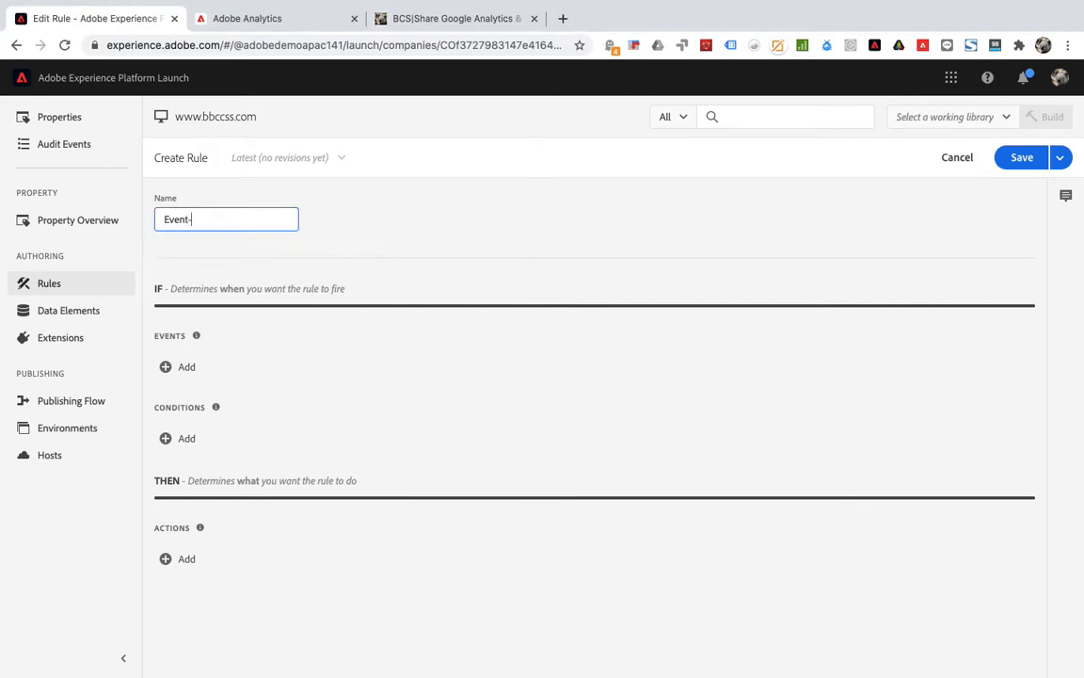
{"action": "type", "text": "Click"}
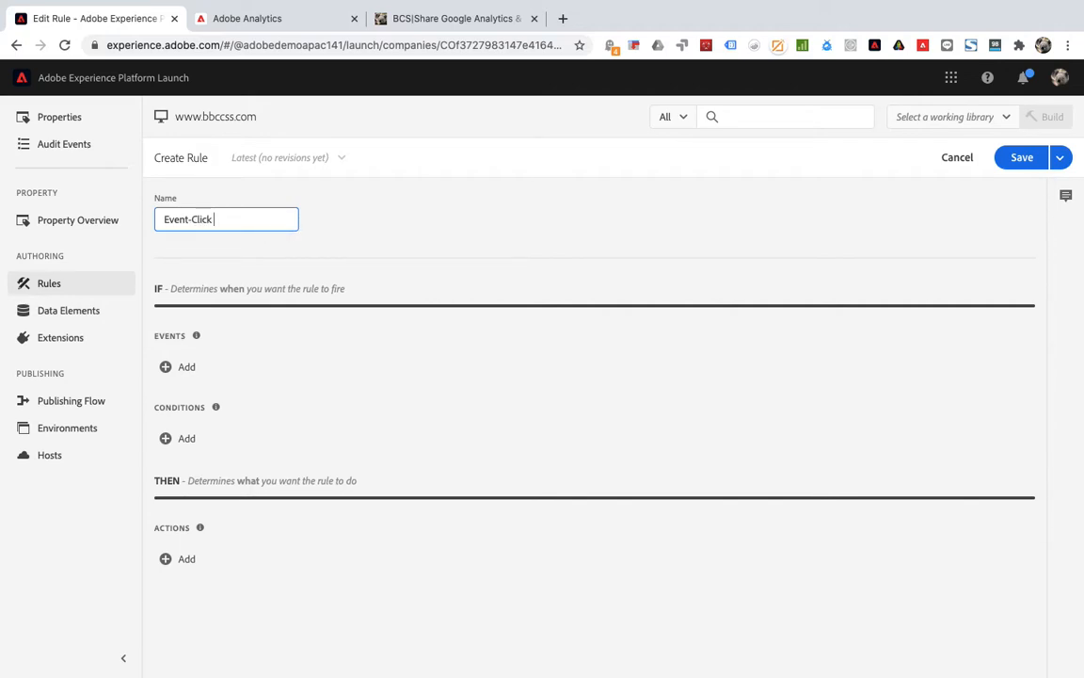
{"action": "type", "text": "BCS"}
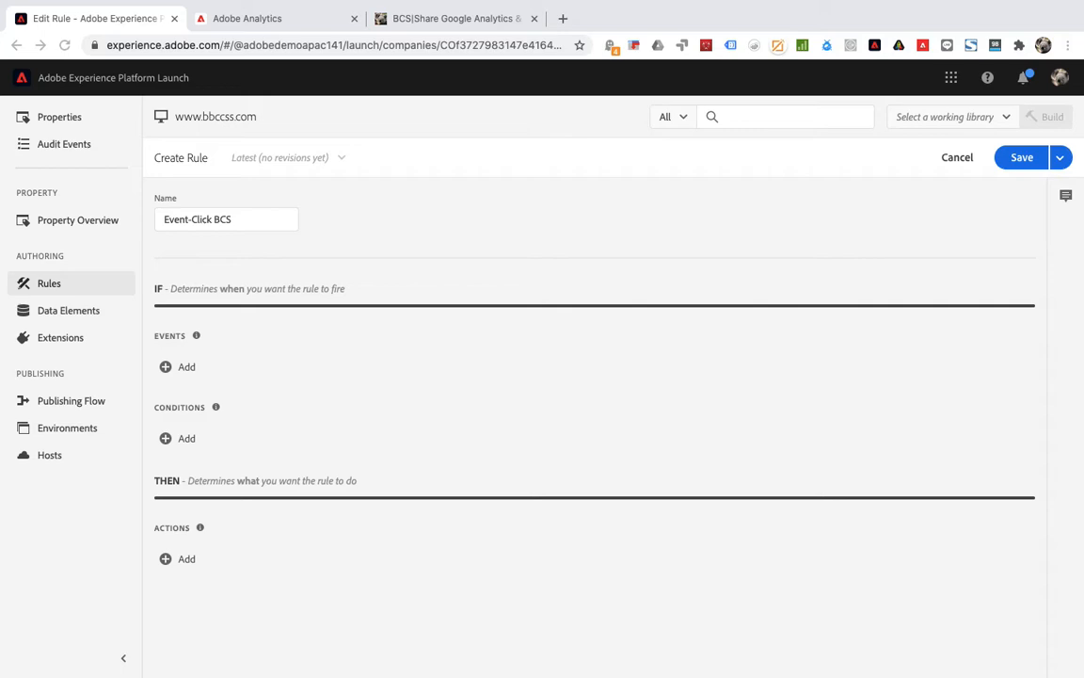
{"action": "mouse_move", "coordinate": [194, 366]}
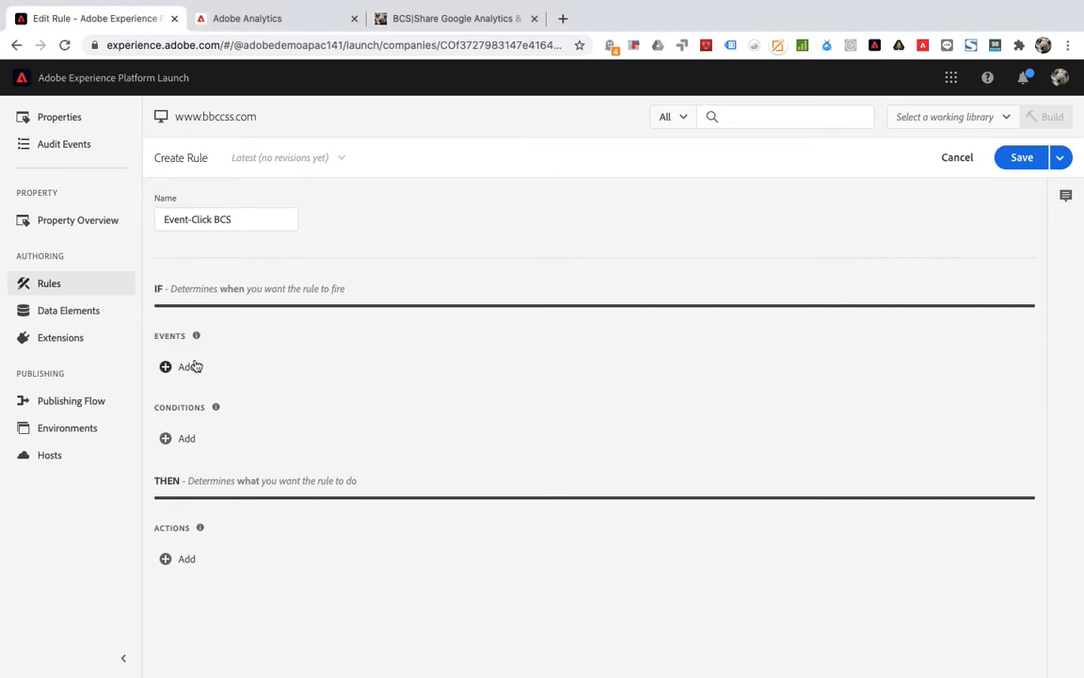
- Add a Core Click event to the rule, then bring up the bbccss.com site
{"action": "left_click", "coordinate": [176, 366]}
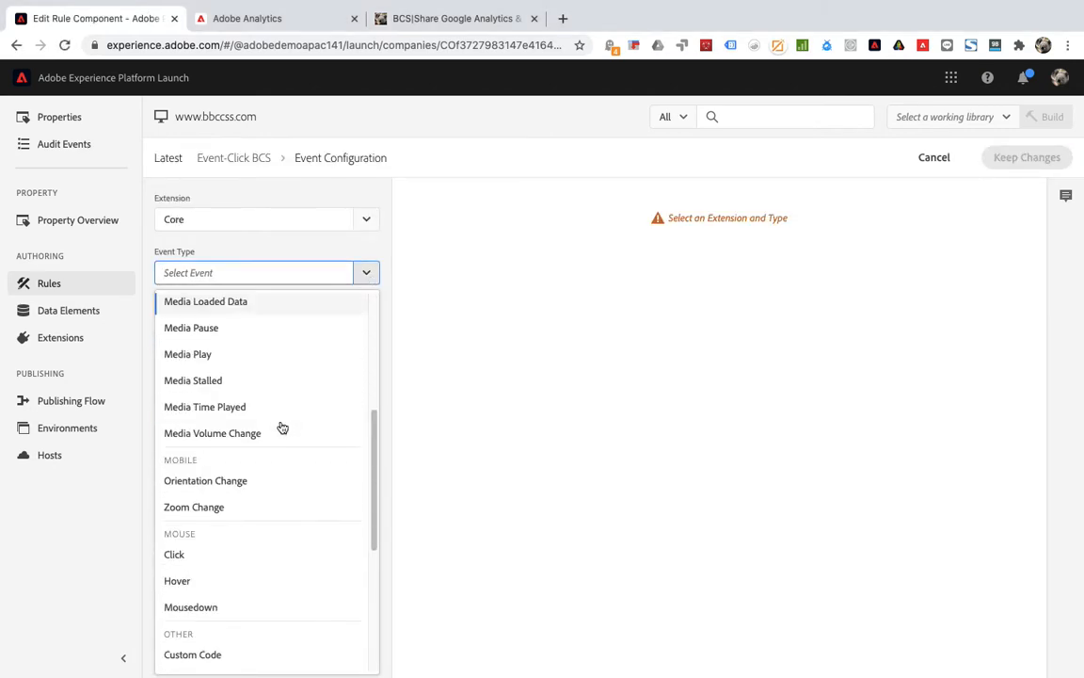
{"action": "left_click", "coordinate": [174, 554]}
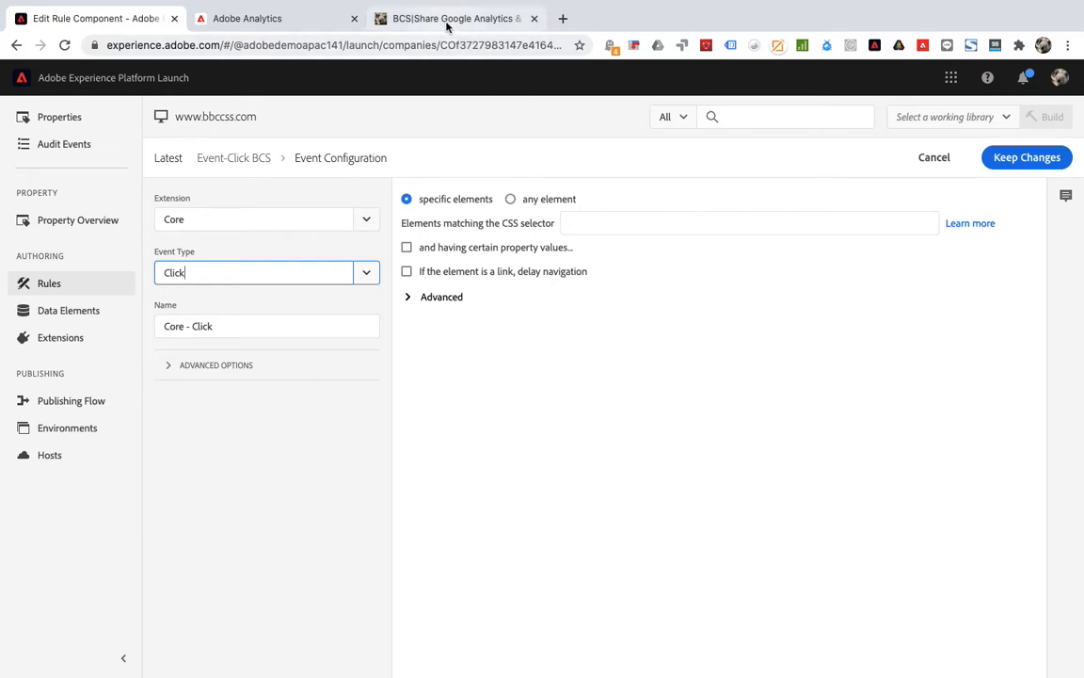
{"action": "left_click", "coordinate": [450, 18]}
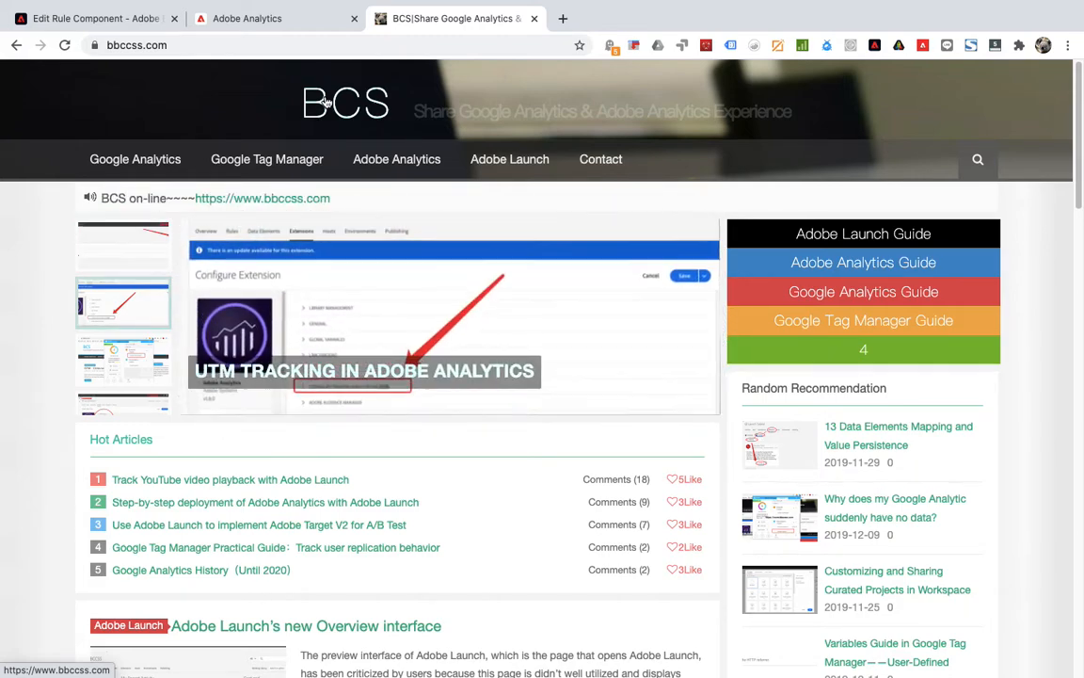
- Inspect the BCS logo's span.g-mono element in DevTools and copy its CSS selector
{"action": "right_click", "coordinate": [325, 102]}
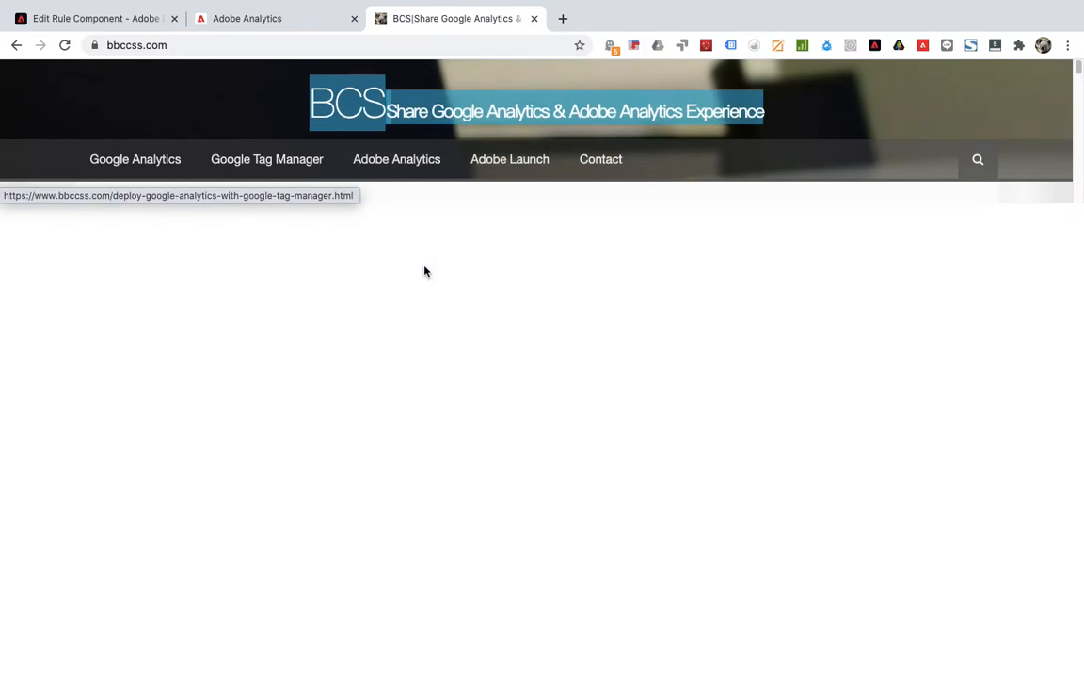
{"action": "key", "text": "F12"}
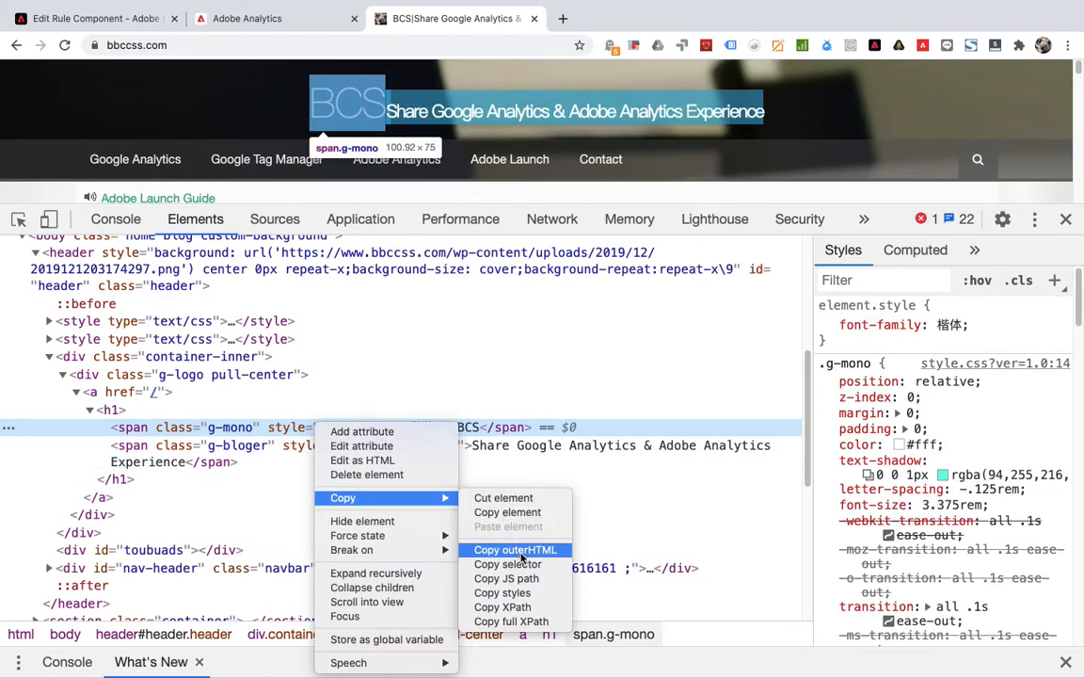
{"action": "left_click", "coordinate": [515, 548]}
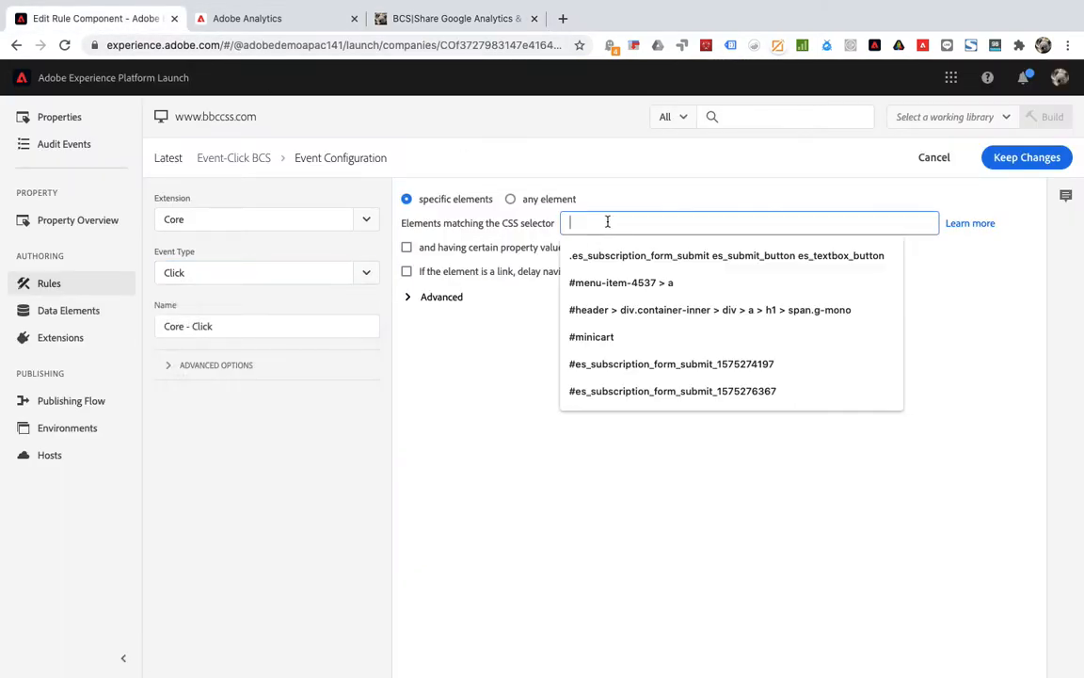
- Paste '#header > div.container-inner > div > a > h1 > span.g-mono' as the Click event's CSS selector
{"action": "left_click", "coordinate": [720, 310]}
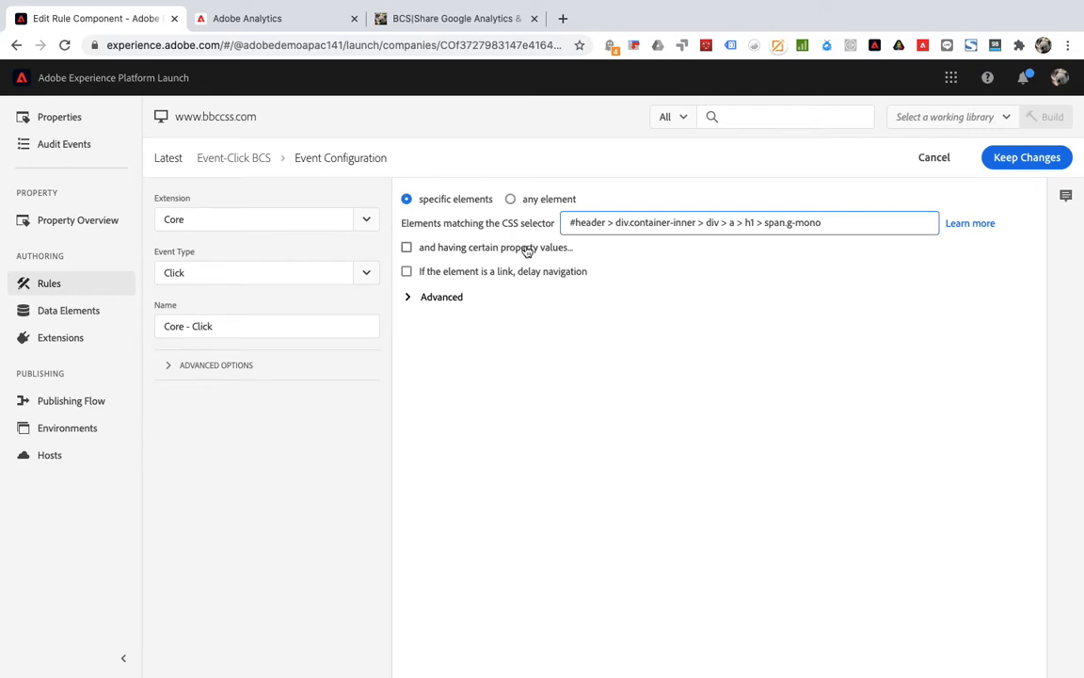
{"action": "mouse_move", "coordinate": [442, 247]}
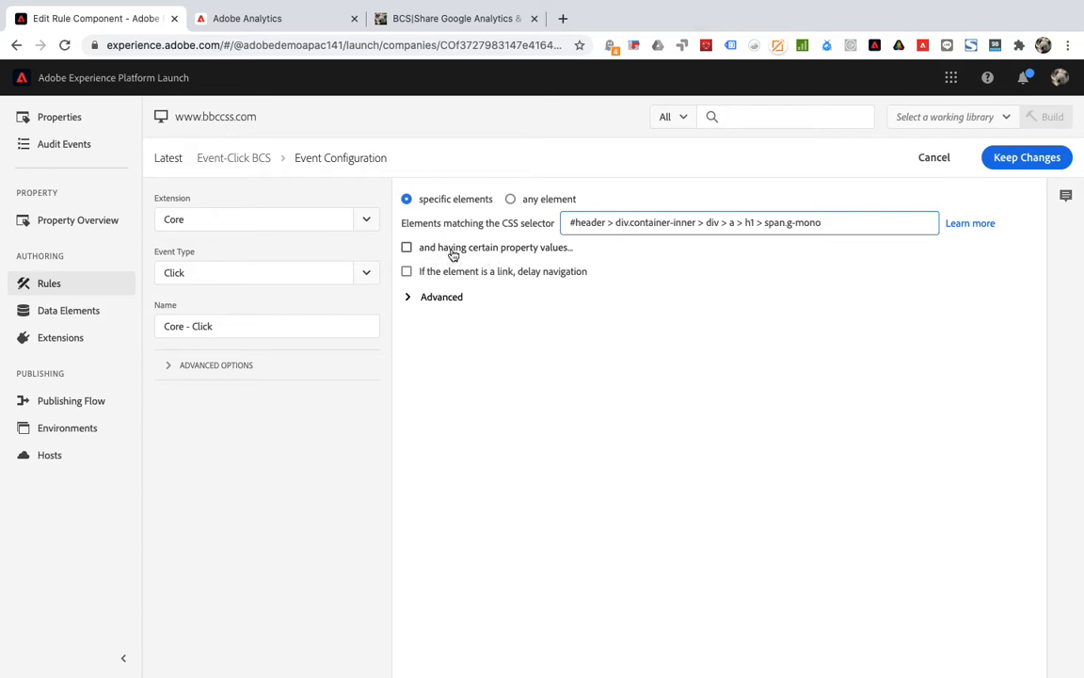
{"action": "mouse_move", "coordinate": [489, 261]}
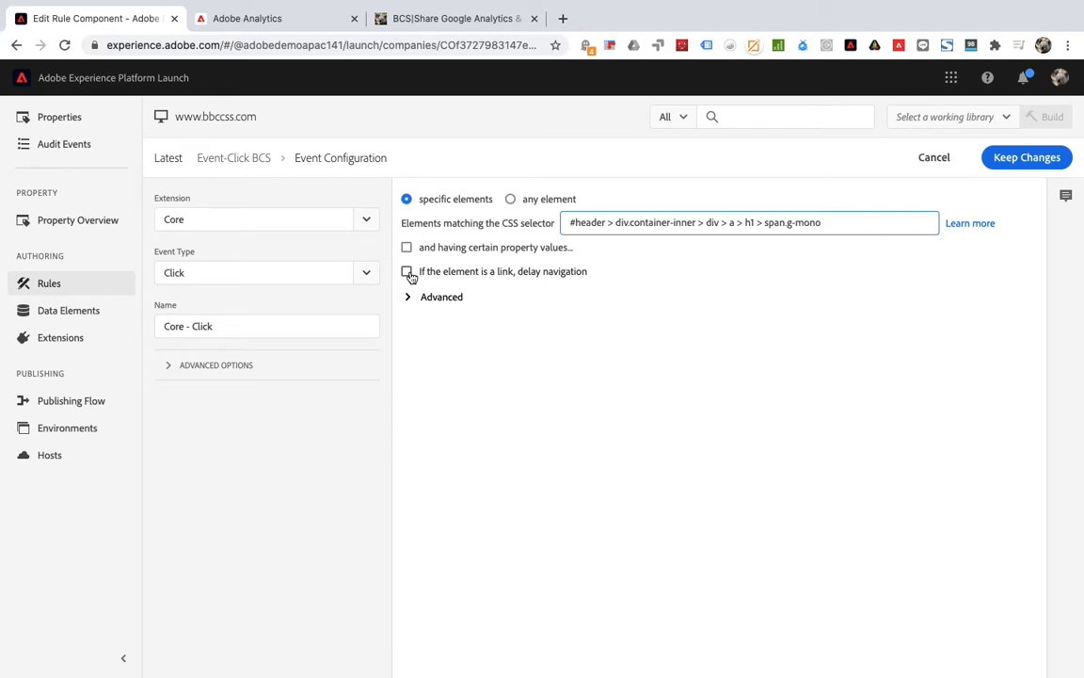
- Toggle link navigation delay on and back off, then keep the Click event settings
{"action": "left_click", "coordinate": [406, 271]}
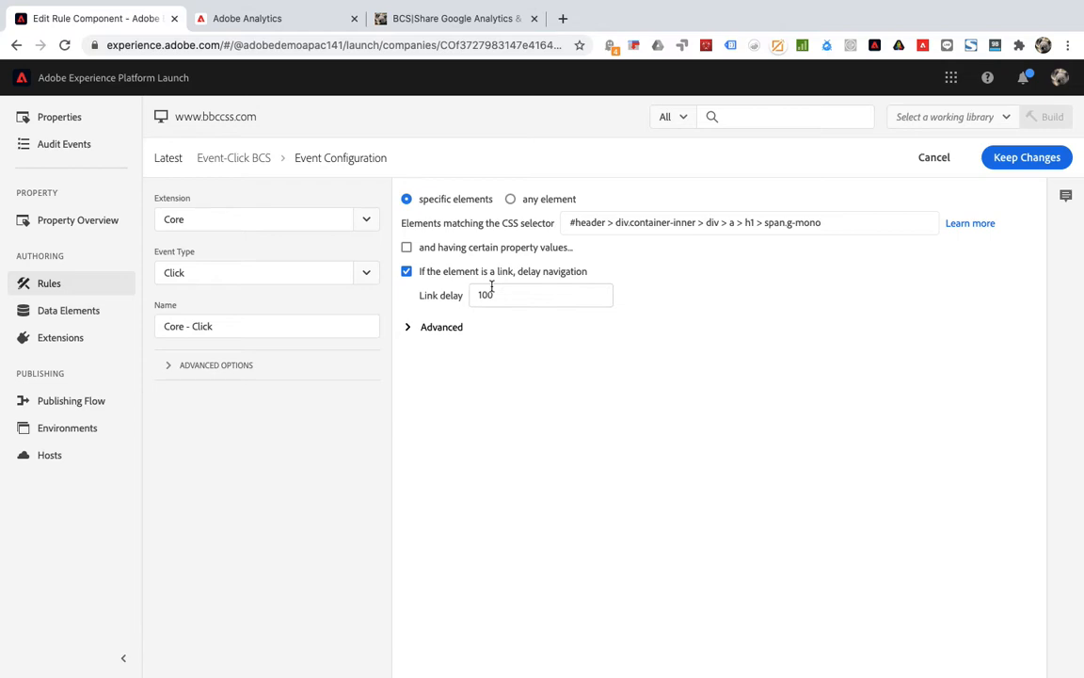
{"action": "left_click", "coordinate": [540, 294]}
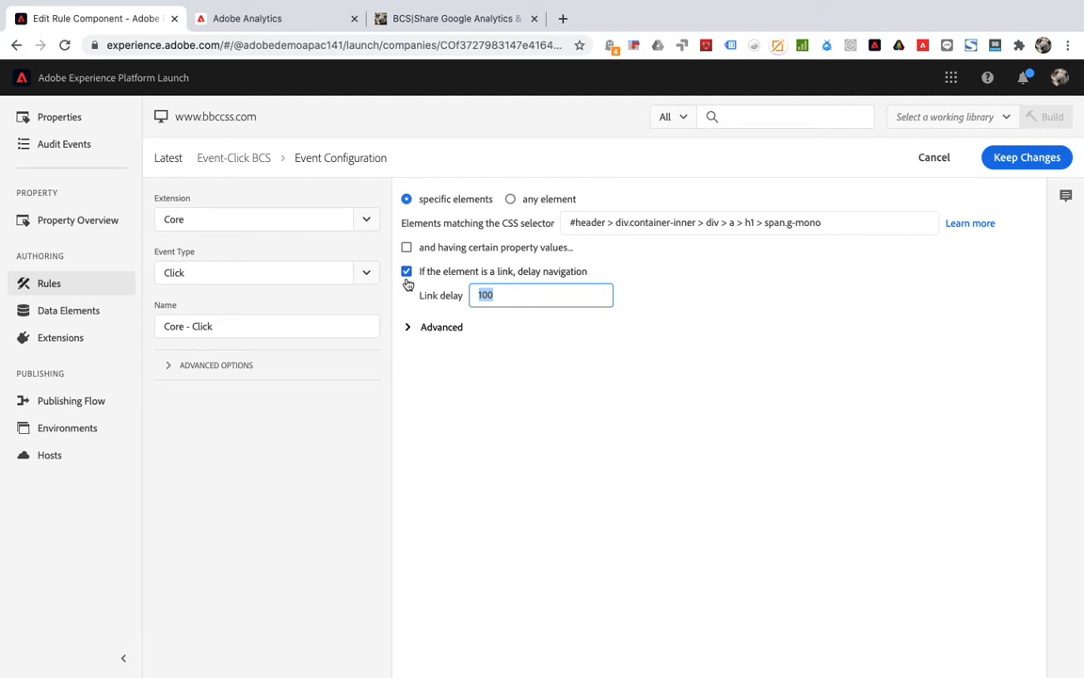
{"action": "left_click", "coordinate": [406, 271]}
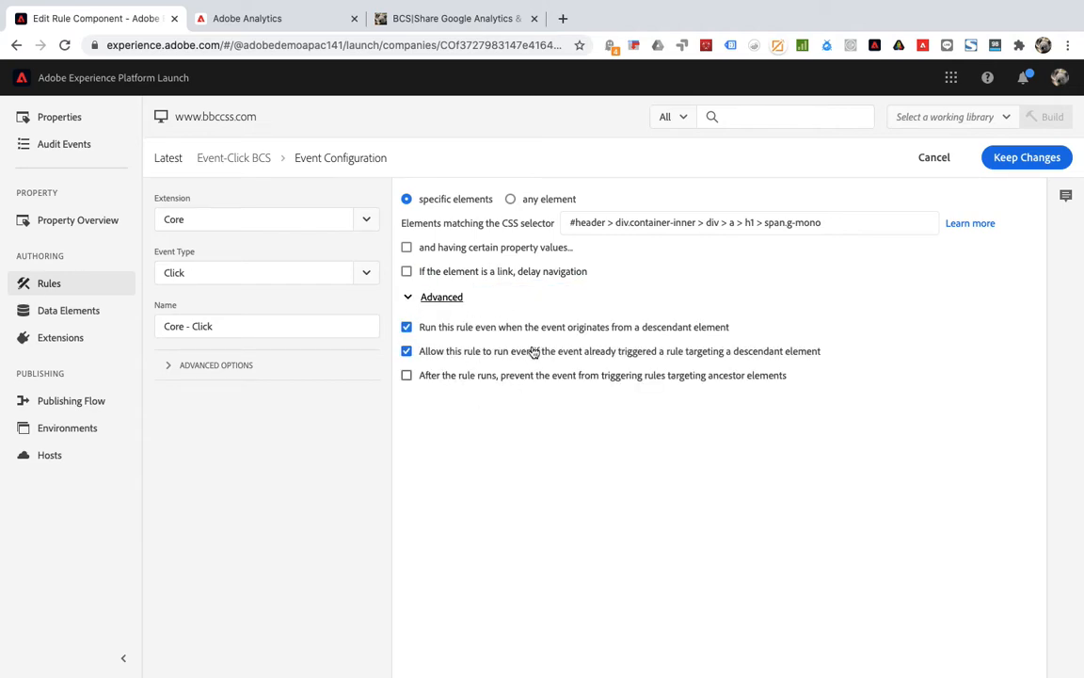
{"action": "mouse_move", "coordinate": [516, 339]}
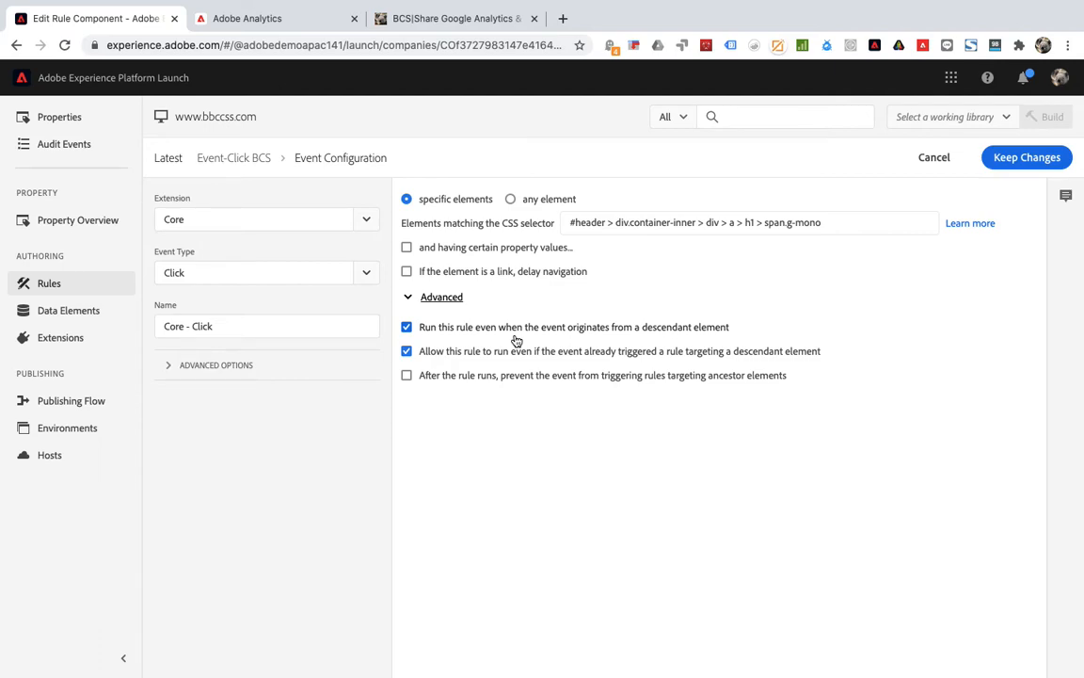
{"action": "mouse_move", "coordinate": [487, 351]}
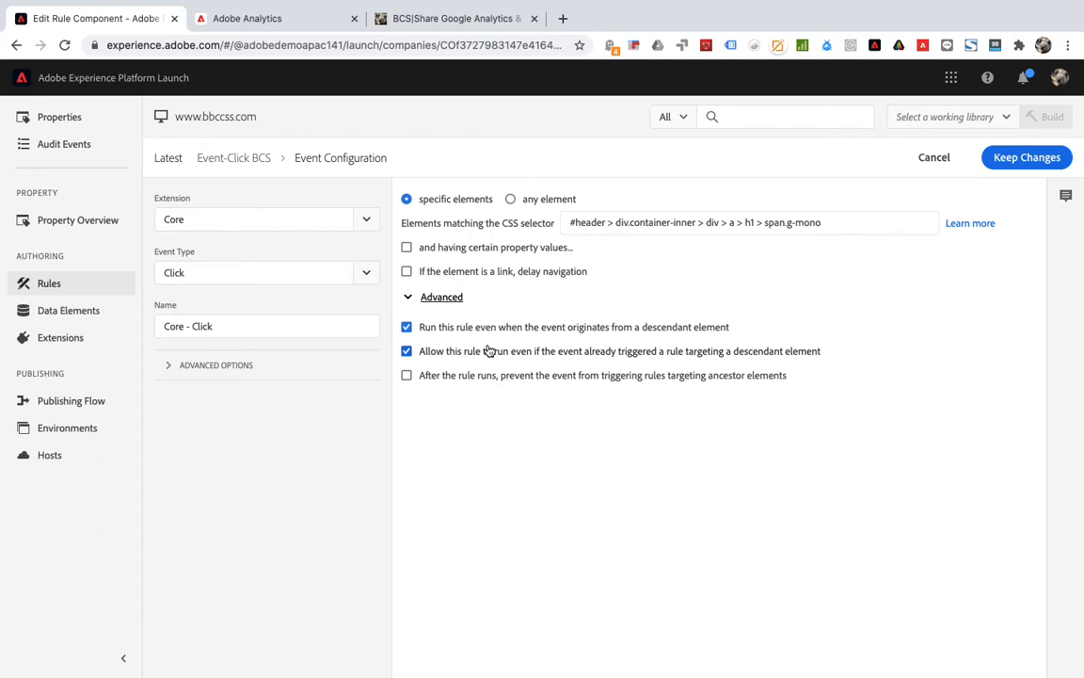
{"action": "mouse_move", "coordinate": [505, 355]}
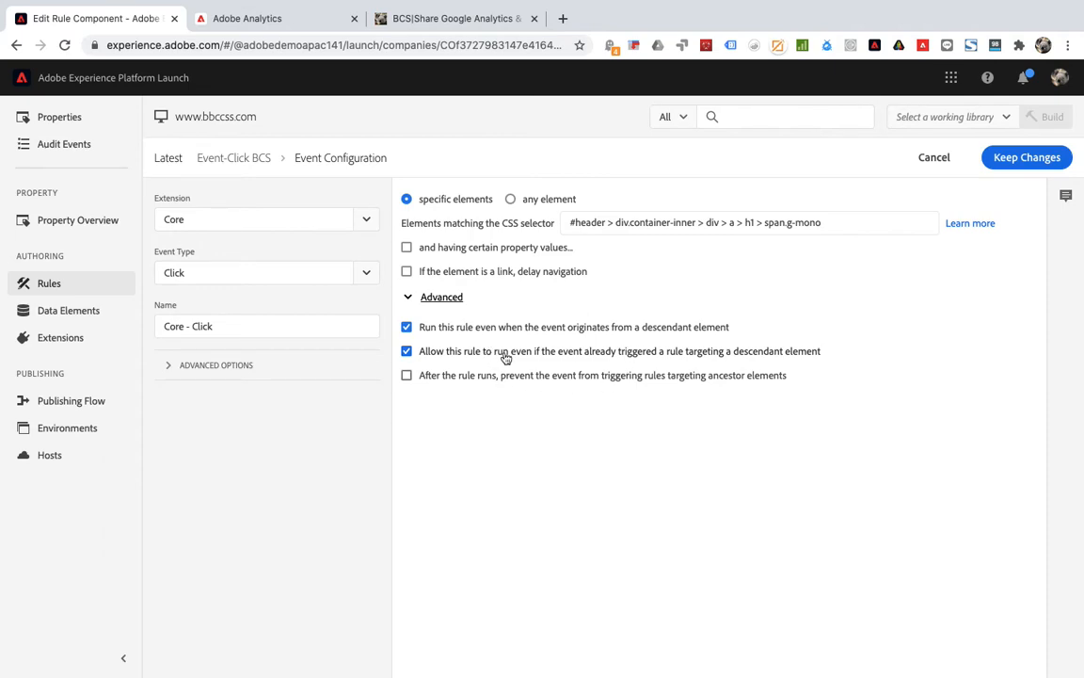
{"action": "mouse_move", "coordinate": [1053, 158]}
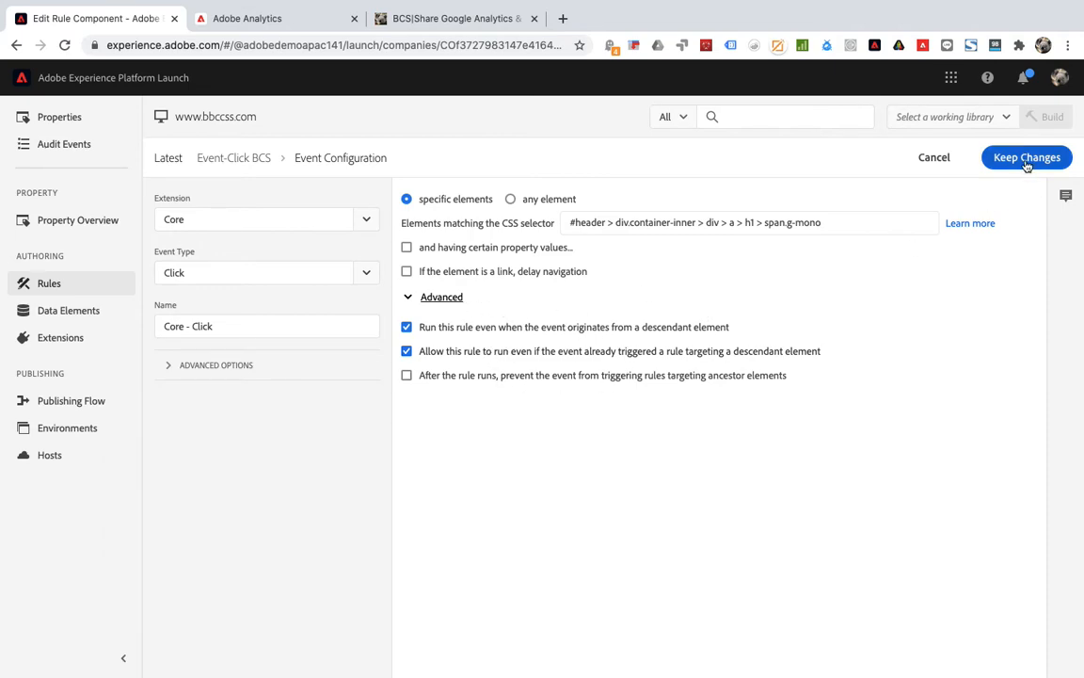
{"action": "left_click", "coordinate": [1027, 157]}
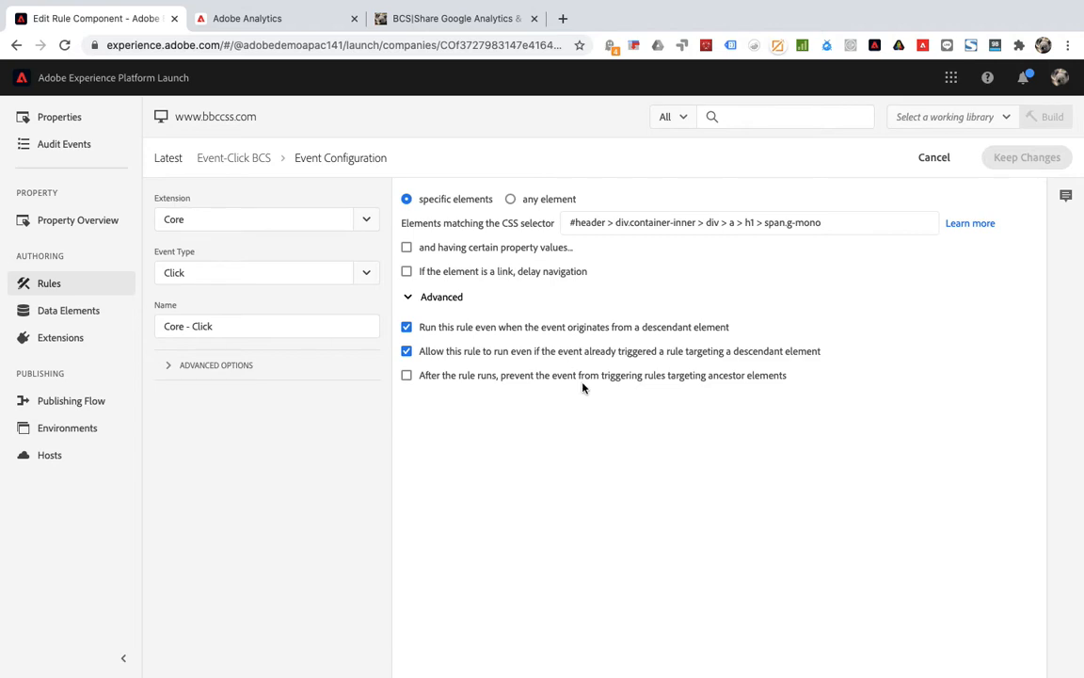
- Configure a new action with extension Adobe Analytics and action type Set Variables
{"action": "left_click", "coordinate": [1052, 157]}
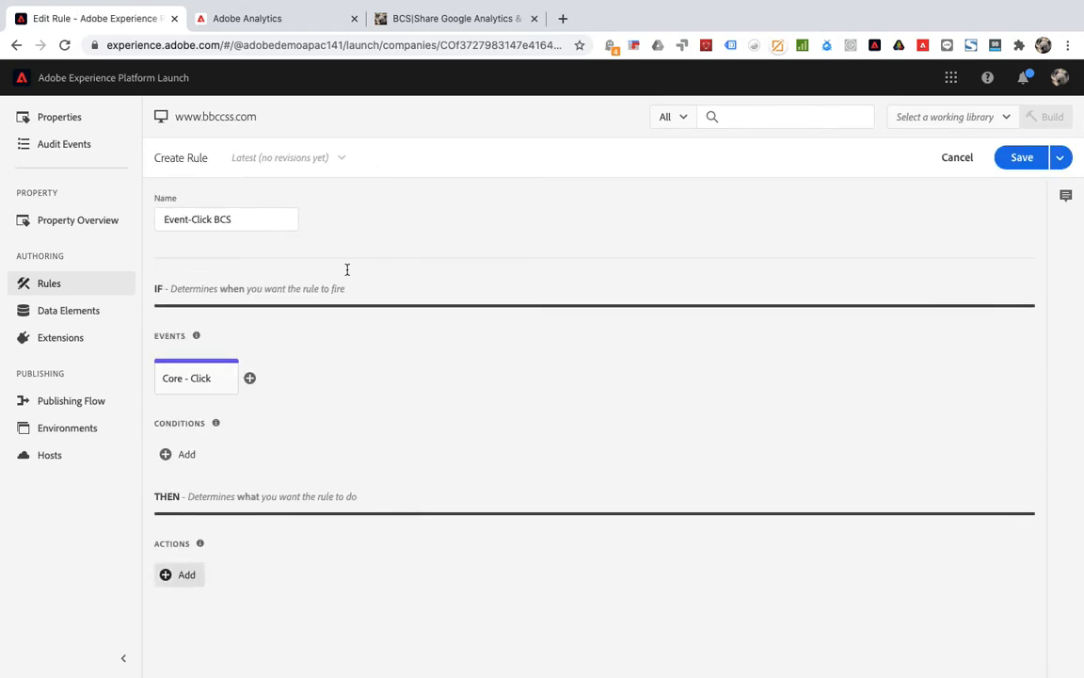
{"action": "left_click", "coordinate": [179, 575]}
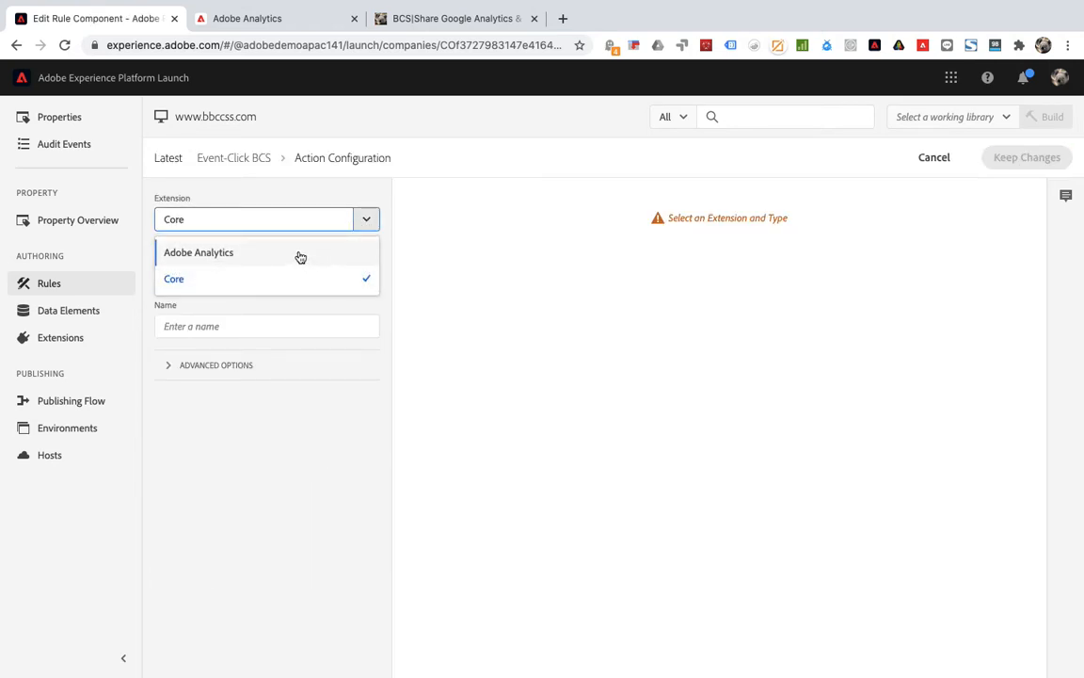
{"action": "left_click", "coordinate": [199, 252]}
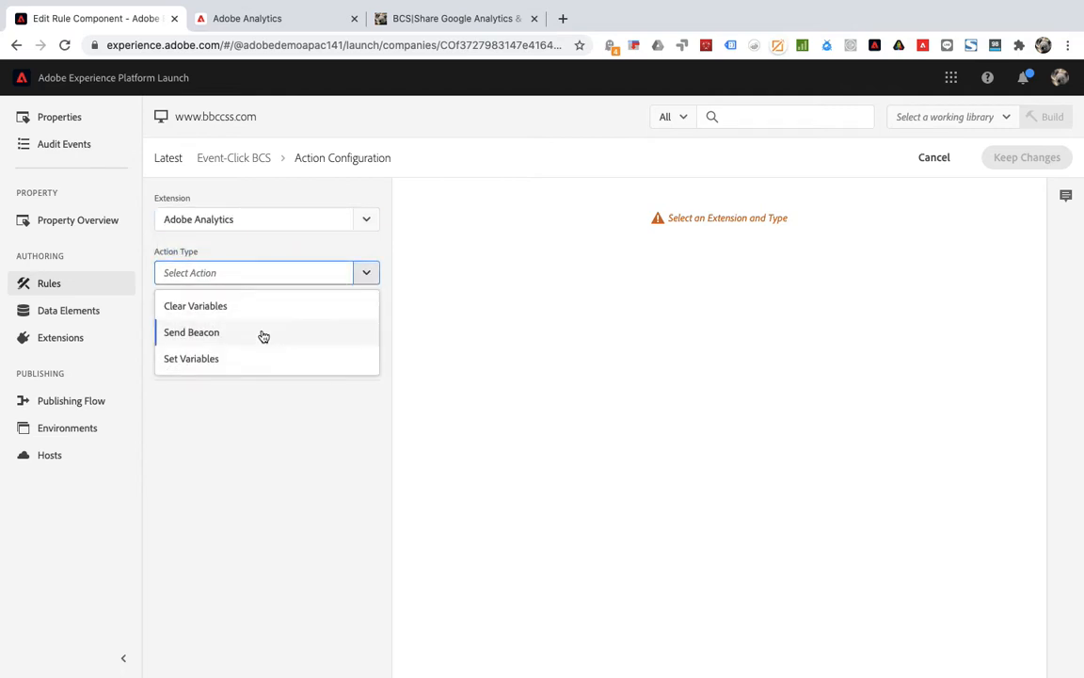
{"action": "left_click", "coordinate": [191, 358]}
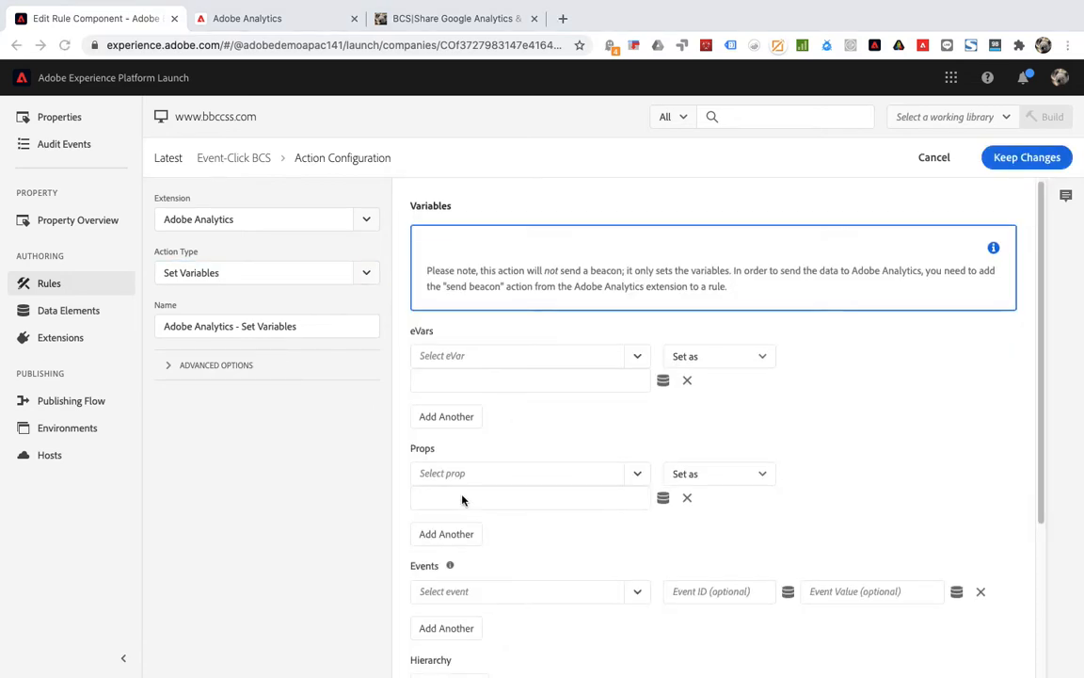
{"action": "scroll", "scroll_direction": "down", "scroll_amount": 3}
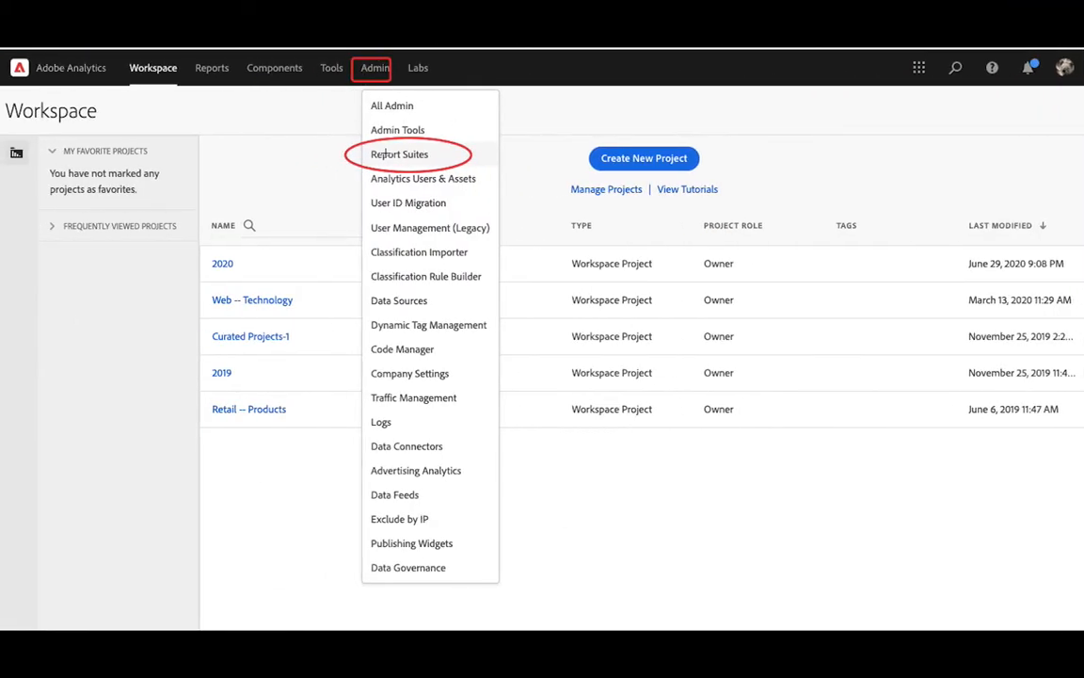
{"action": "mouse_move", "coordinate": [385, 160]}
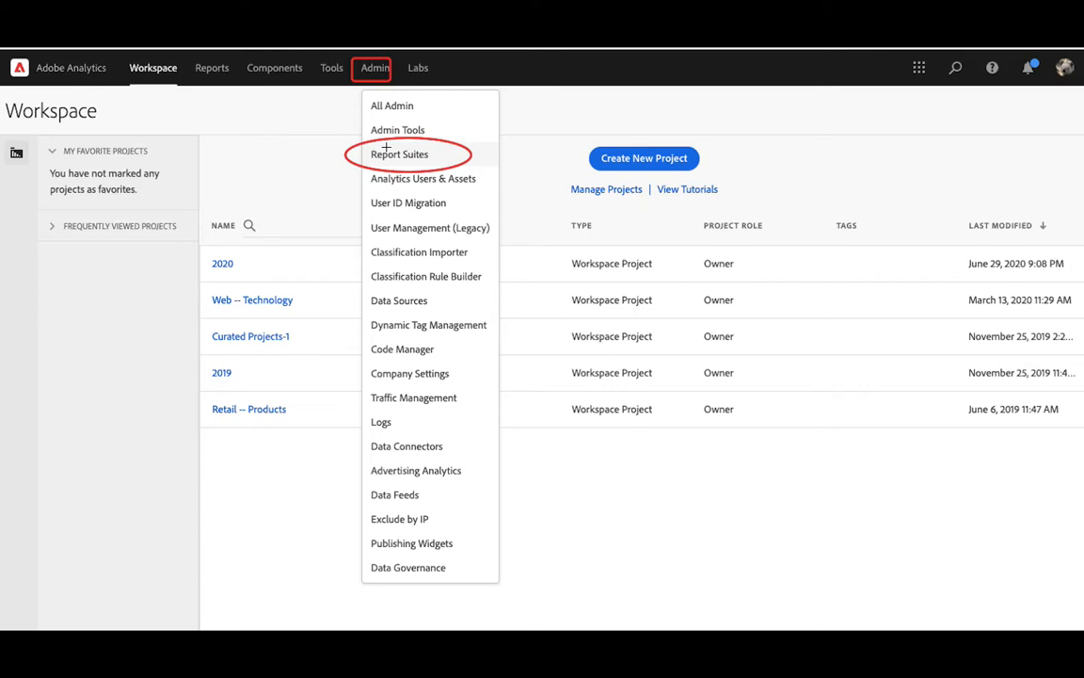
{"action": "left_click", "coordinate": [400, 153]}
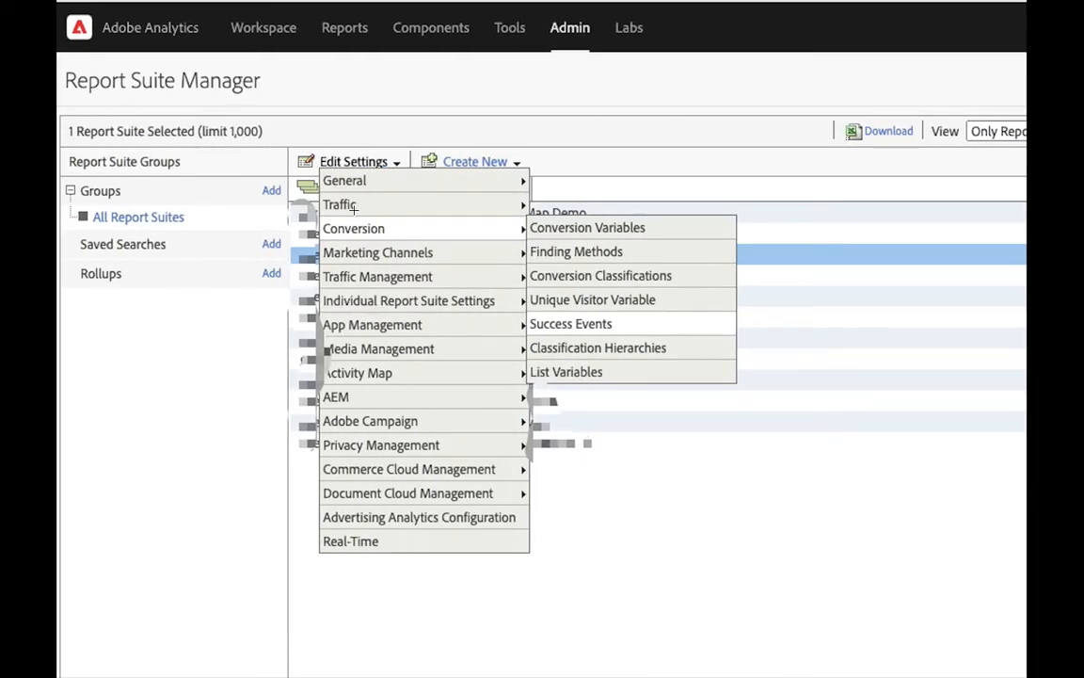
{"action": "mouse_move", "coordinate": [572, 318]}
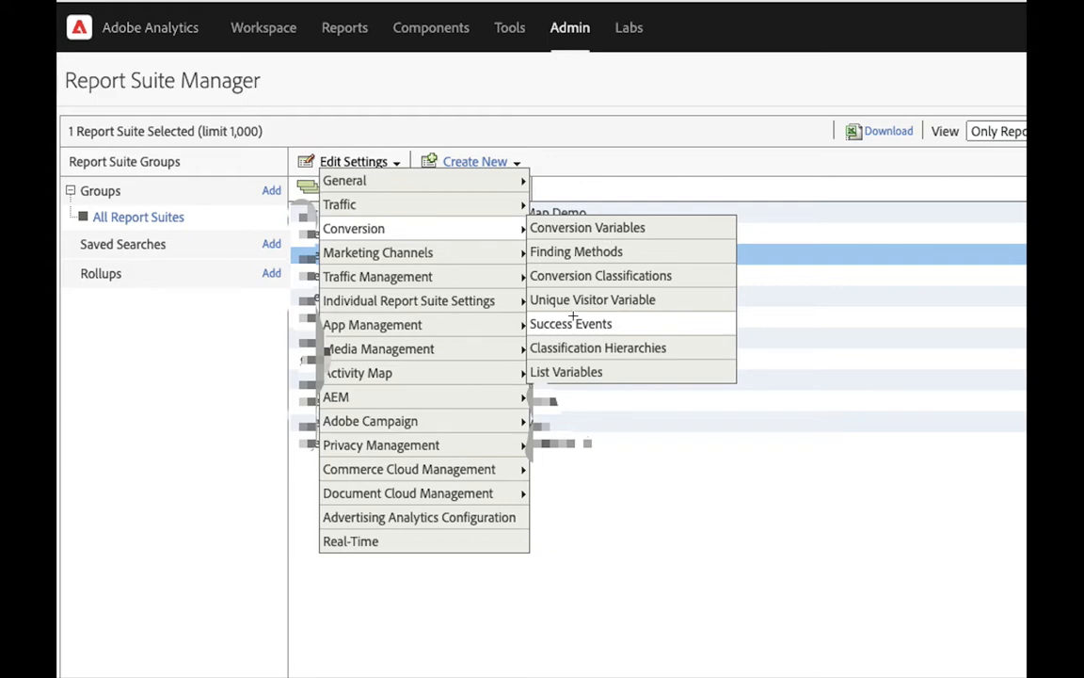
{"action": "mouse_move", "coordinate": [41, 273]}
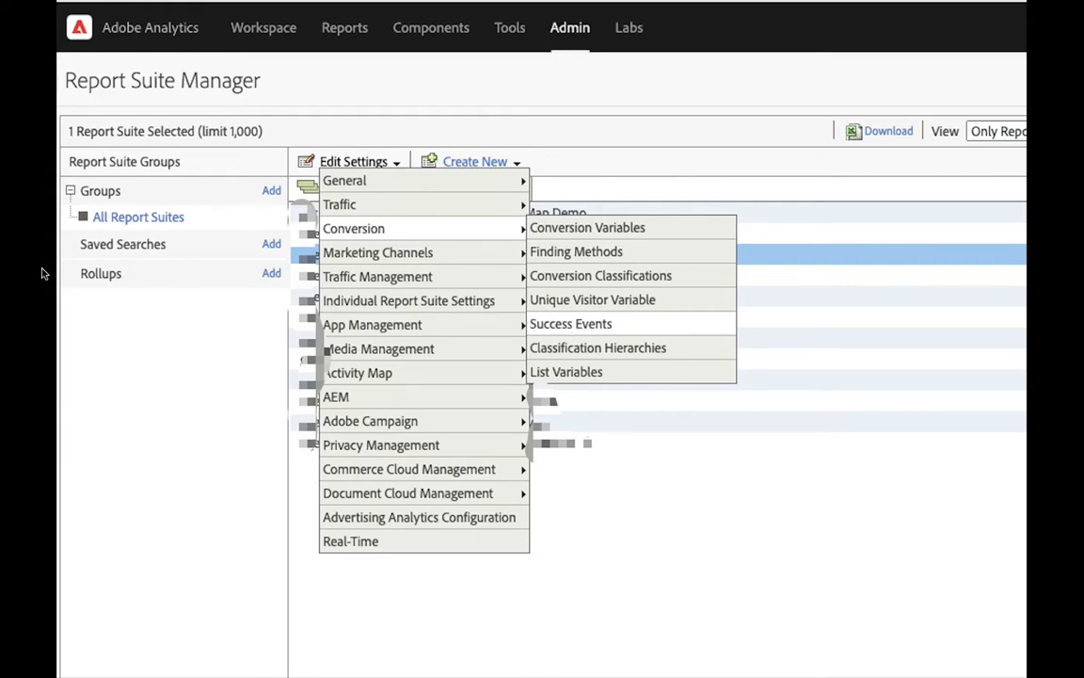
{"action": "mouse_move", "coordinate": [583, 396]}
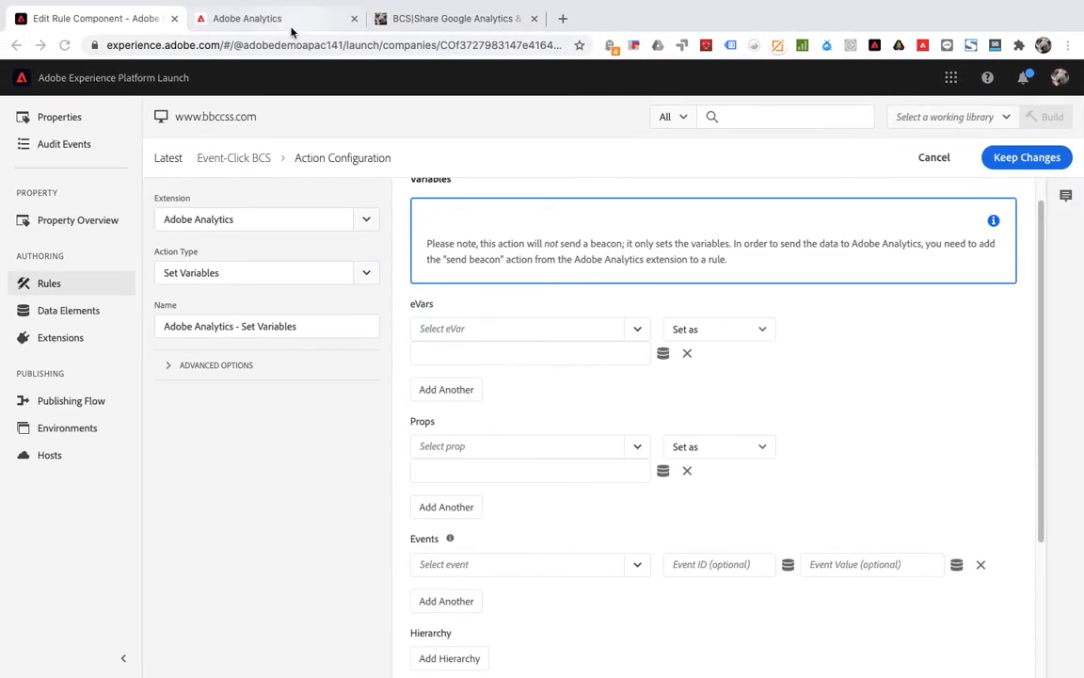
- Make success event7 'Click BCS' a visible, always-recorded counter with participation enabled
{"action": "left_click", "coordinate": [272, 18]}
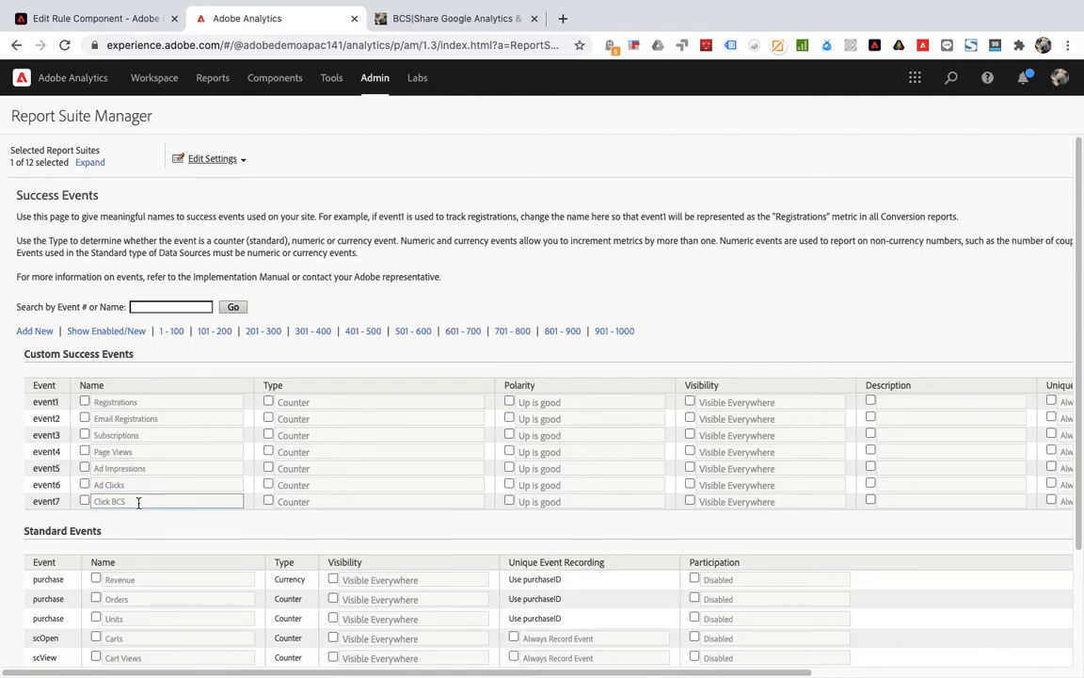
{"action": "left_click", "coordinate": [85, 500]}
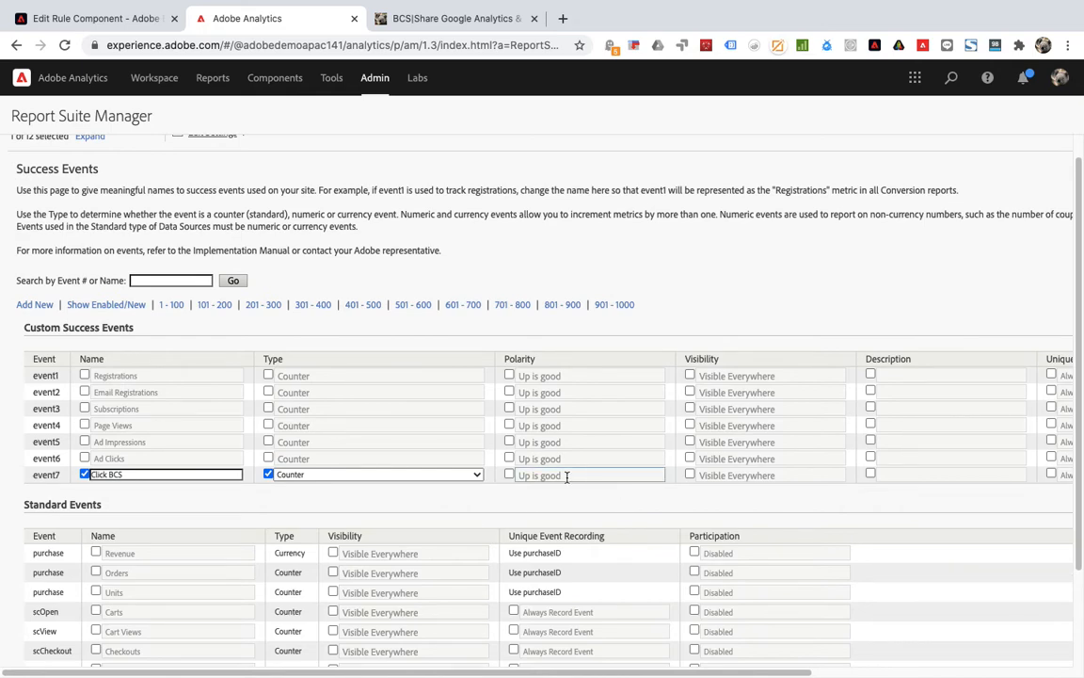
{"action": "left_click", "coordinate": [689, 475]}
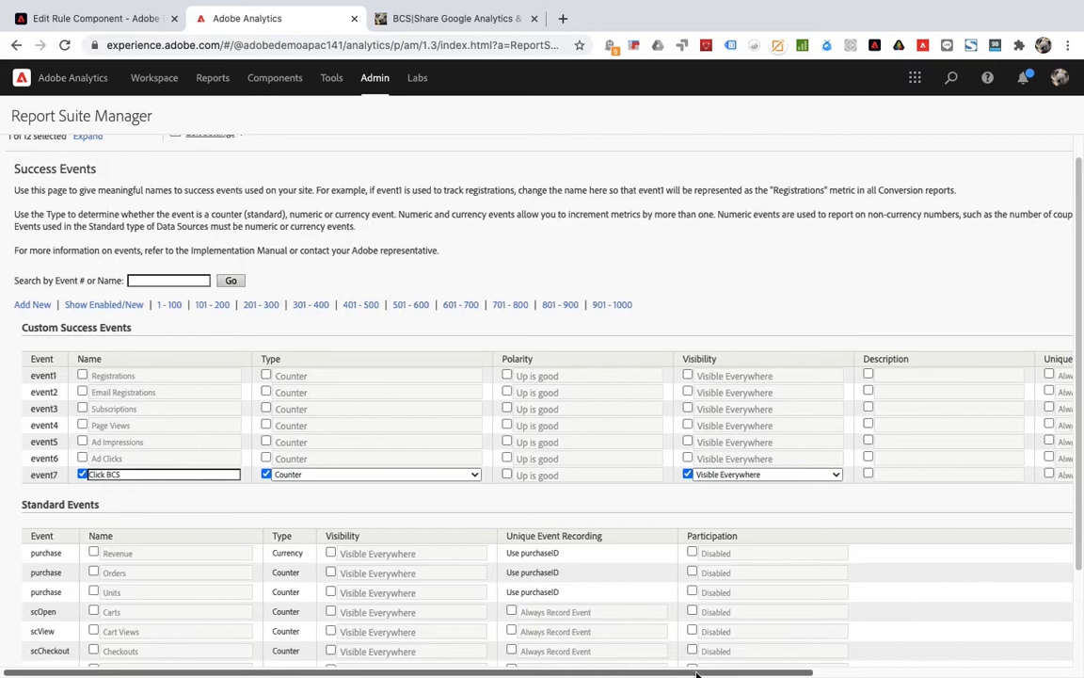
{"action": "scroll", "scroll_direction": "right", "scroll_amount": 3}
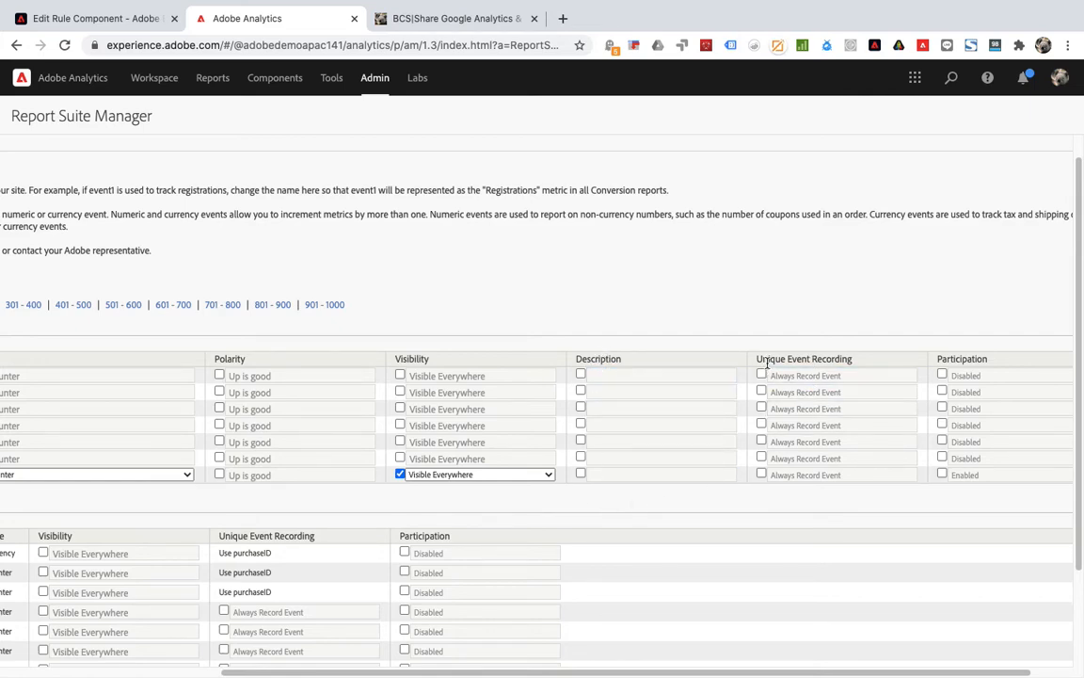
{"action": "left_click", "coordinate": [759, 474]}
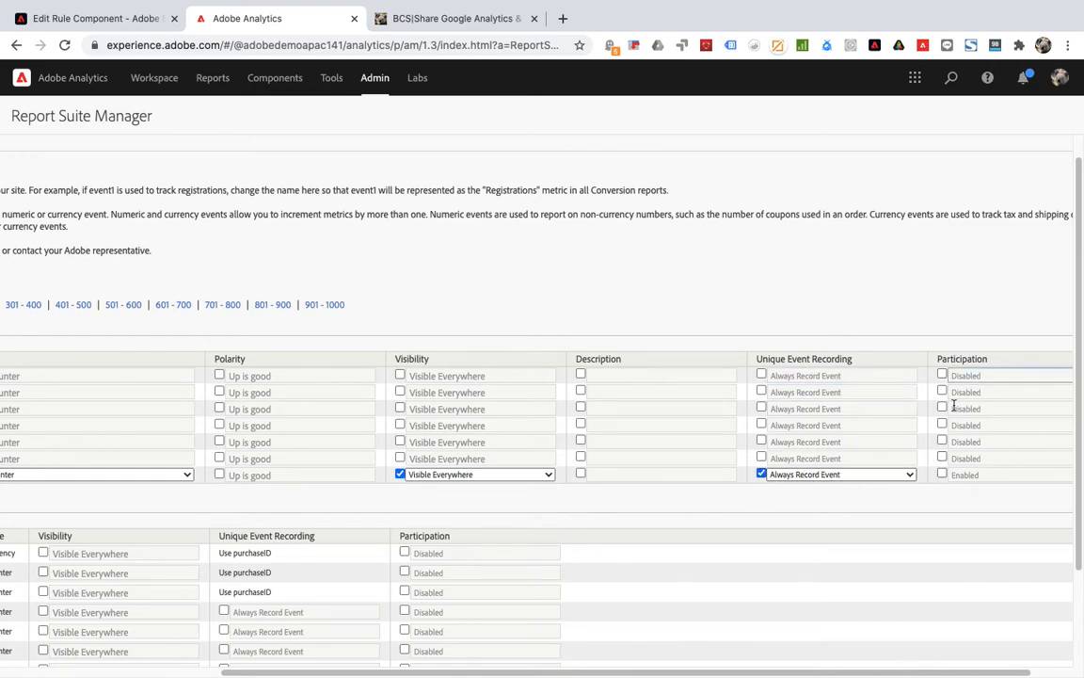
{"action": "left_click", "coordinate": [944, 474]}
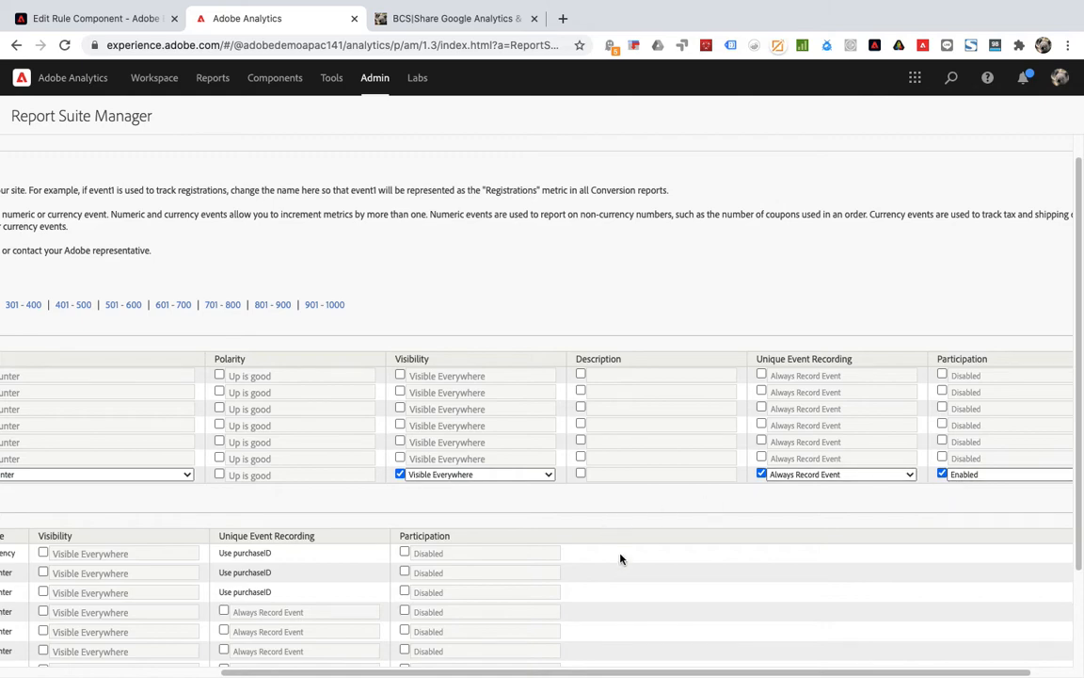
{"action": "scroll", "scroll_direction": "down", "scroll_amount": 3}
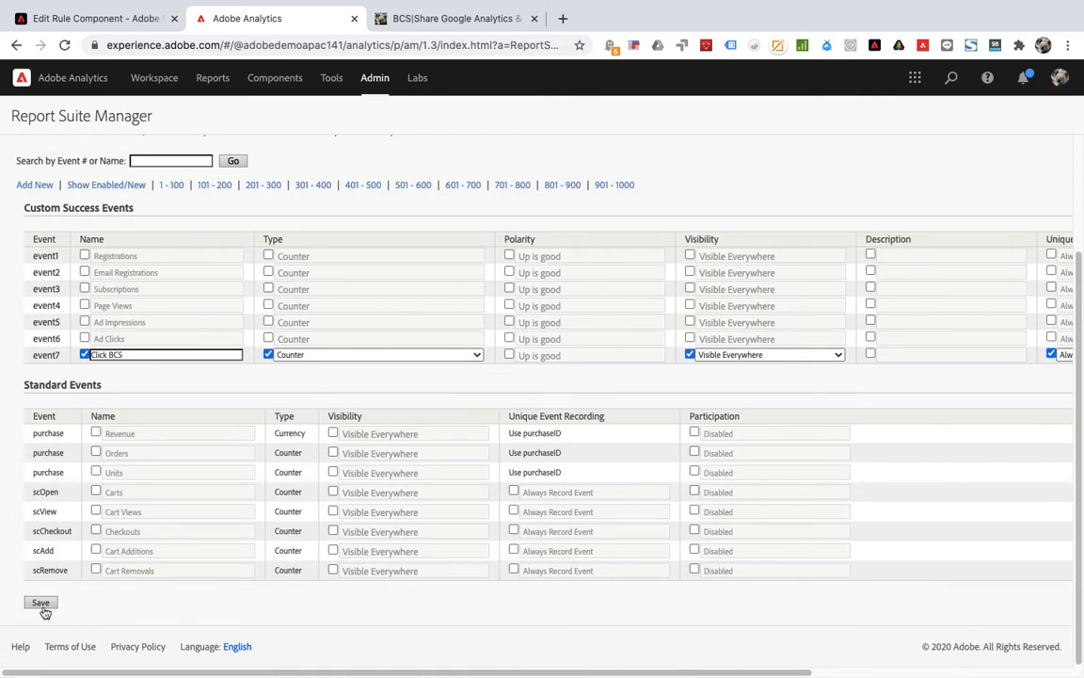
{"action": "mouse_move", "coordinate": [78, 612]}
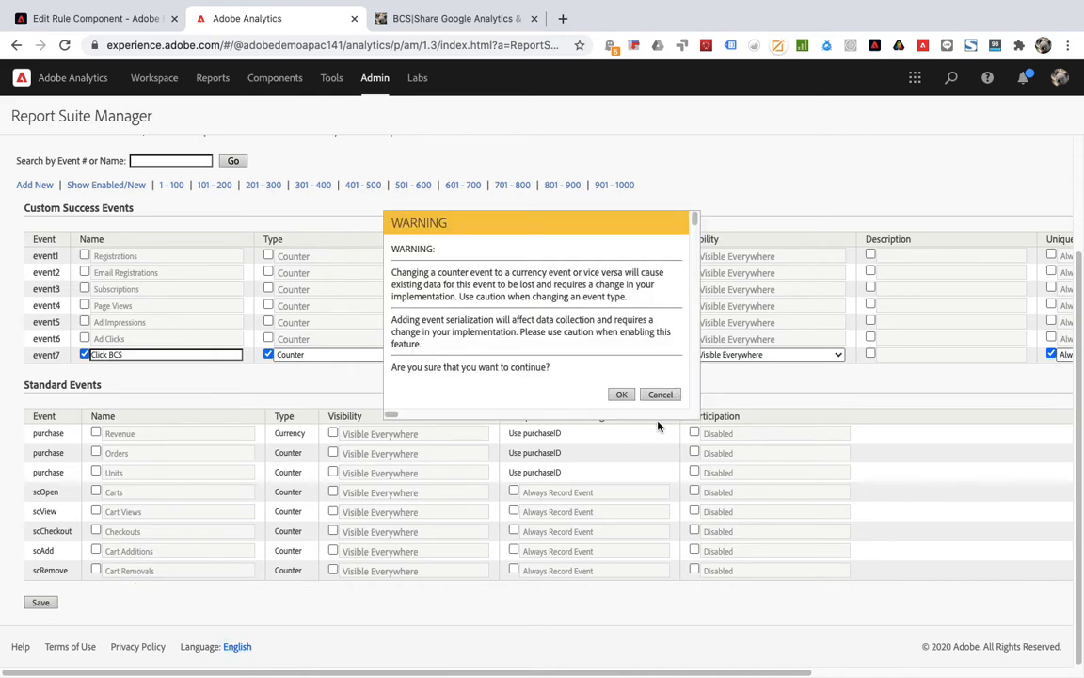
- Confirm saving the event7 settings and return to Launch's action form
{"action": "left_click", "coordinate": [621, 394]}
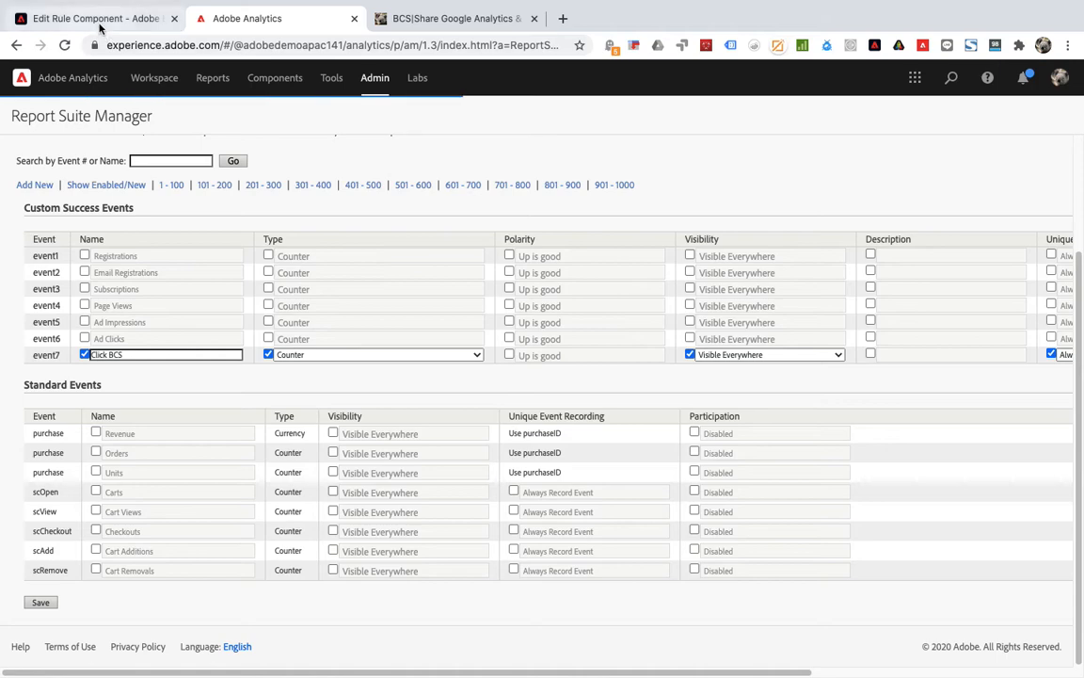
{"action": "left_click", "coordinate": [88, 21]}
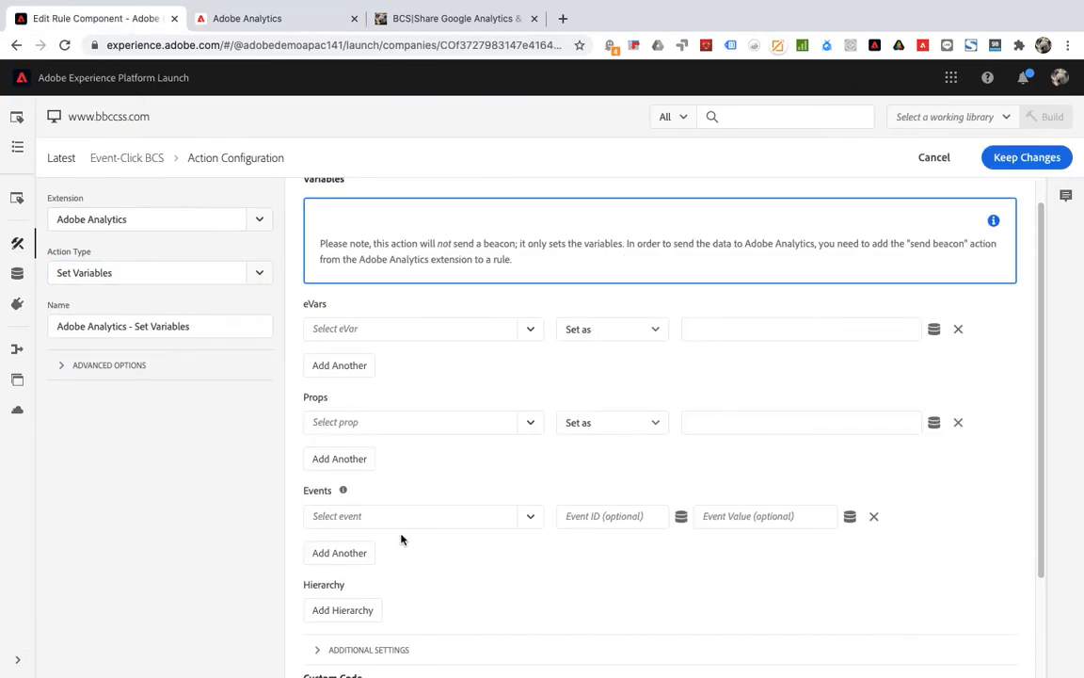
- Set event7: Click BCS with value 'BCS' and keep the Set Variables action
{"action": "left_click", "coordinate": [414, 516]}
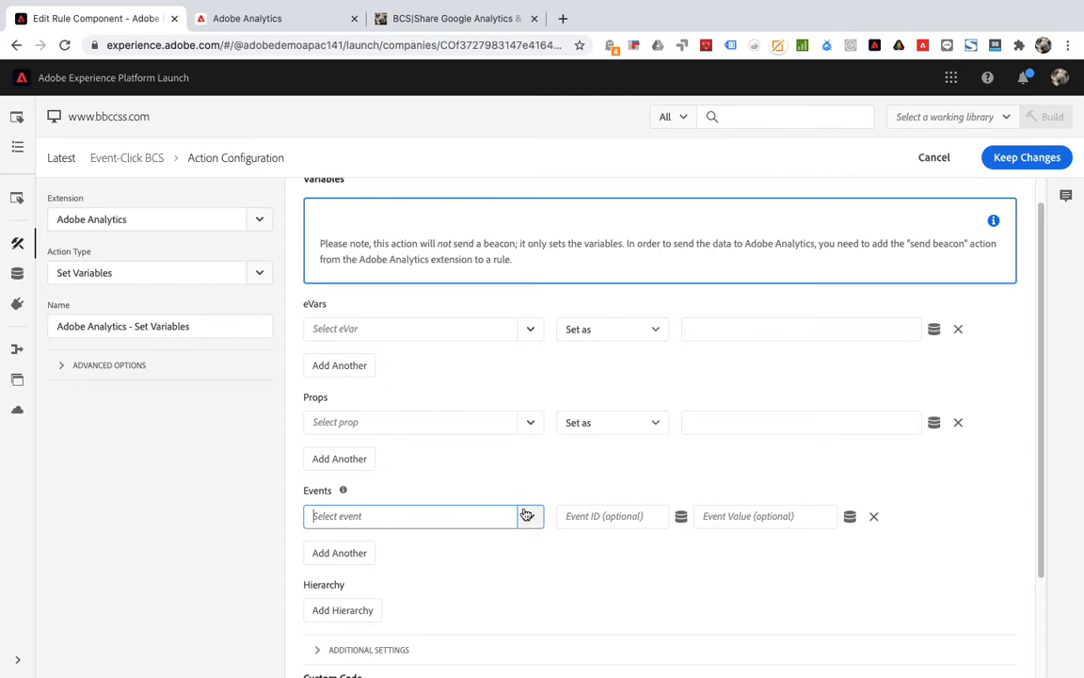
{"action": "scroll", "scroll_direction": "down", "scroll_amount": 3}
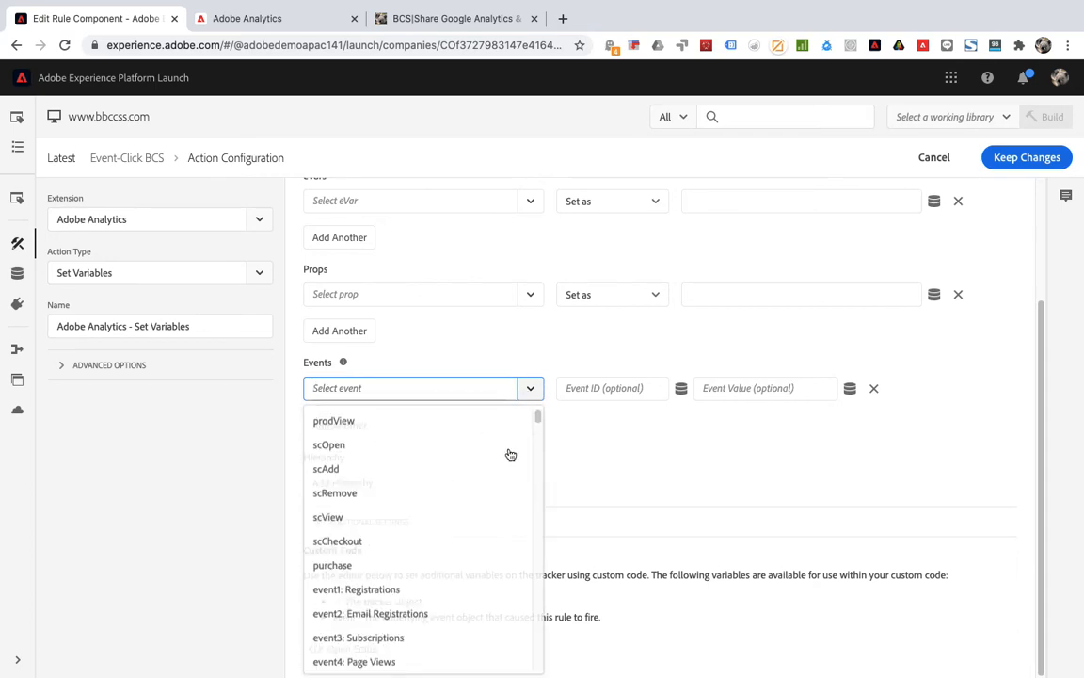
{"action": "scroll", "scroll_direction": "down", "scroll_amount": 3}
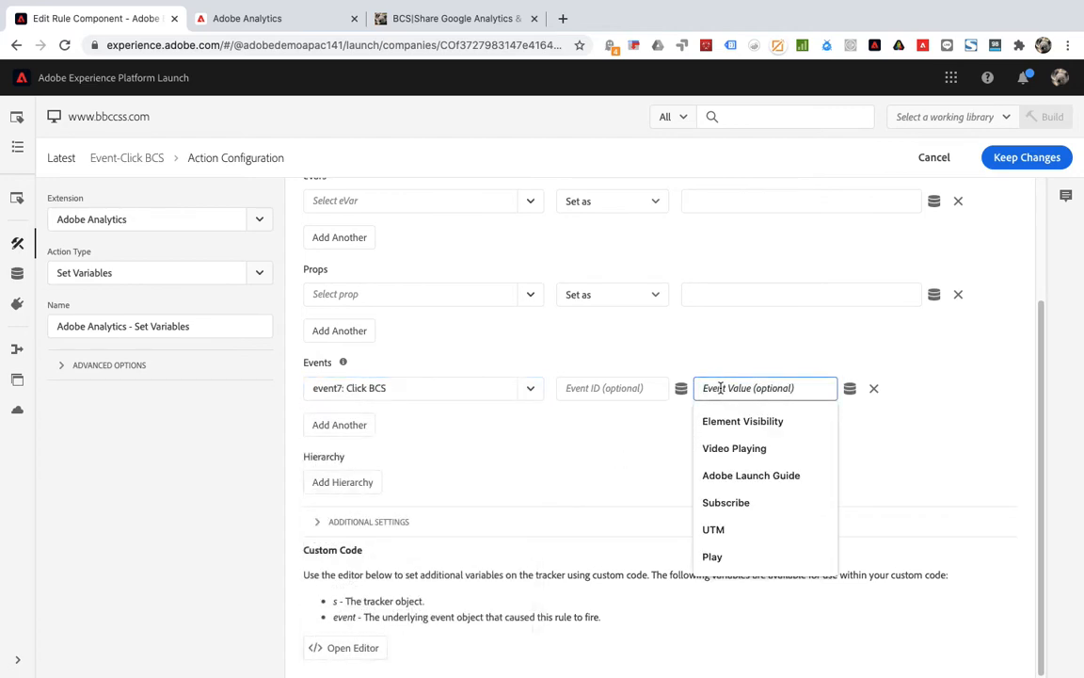
{"action": "type", "text": "BCS"}
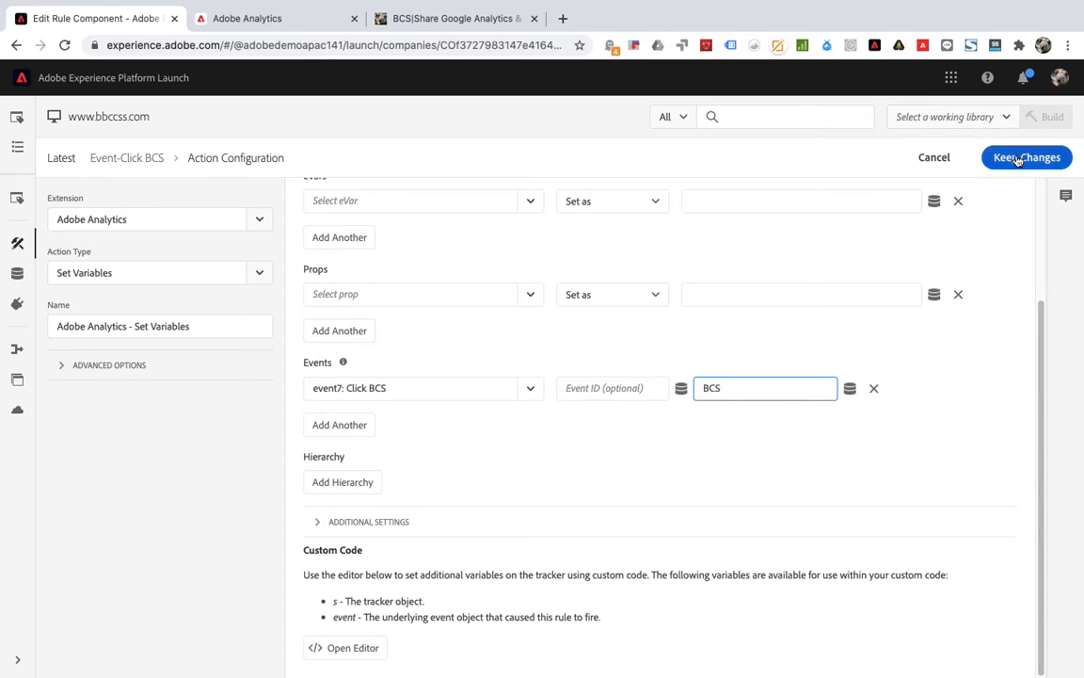
{"action": "left_click", "coordinate": [1027, 157]}
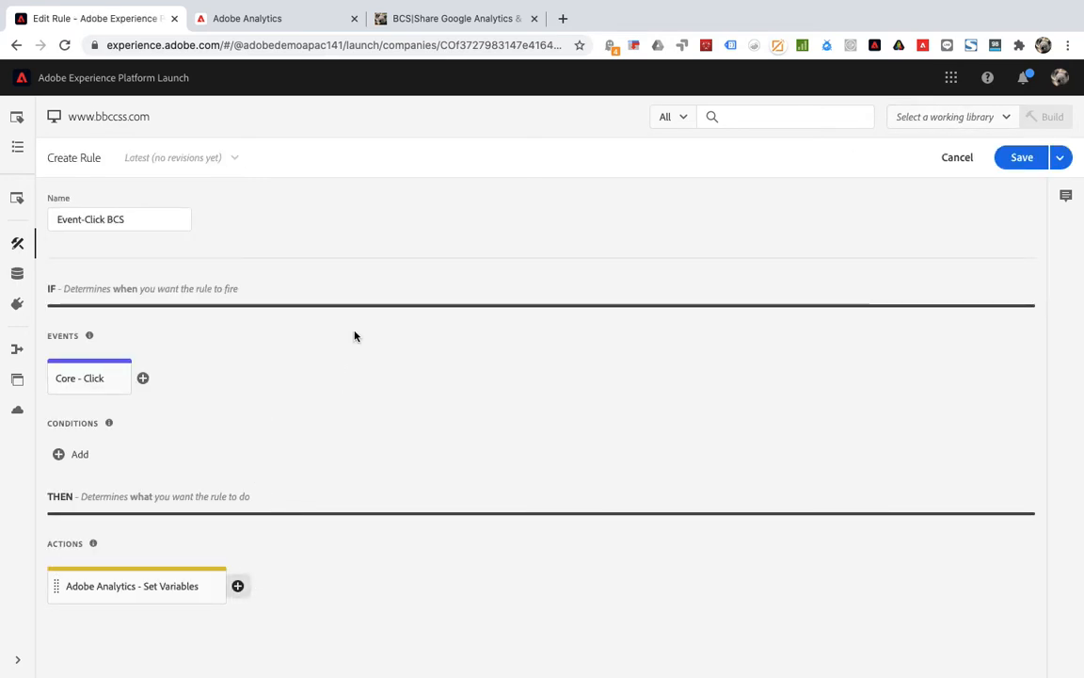
- Add an Adobe Analytics Send Beacon action using s.tl() with link name 'BCS'
{"action": "left_click", "coordinate": [135, 585]}
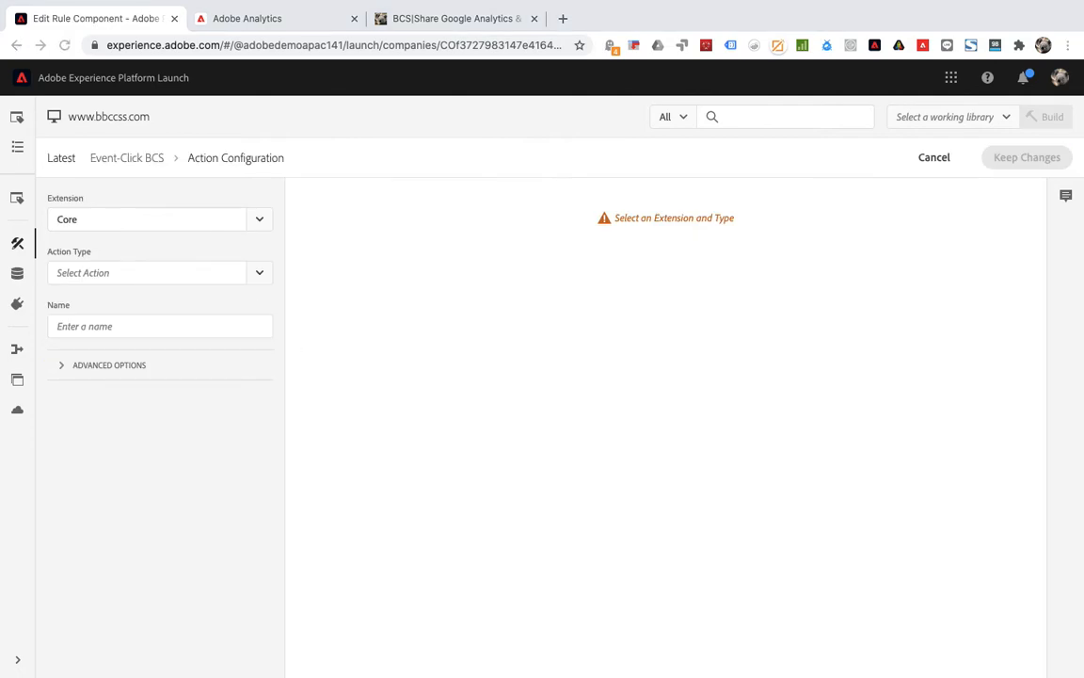
{"action": "left_click", "coordinate": [160, 218]}
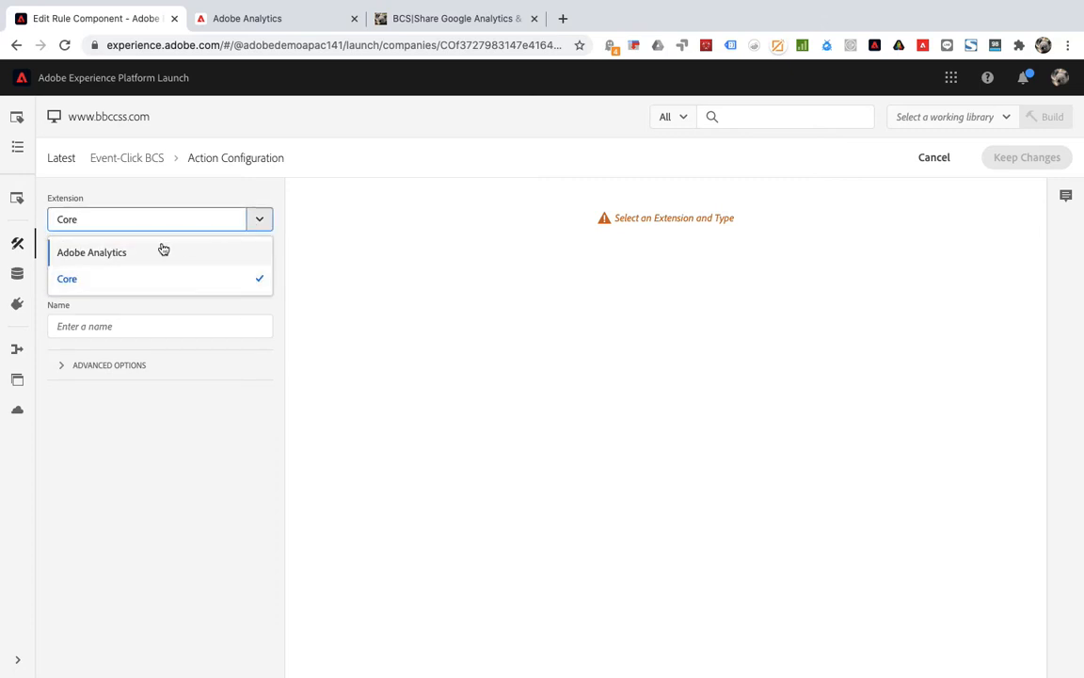
{"action": "left_click", "coordinate": [100, 251]}
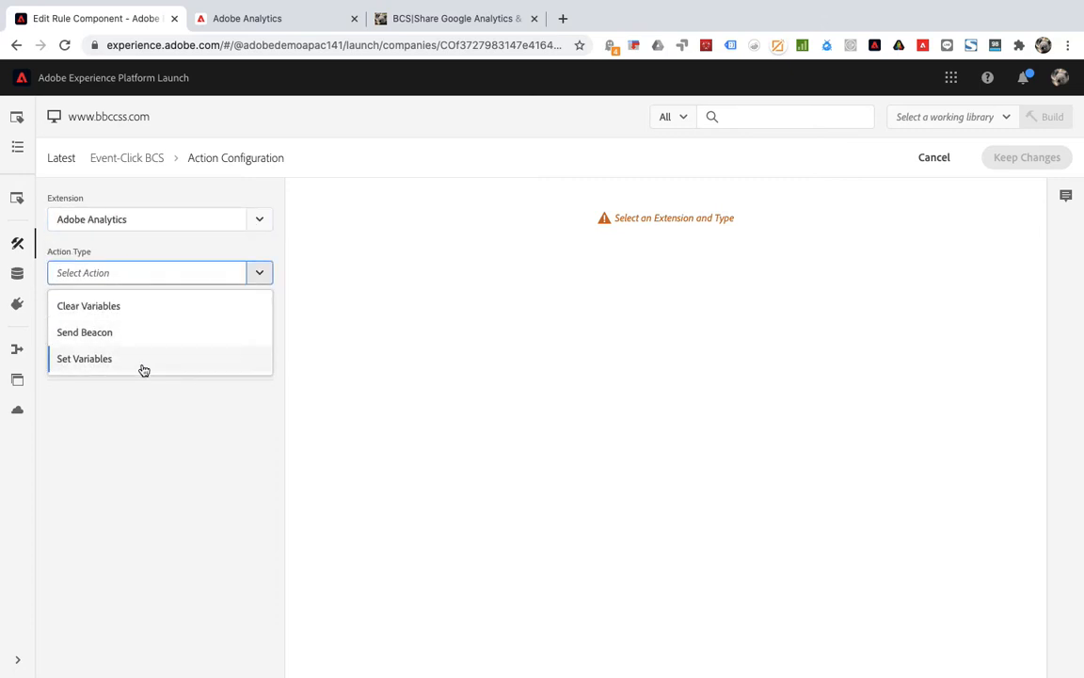
{"action": "left_click", "coordinate": [85, 331]}
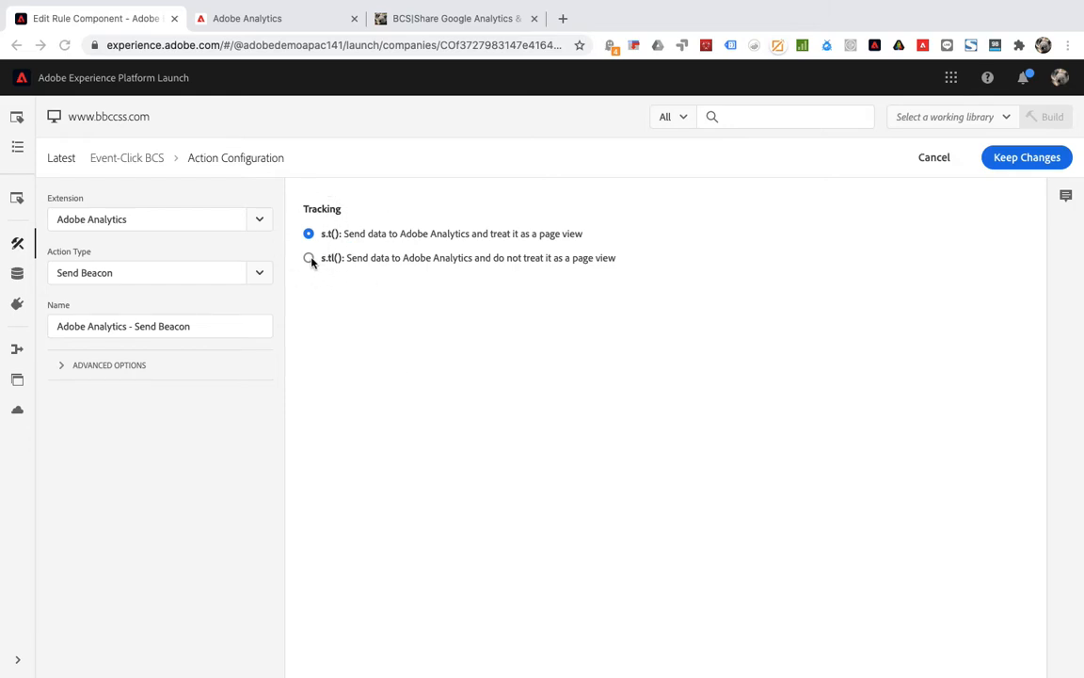
{"action": "left_click", "coordinate": [308, 257]}
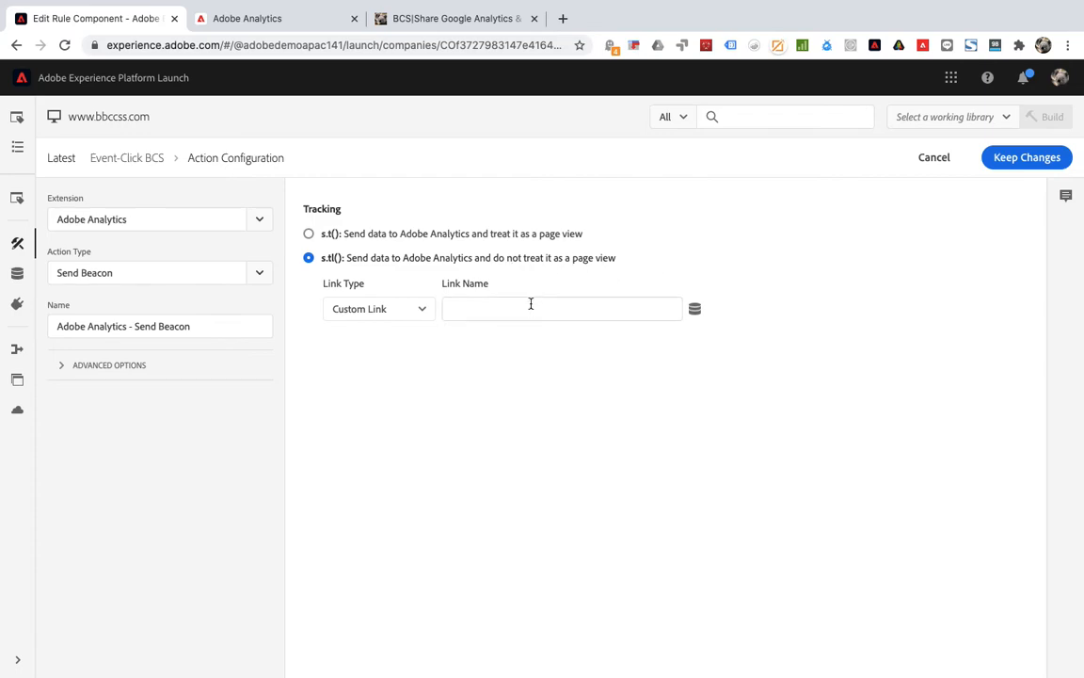
{"action": "type", "text": "BCS"}
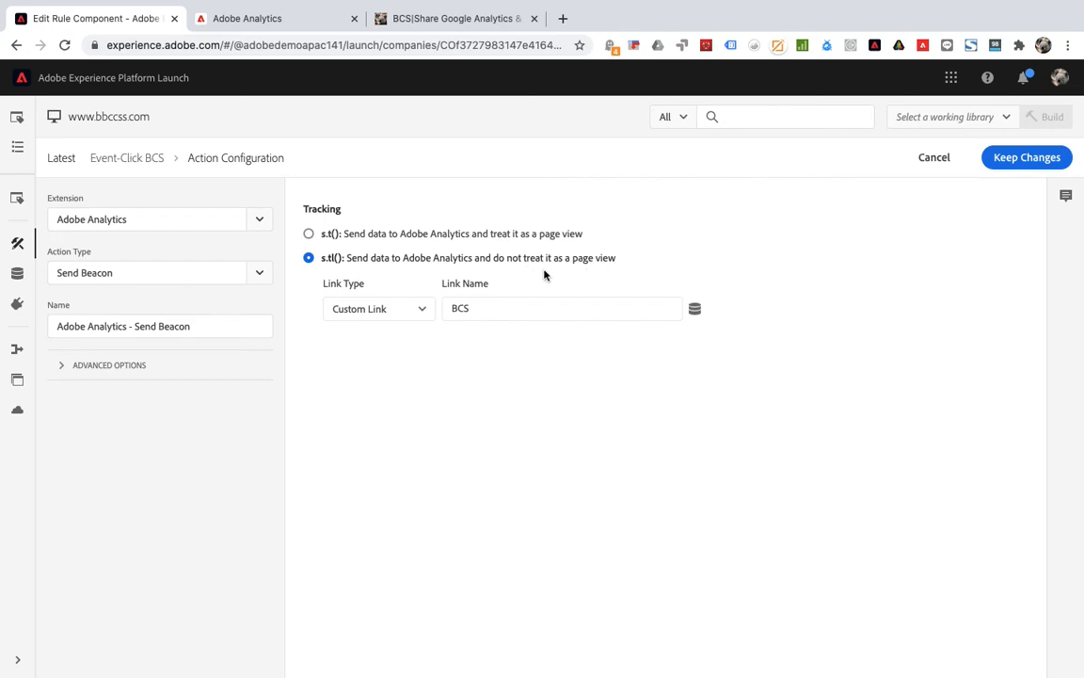
{"action": "mouse_move", "coordinate": [540, 269]}
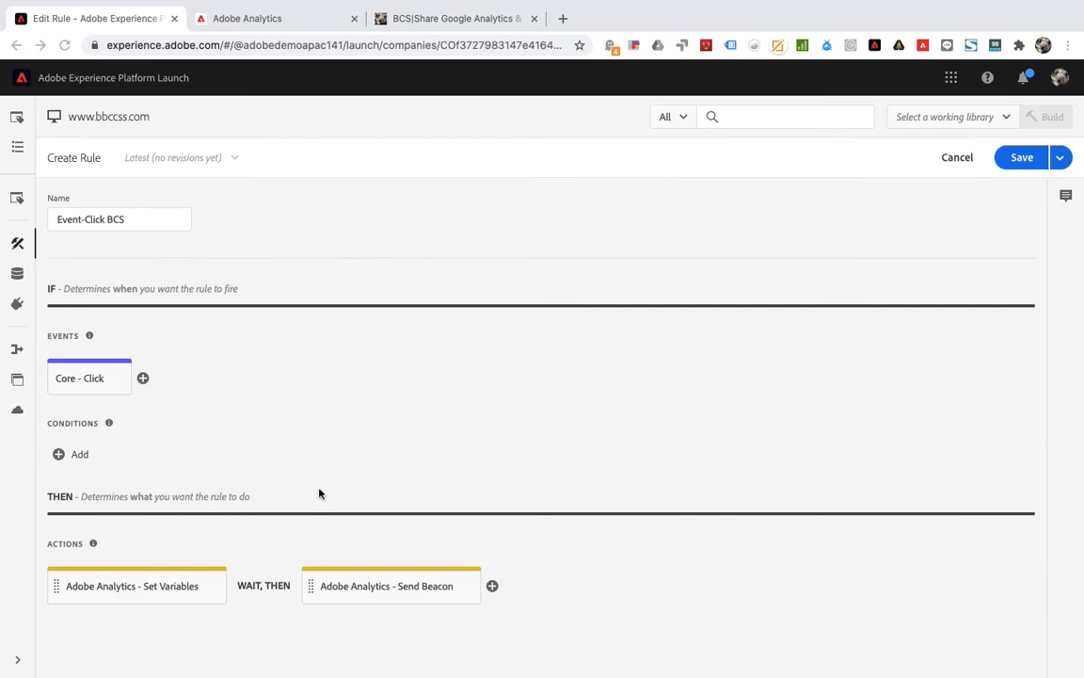
{"action": "mouse_move", "coordinate": [575, 135]}
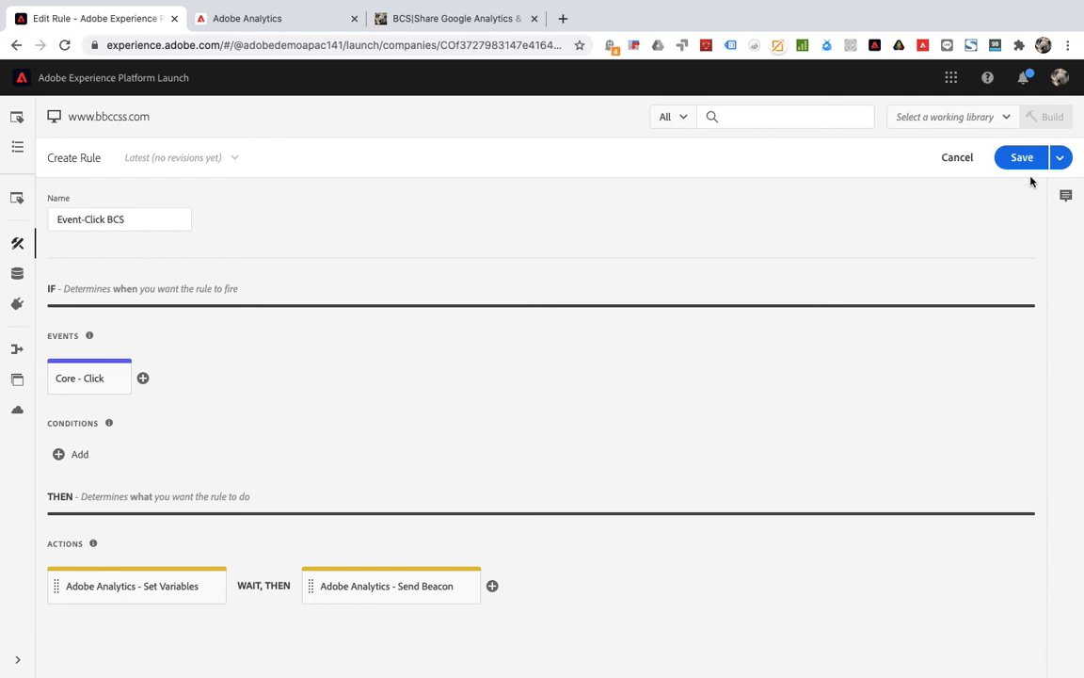
- Save the Event-Click BCS rule and expand the left navigation panel
{"action": "left_click", "coordinate": [1020, 157]}
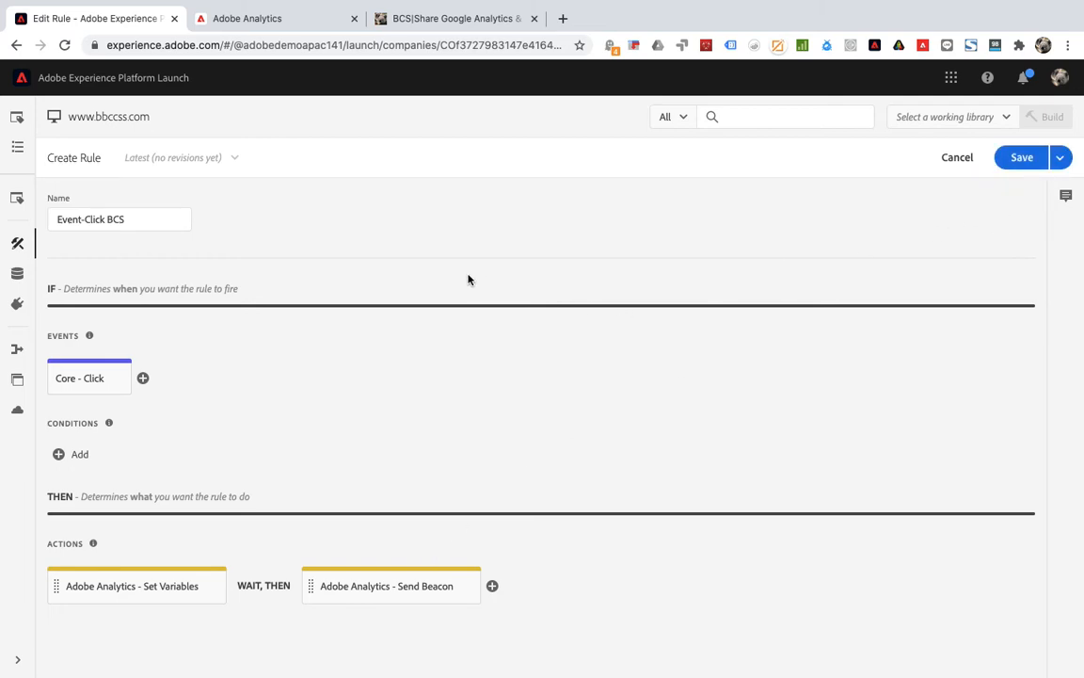
{"action": "left_click", "coordinate": [1022, 157]}
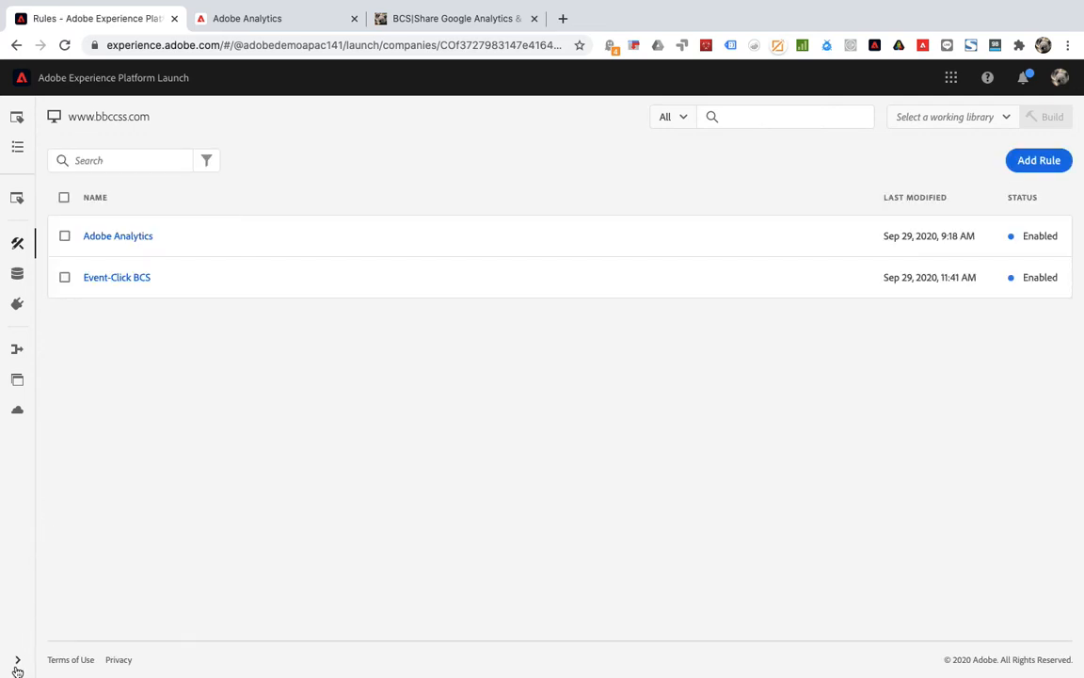
{"action": "left_click", "coordinate": [16, 658]}
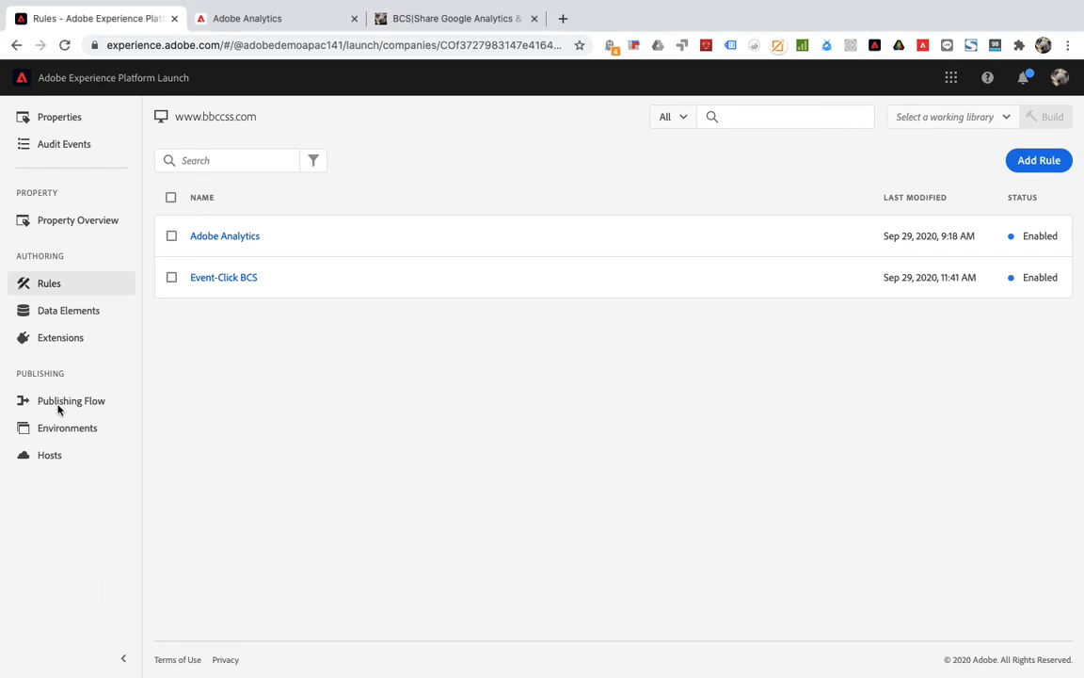
- Create the BCS library for Development with the changed Event-Click BCS rule, then save and build
{"action": "left_click", "coordinate": [74, 400]}
{"action": "type", "text": "BCS"}
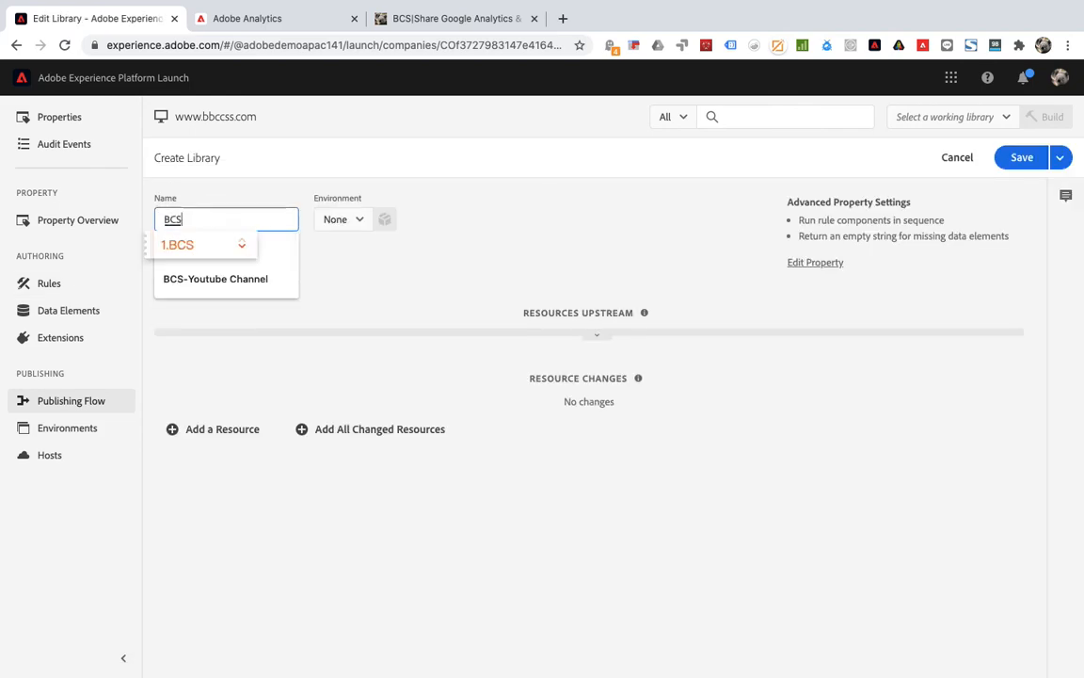
{"action": "left_click", "coordinate": [342, 218]}
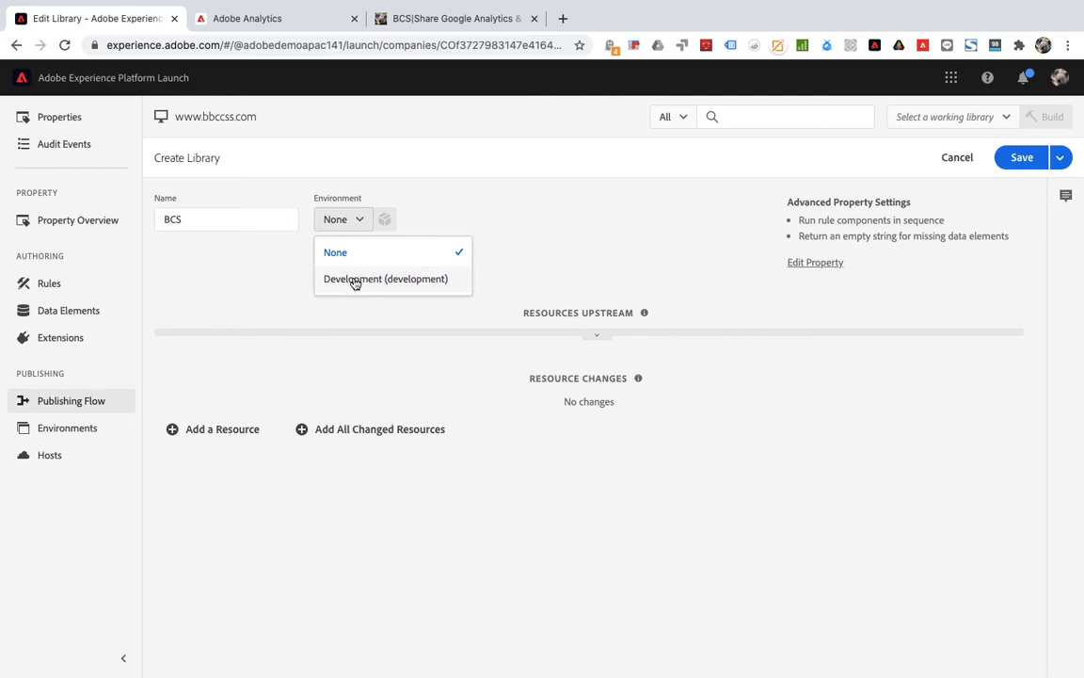
{"action": "left_click", "coordinate": [392, 278]}
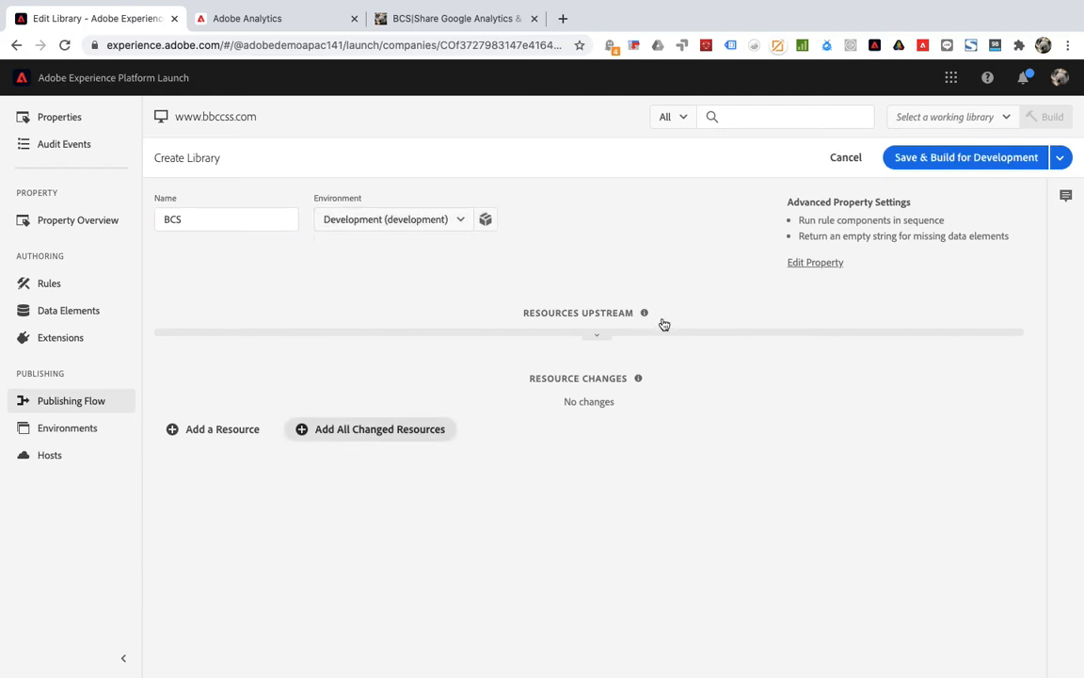
{"action": "left_click", "coordinate": [378, 428]}
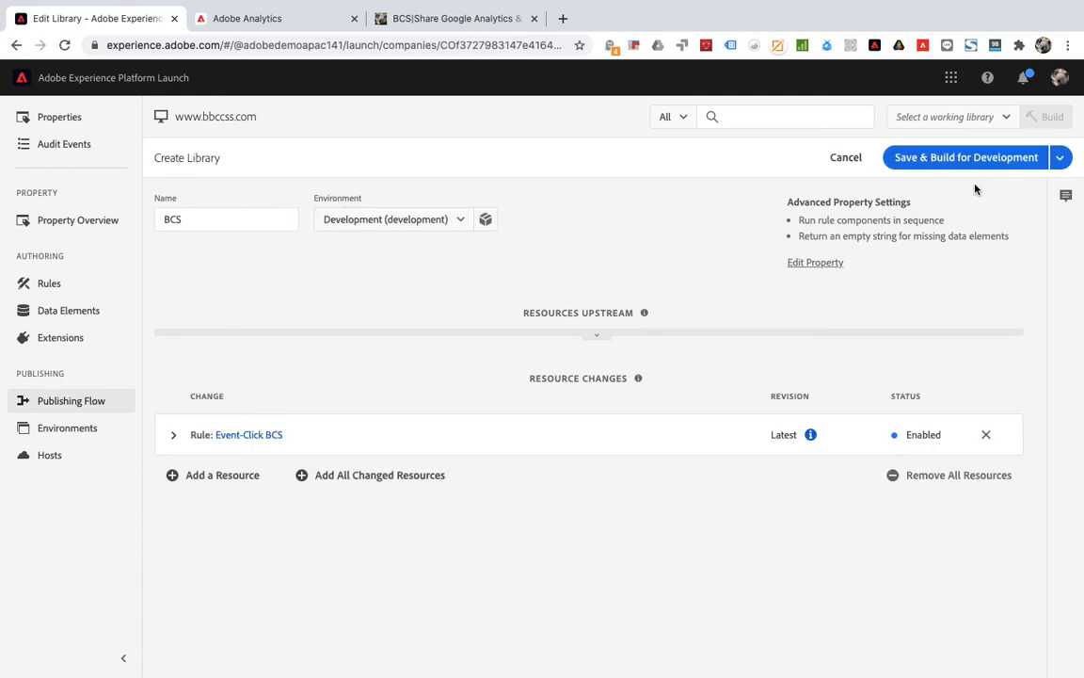
{"action": "left_click", "coordinate": [966, 157]}
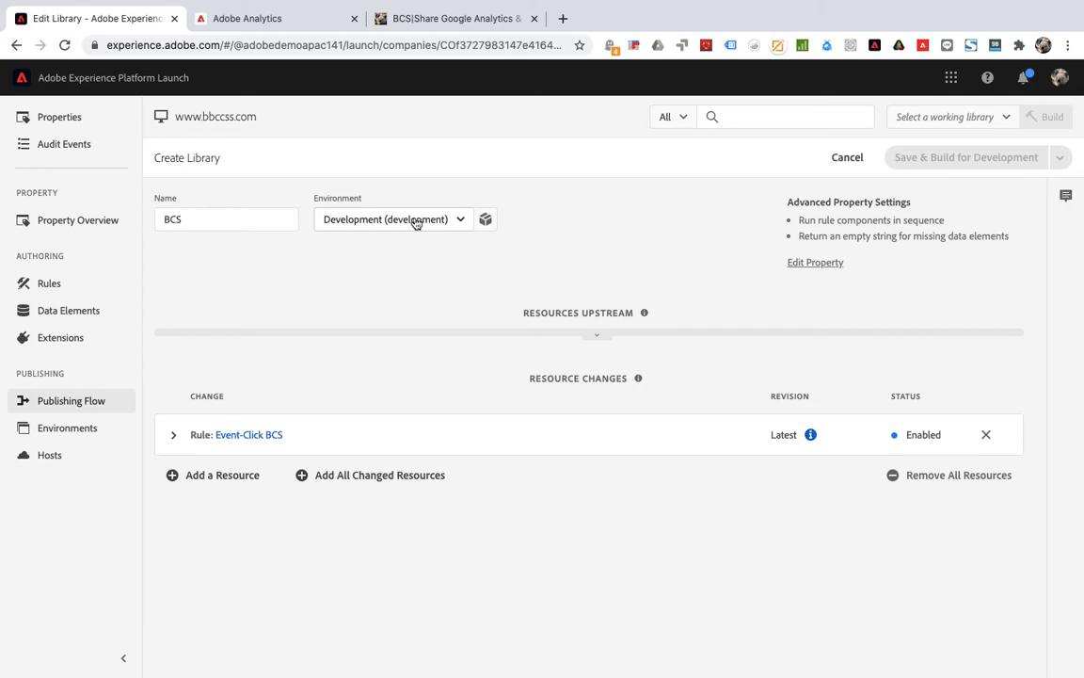
{"action": "mouse_move", "coordinate": [413, 226]}
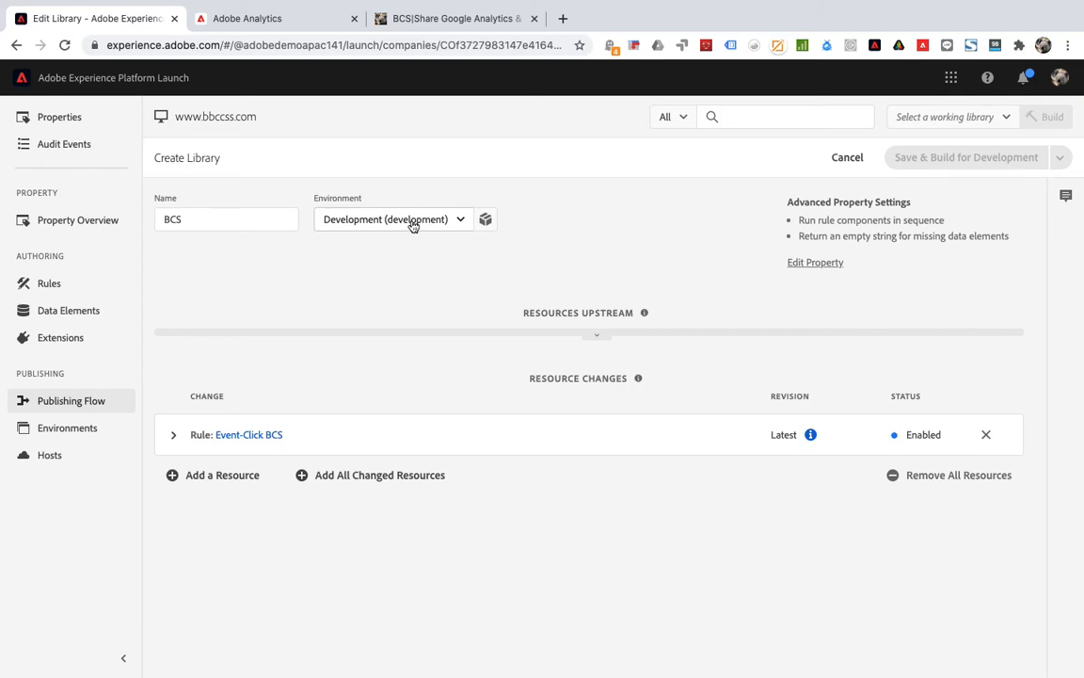
{"action": "mouse_move", "coordinate": [348, 293]}
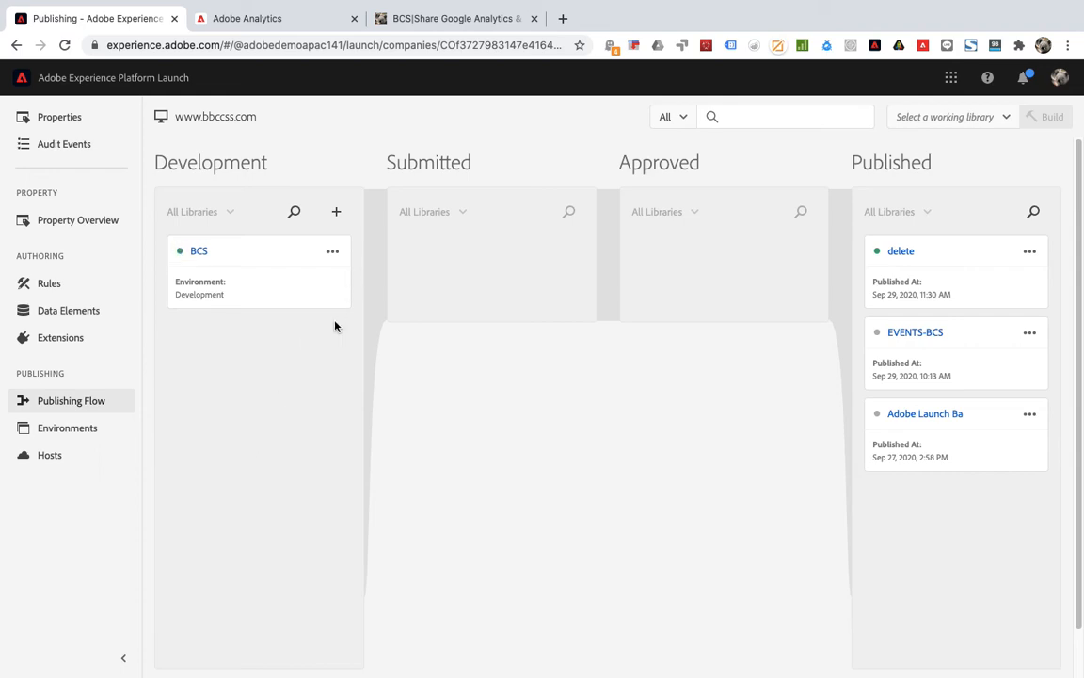
{"action": "mouse_move", "coordinate": [332, 255]}
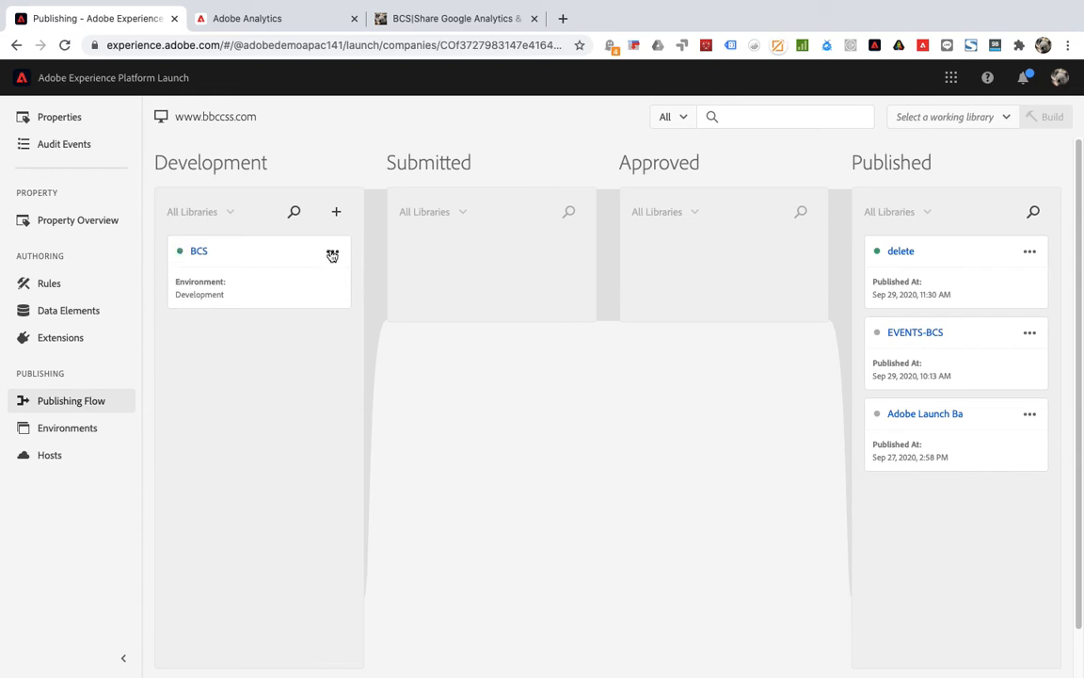
- Submit the BCS library for approval and build it for Staging
{"action": "left_click", "coordinate": [332, 255]}
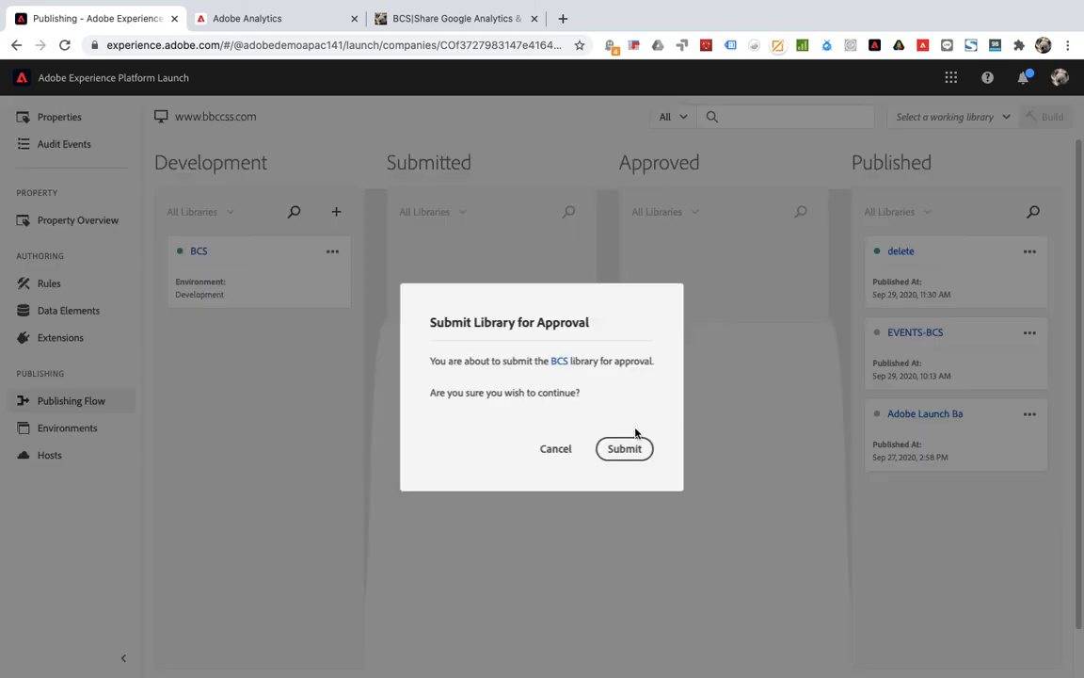
{"action": "left_click", "coordinate": [624, 448]}
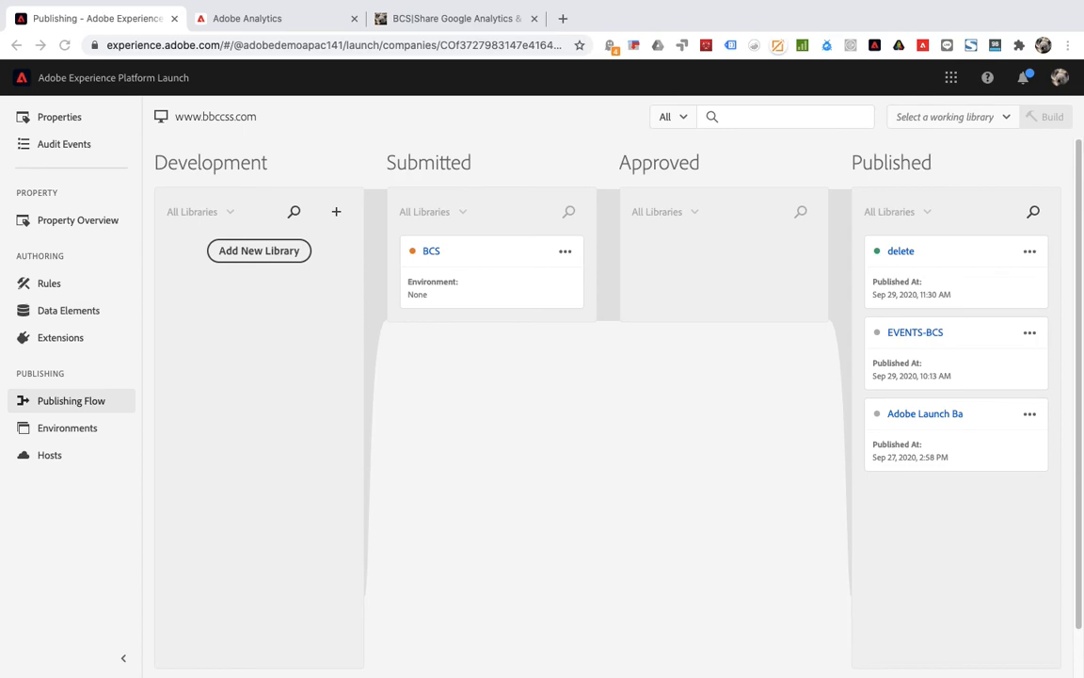
{"action": "mouse_move", "coordinate": [56, 396]}
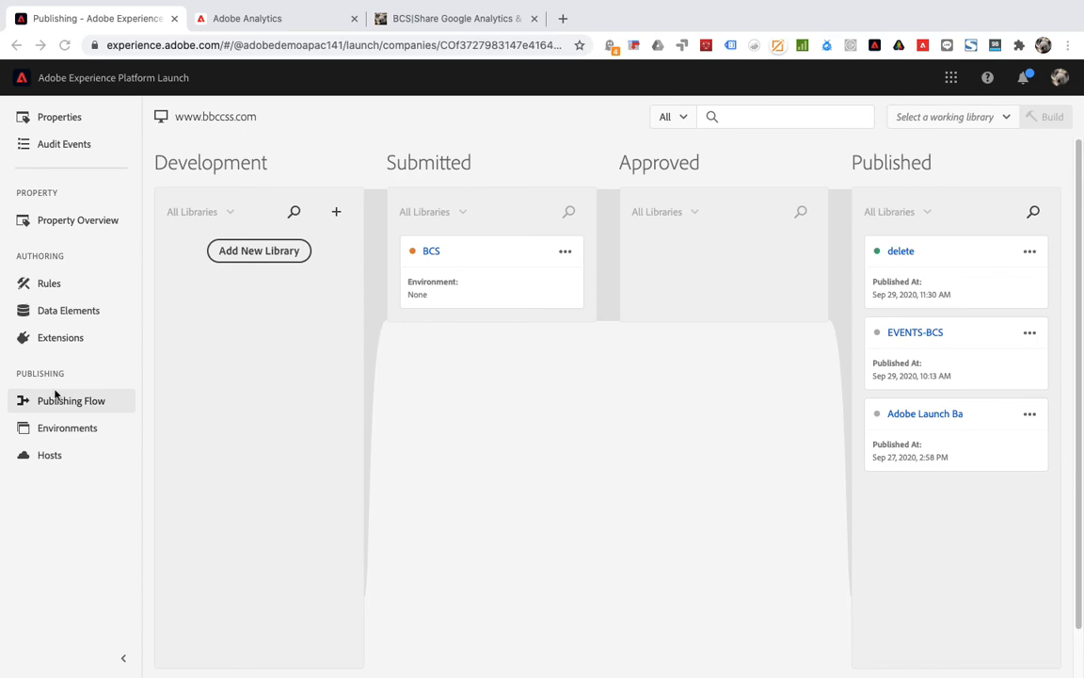
{"action": "left_click", "coordinate": [565, 250]}
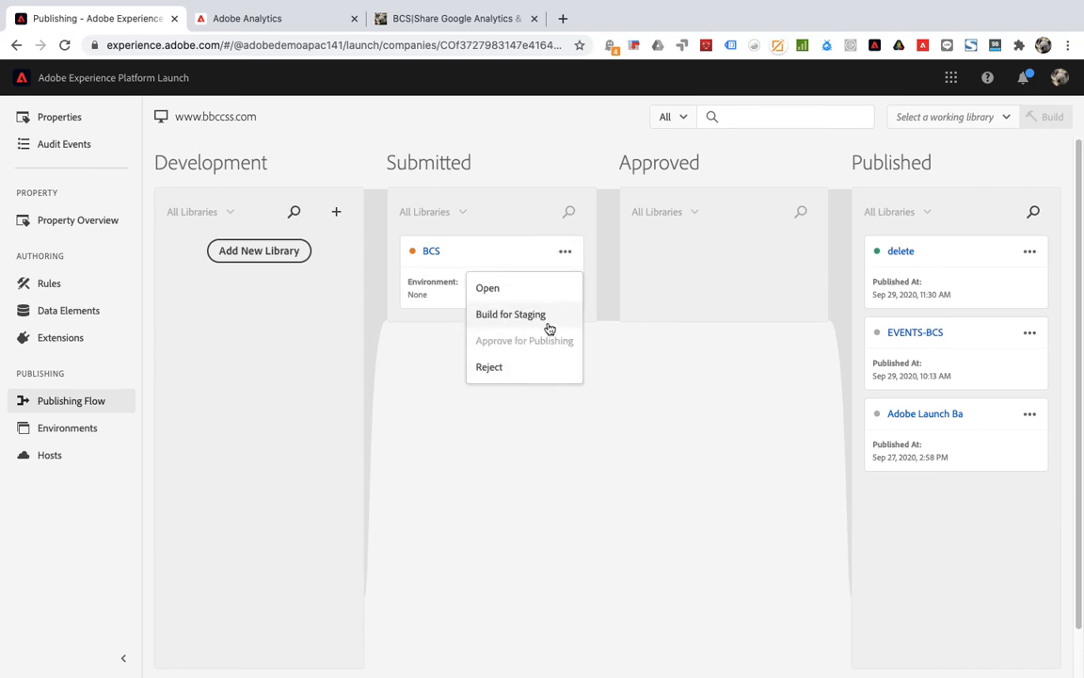
{"action": "left_click", "coordinate": [605, 381]}
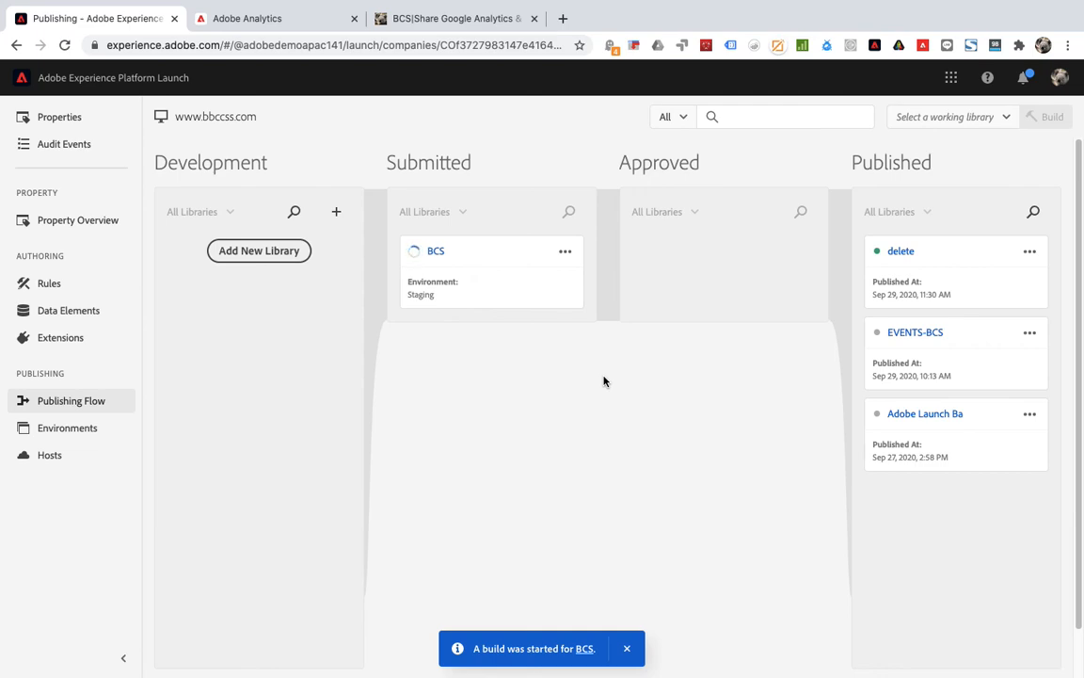
{"action": "mouse_move", "coordinate": [597, 377]}
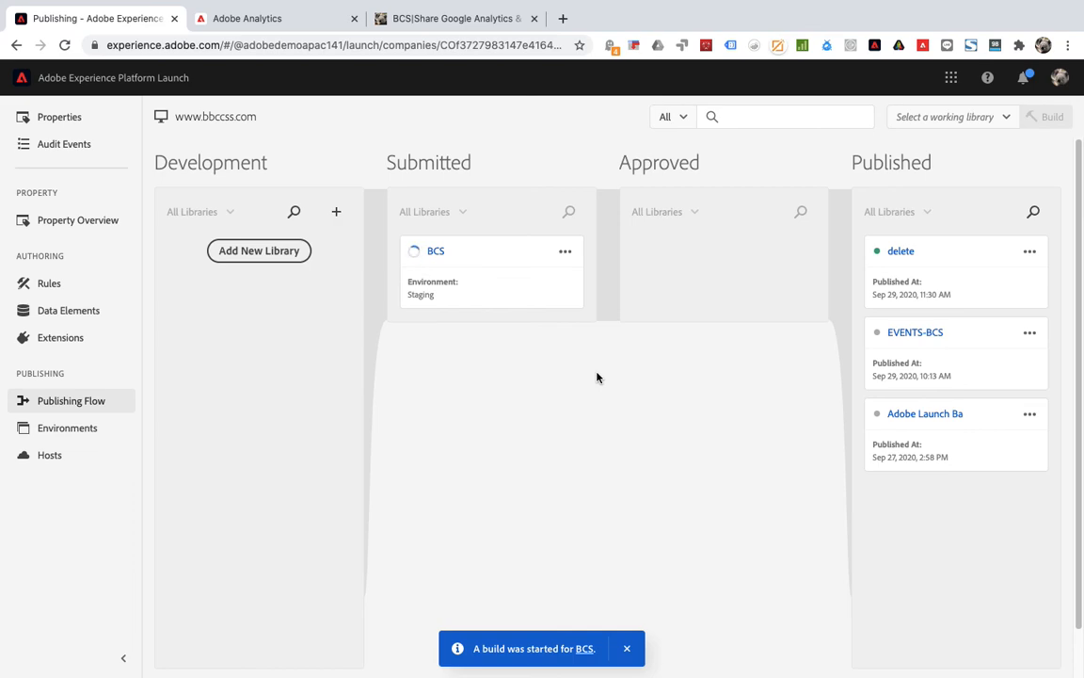
- Approve the BCS library and publish it to Production
{"action": "left_click", "coordinate": [565, 251]}
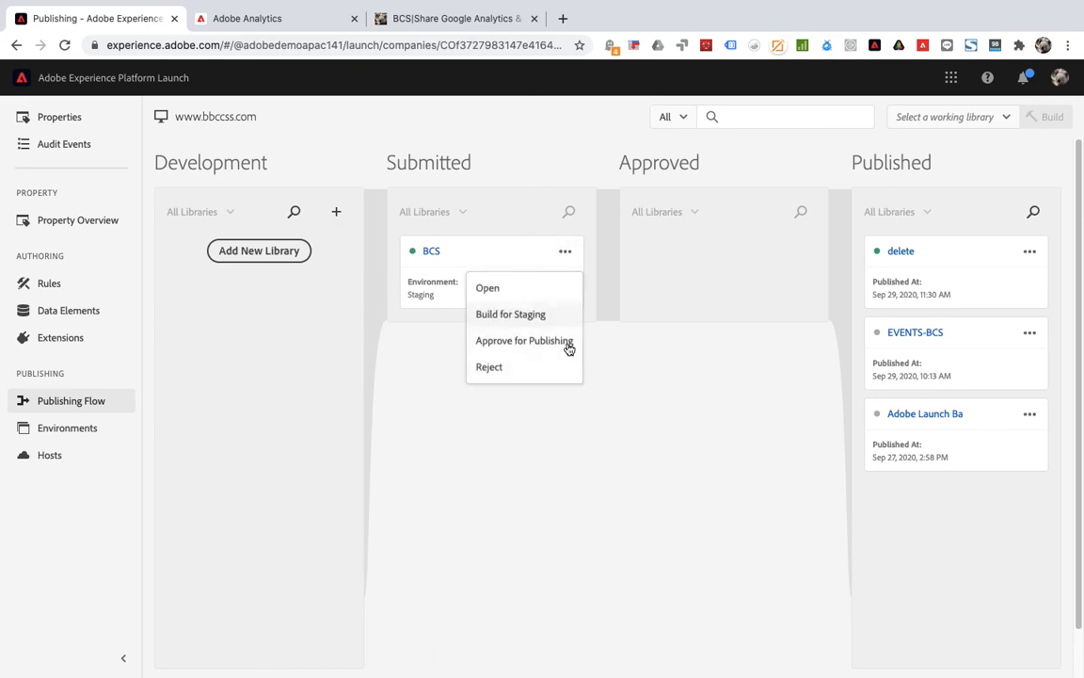
{"action": "left_click", "coordinate": [525, 340]}
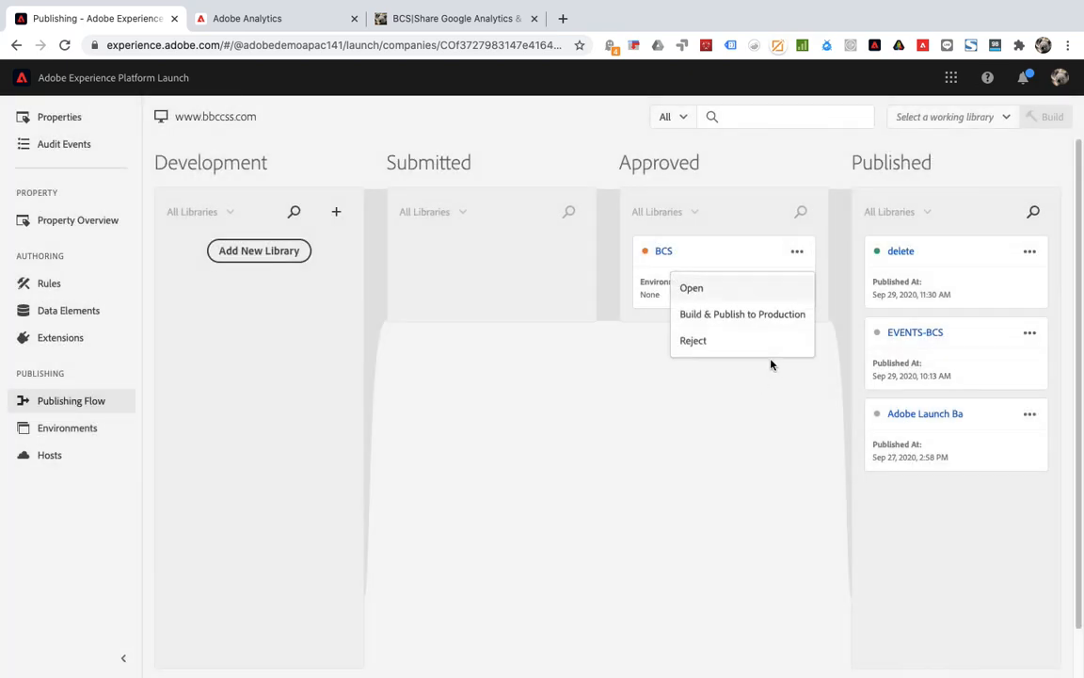
{"action": "left_click", "coordinate": [740, 313]}
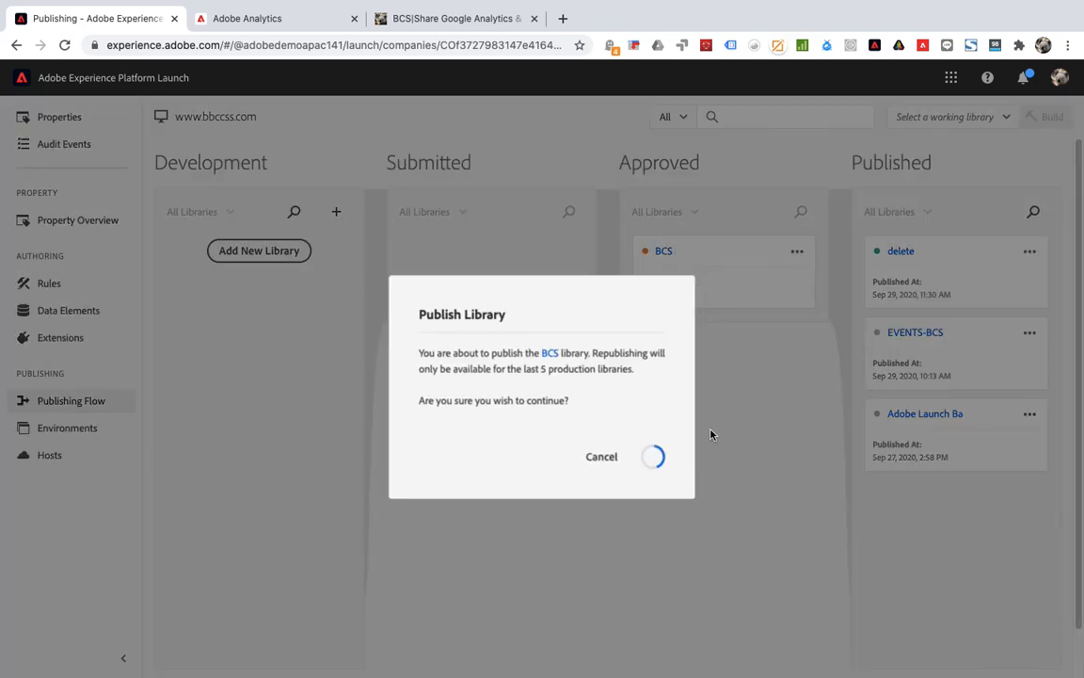
{"action": "left_click", "coordinate": [653, 457]}
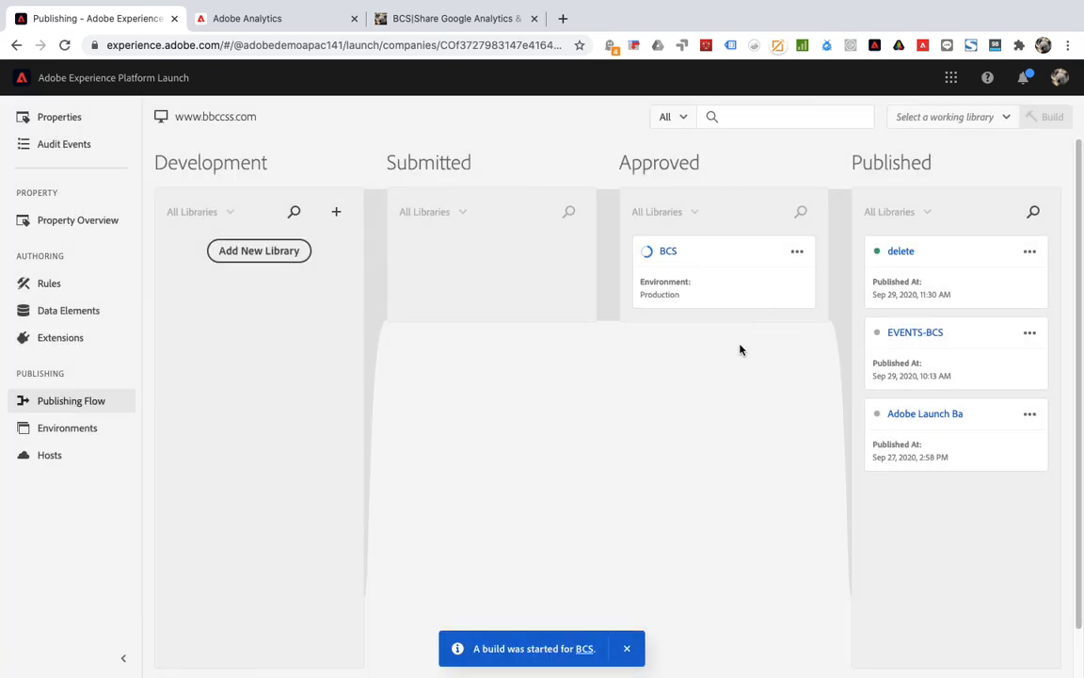
{"action": "mouse_move", "coordinate": [743, 349]}
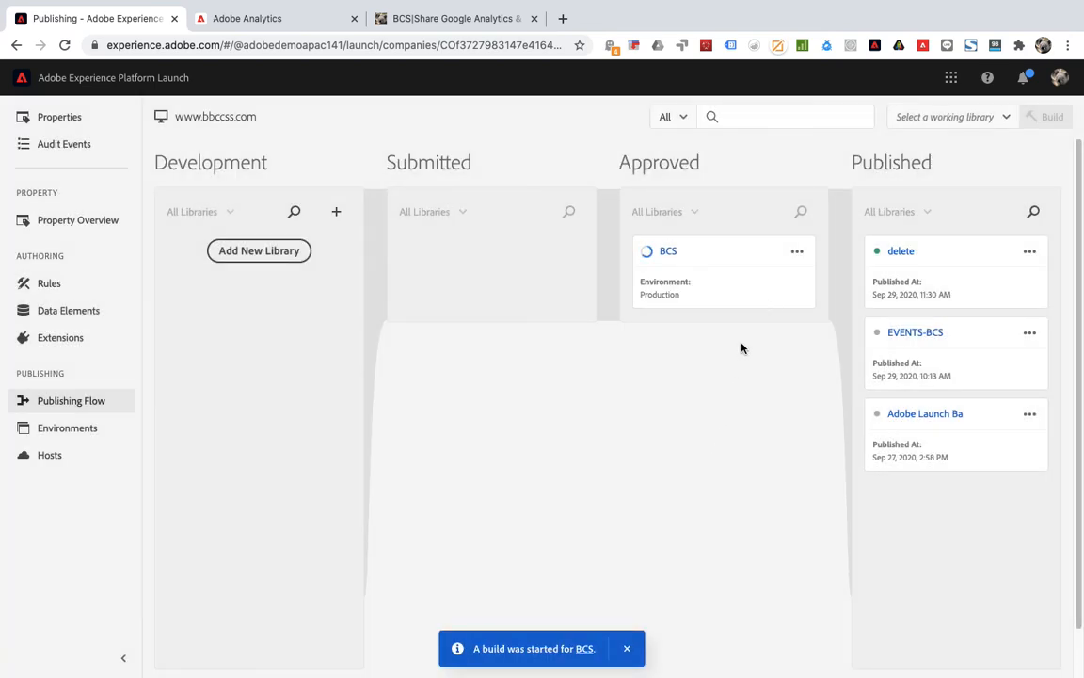
{"action": "mouse_move", "coordinate": [720, 357]}
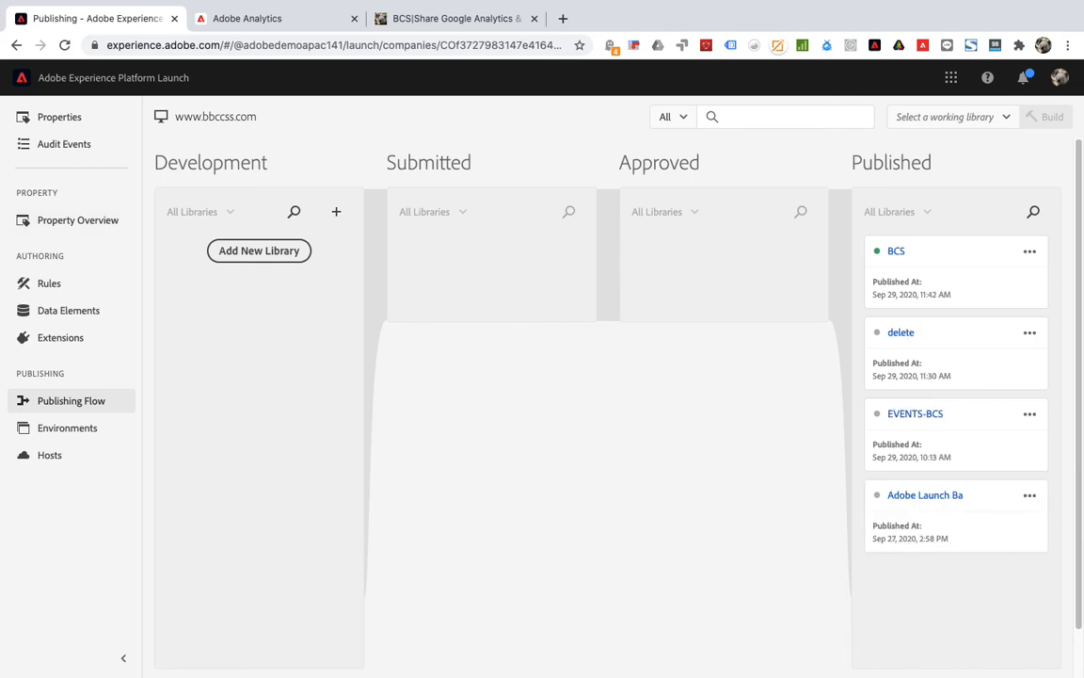
{"action": "mouse_move", "coordinate": [456, 357]}
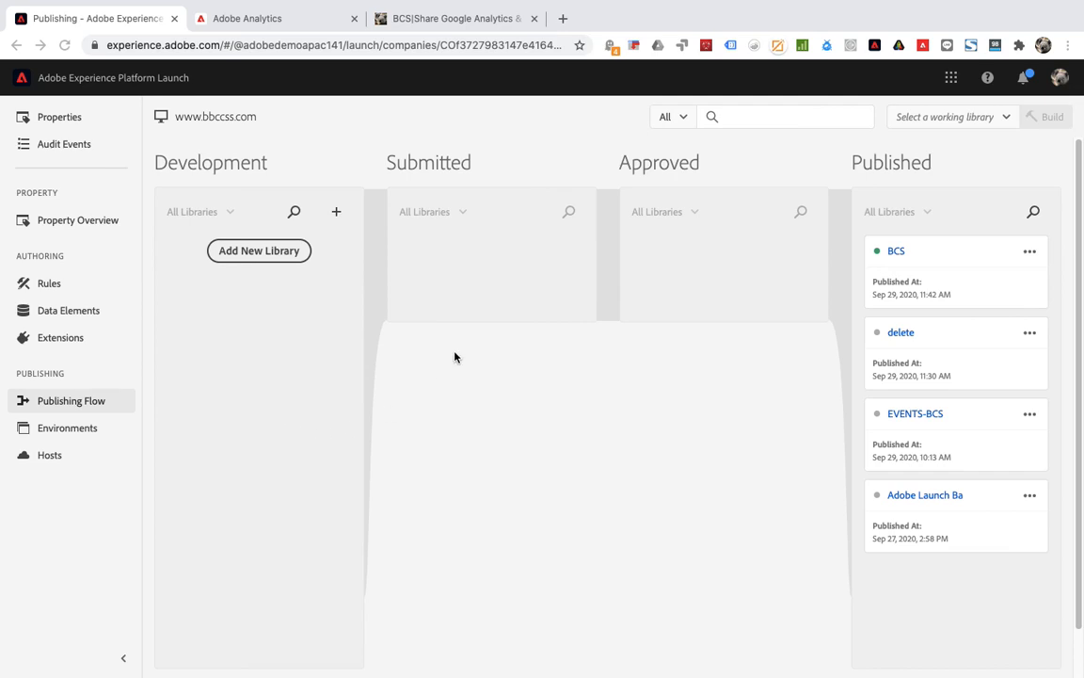
- Bring up the bbccss.com homepage and click the BCS site title to trigger tracking
{"action": "left_click", "coordinate": [461, 18]}
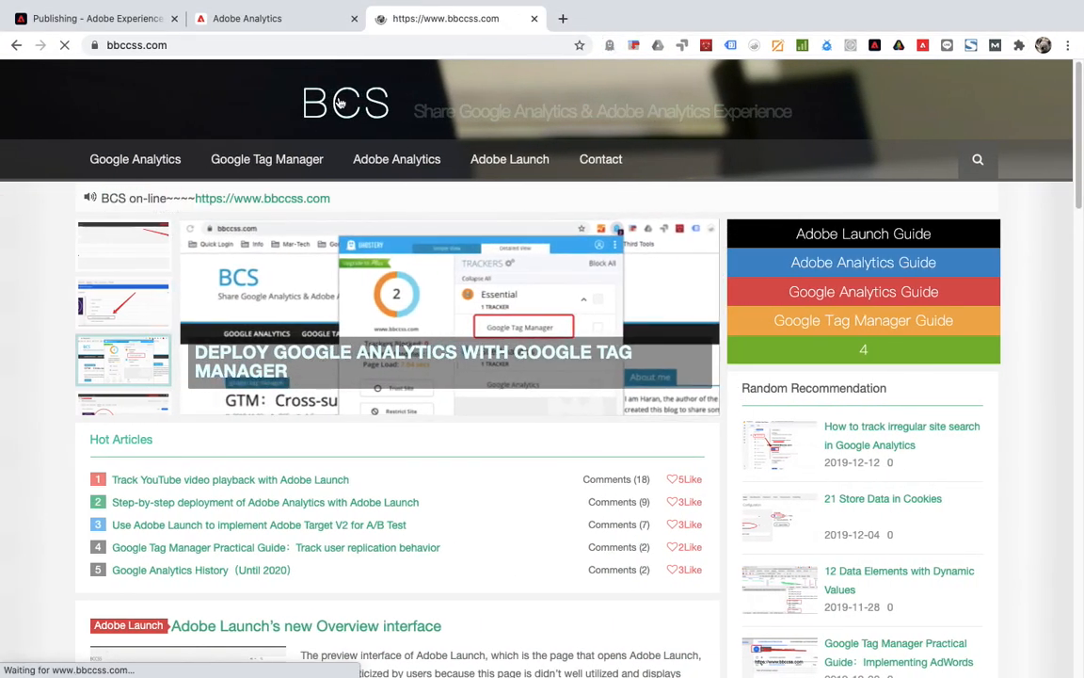
{"action": "left_click", "coordinate": [266, 18]}
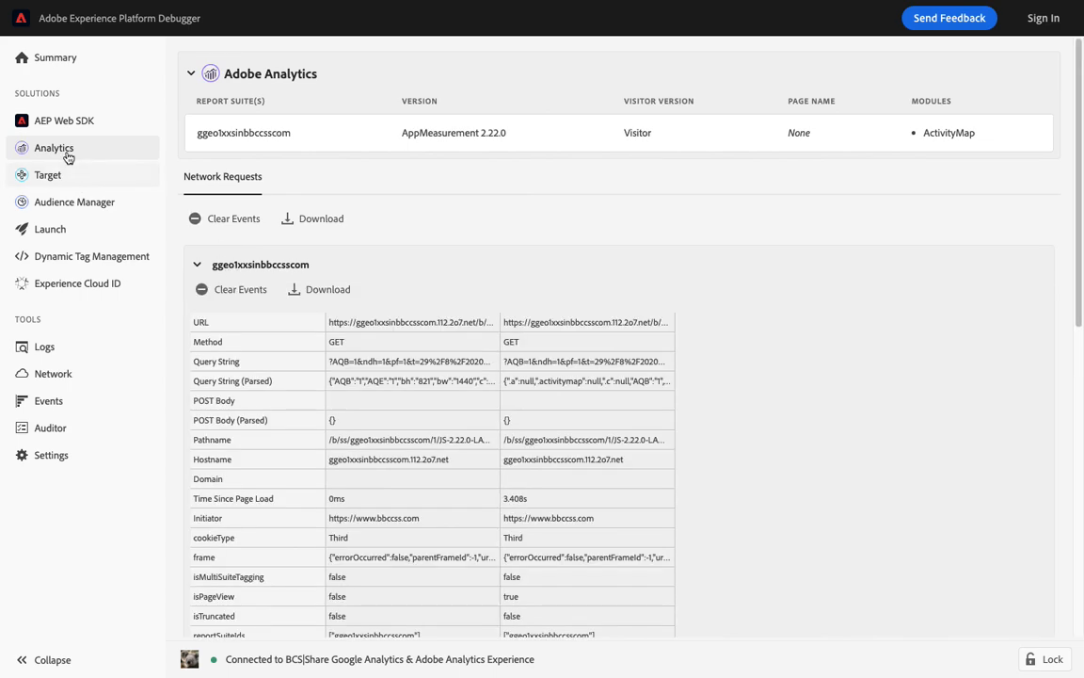
{"action": "scroll", "scroll_direction": "down", "scroll_amount": 3}
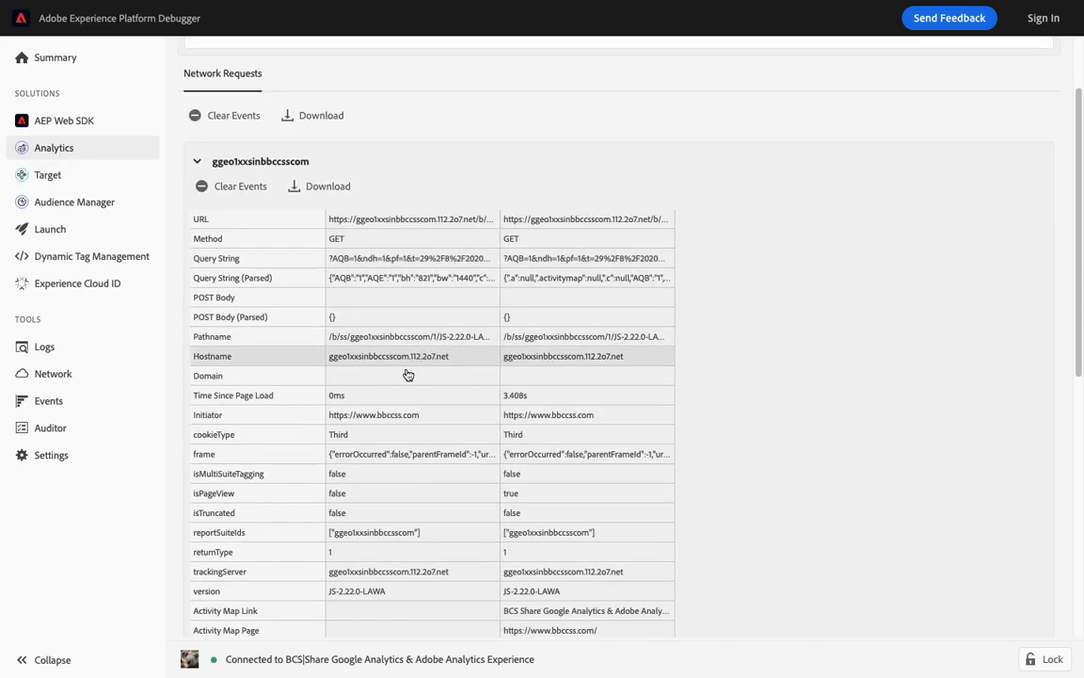
{"action": "scroll", "scroll_direction": "down", "scroll_amount": 3}
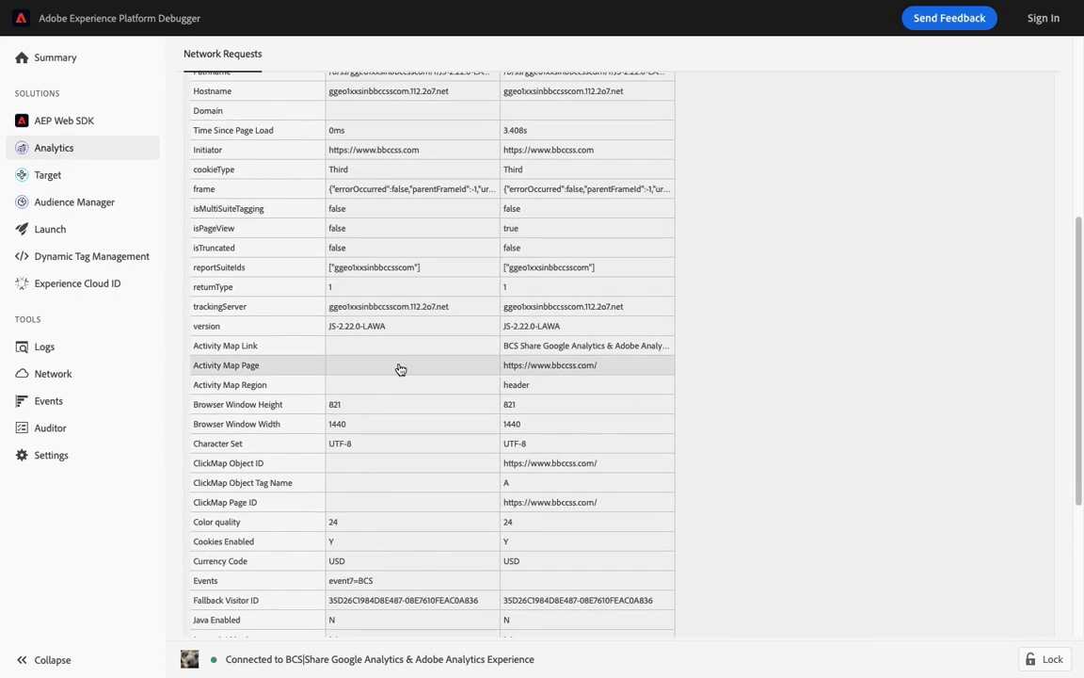
{"action": "scroll", "scroll_direction": "down", "scroll_amount": 3}
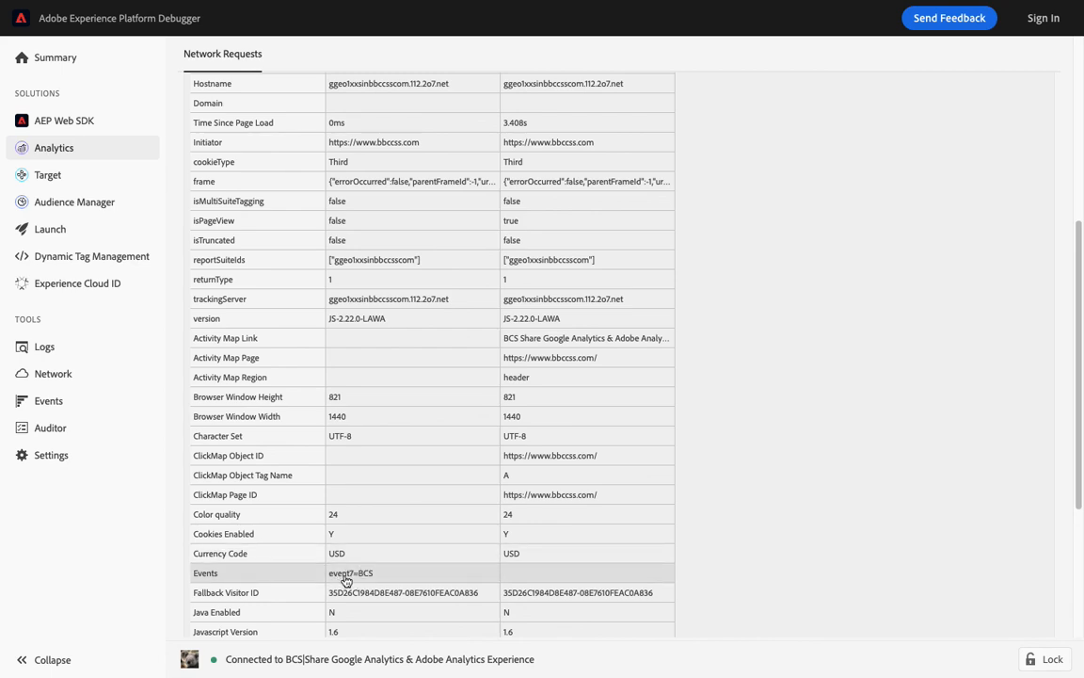
{"action": "scroll", "scroll_direction": "down", "scroll_amount": 3}
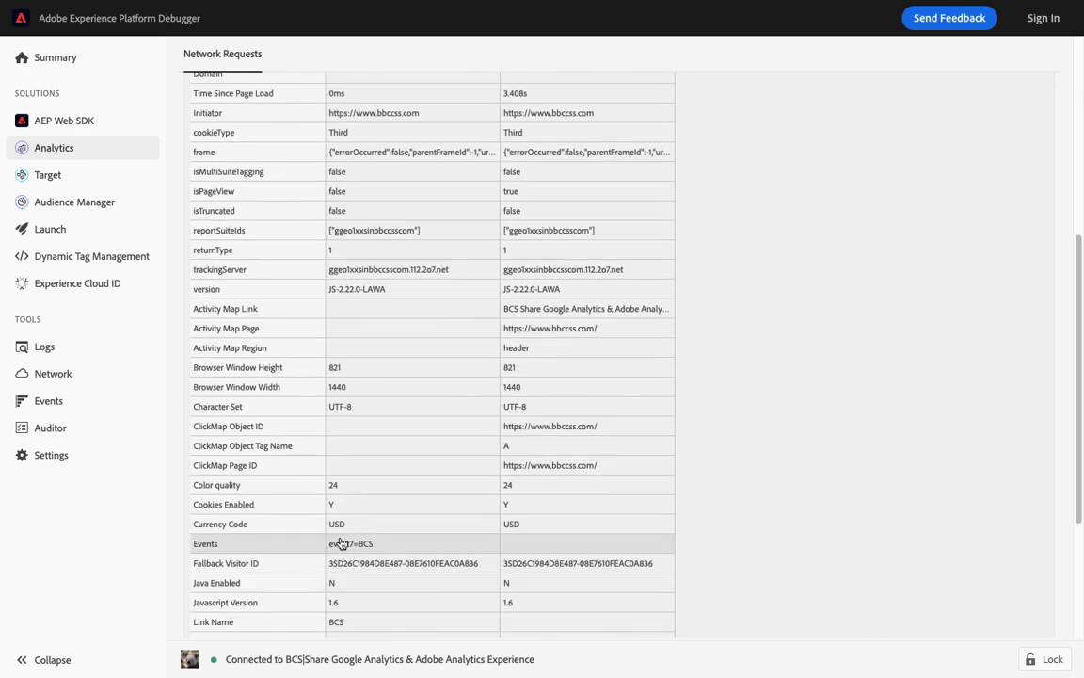